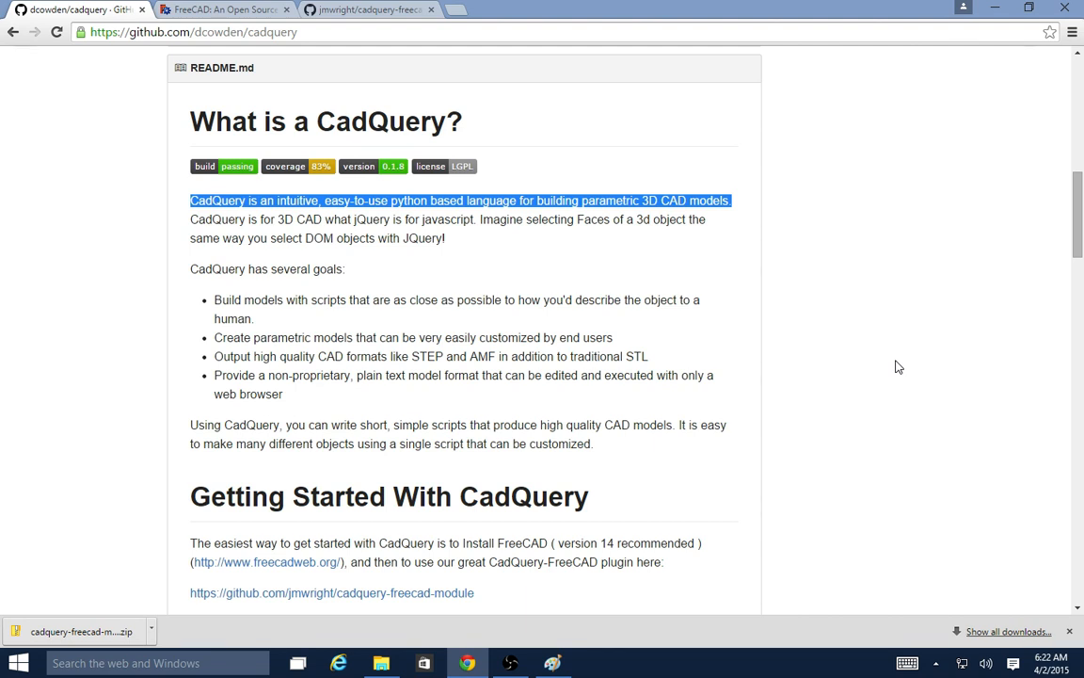
{"action": "mouse_move", "coordinate": [649, 313]}
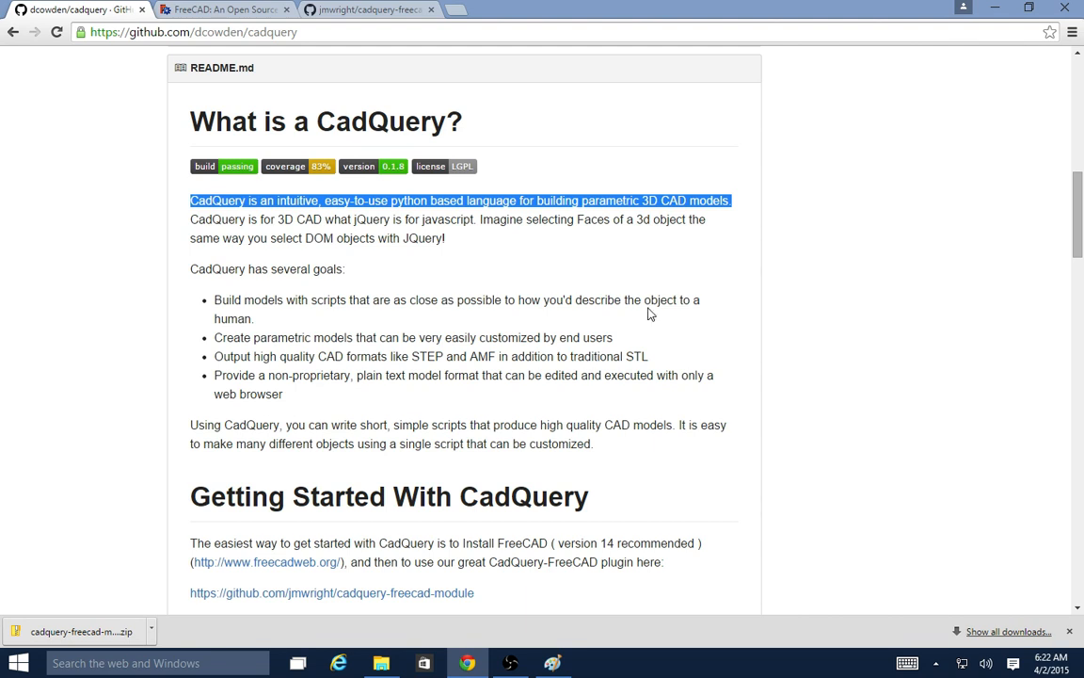
{"action": "mouse_move", "coordinate": [237, 199]}
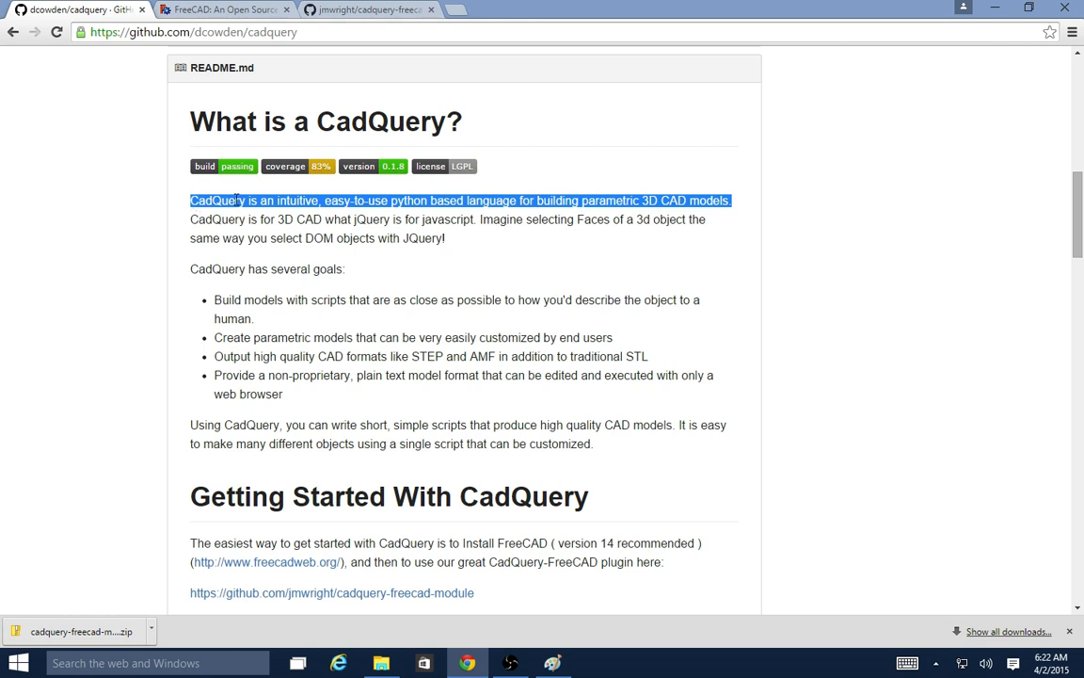
{"action": "mouse_move", "coordinate": [394, 214]}
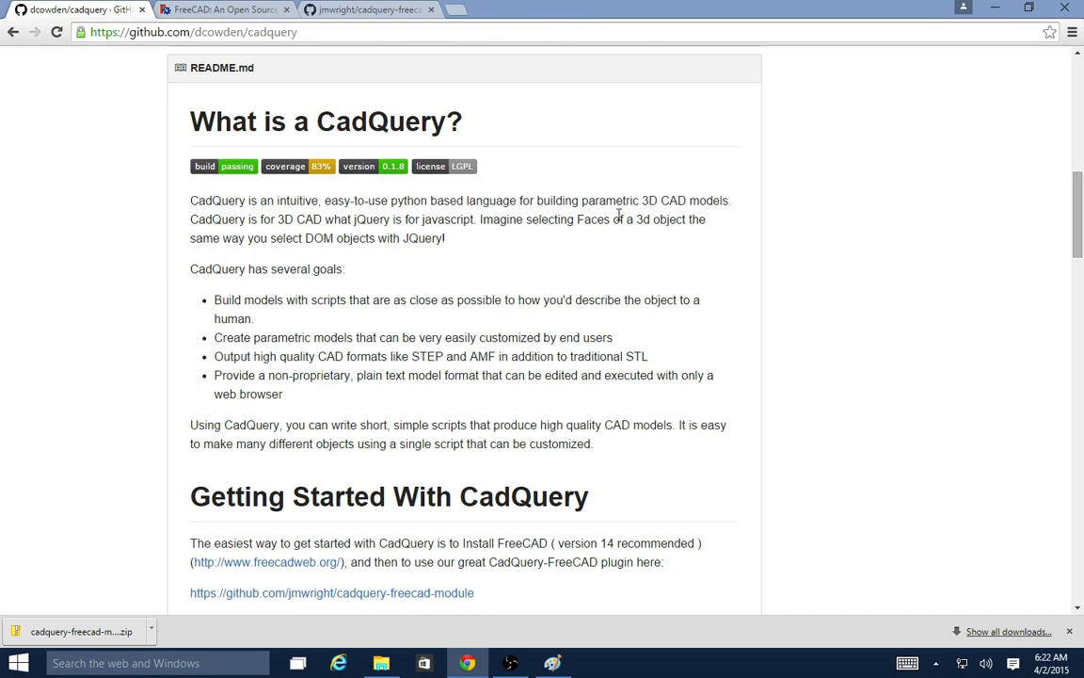
Go to the FreeCAD website and follow its Windows download link to SourceForge.
{"action": "double_click", "coordinate": [609, 199]}
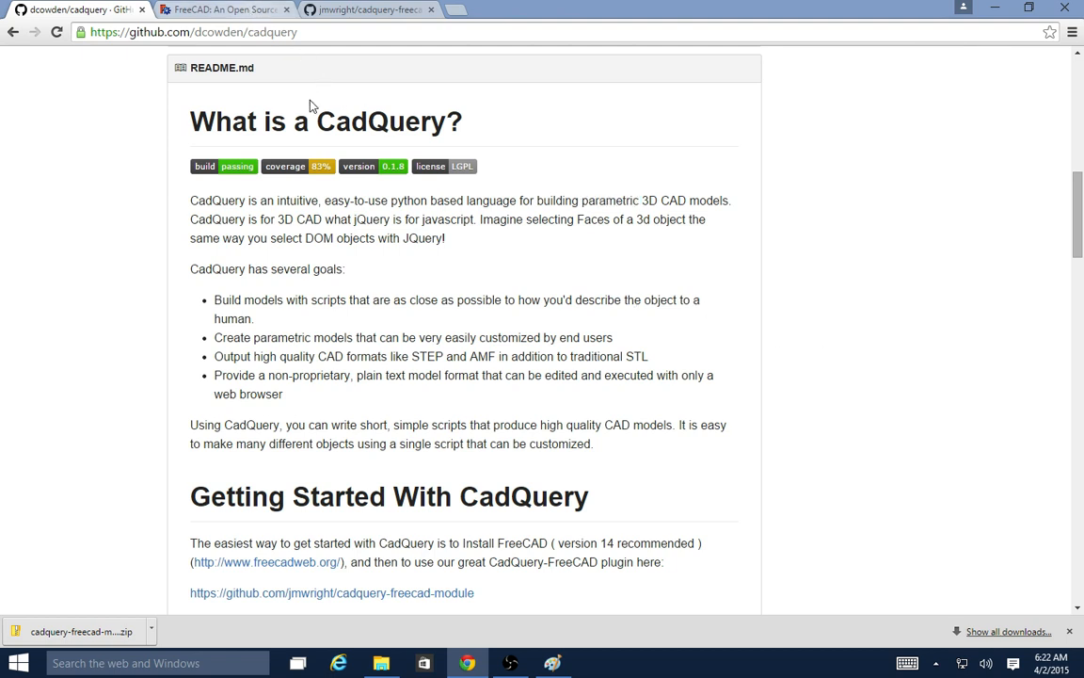
{"action": "left_click", "coordinate": [222, 9]}
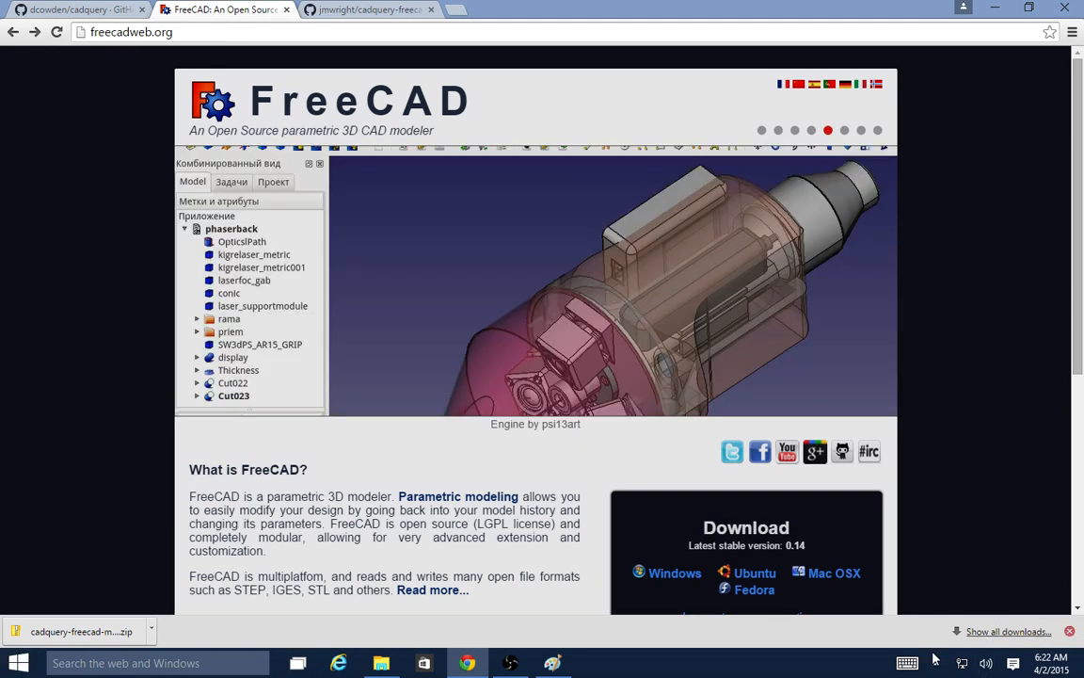
{"action": "left_click", "coordinate": [19, 662]}
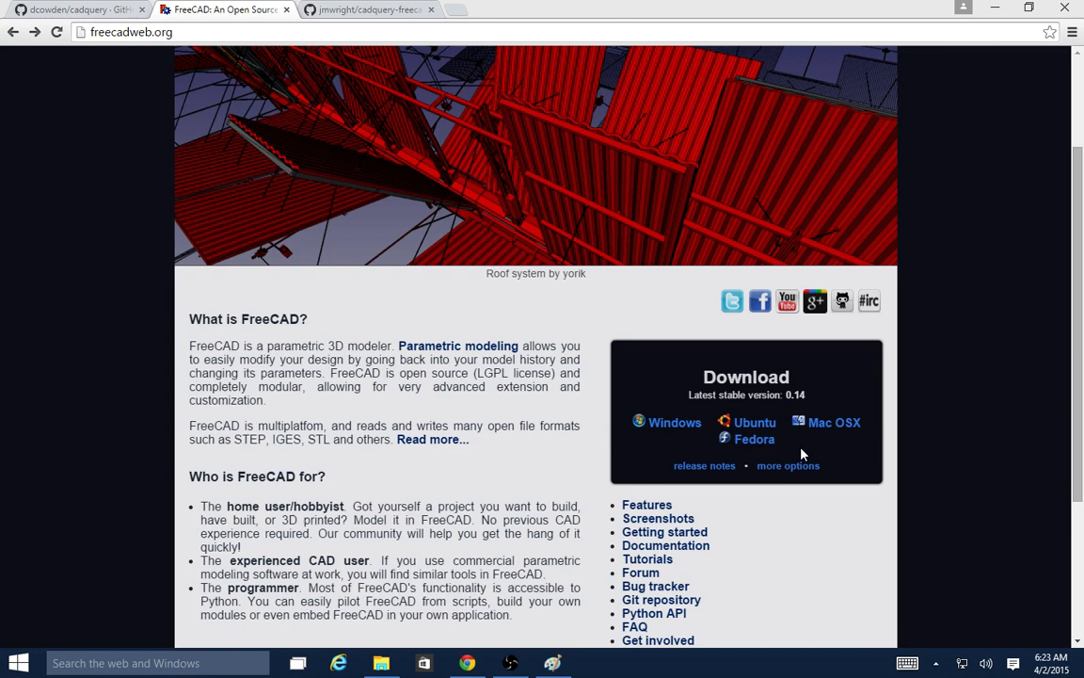
{"action": "left_click", "coordinate": [674, 422]}
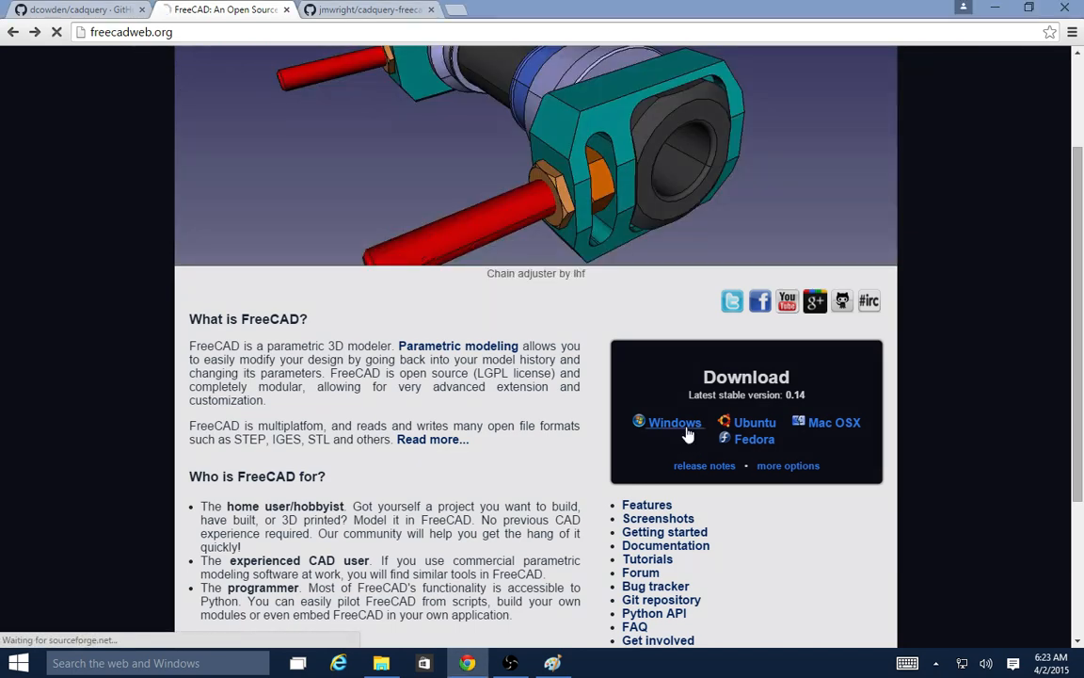
{"action": "left_click", "coordinate": [674, 421]}
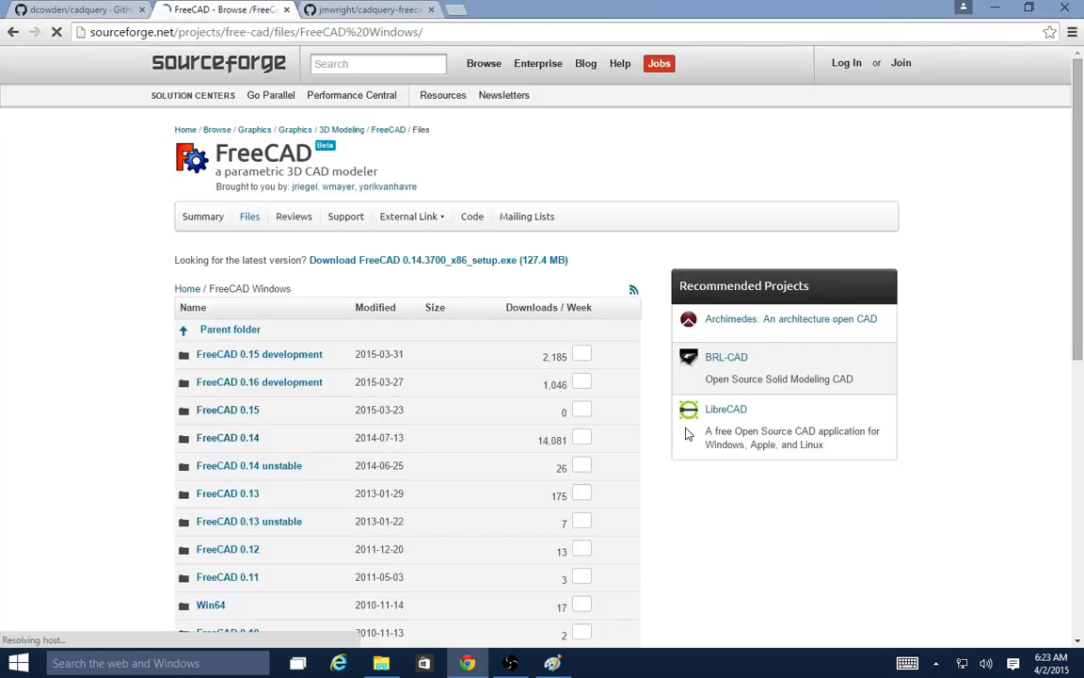
Enter the FreeCAD 0.14 release folder listing the x64 and x86 installers.
{"action": "scroll", "scroll_direction": "down", "scroll_amount": 3}
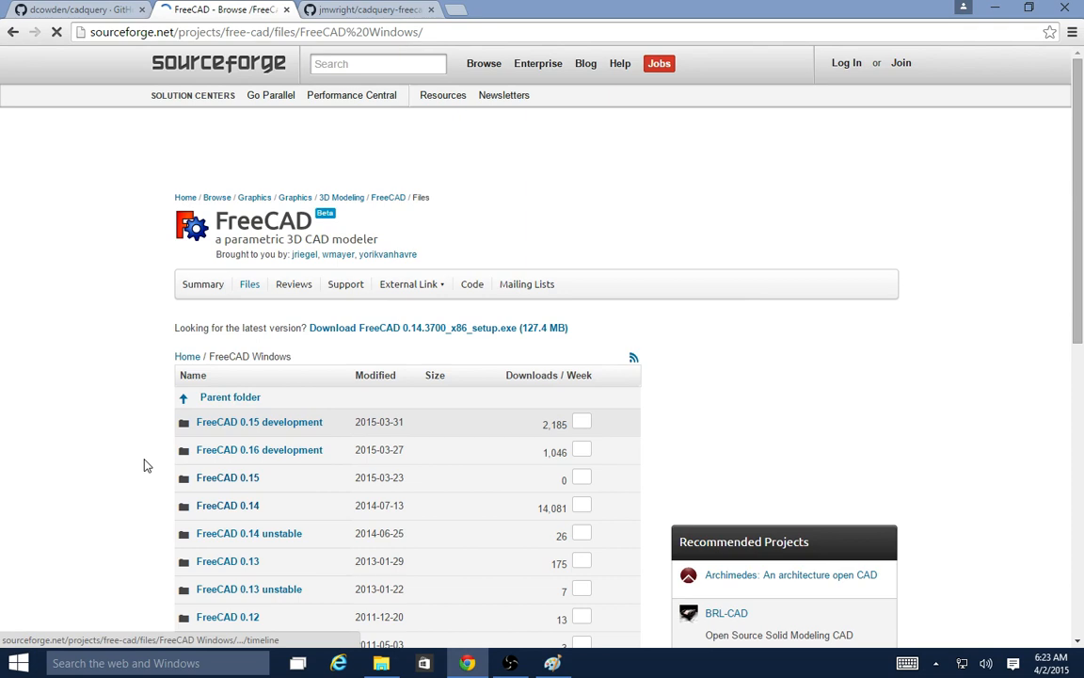
{"action": "scroll", "scroll_direction": "down", "scroll_amount": 3}
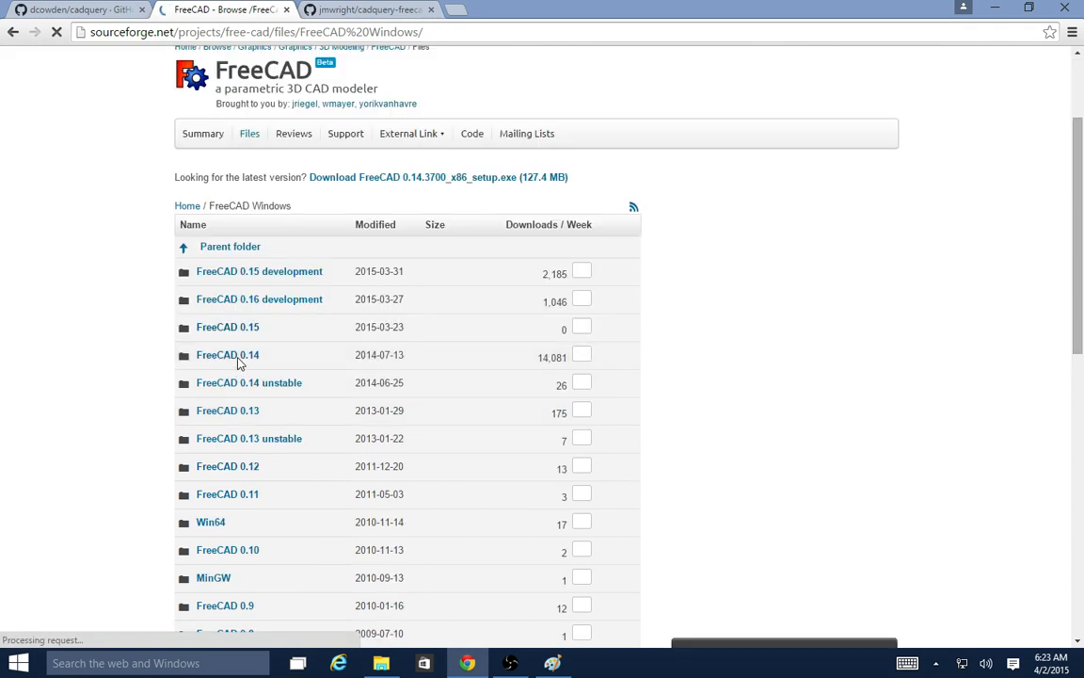
{"action": "mouse_move", "coordinate": [226, 354]}
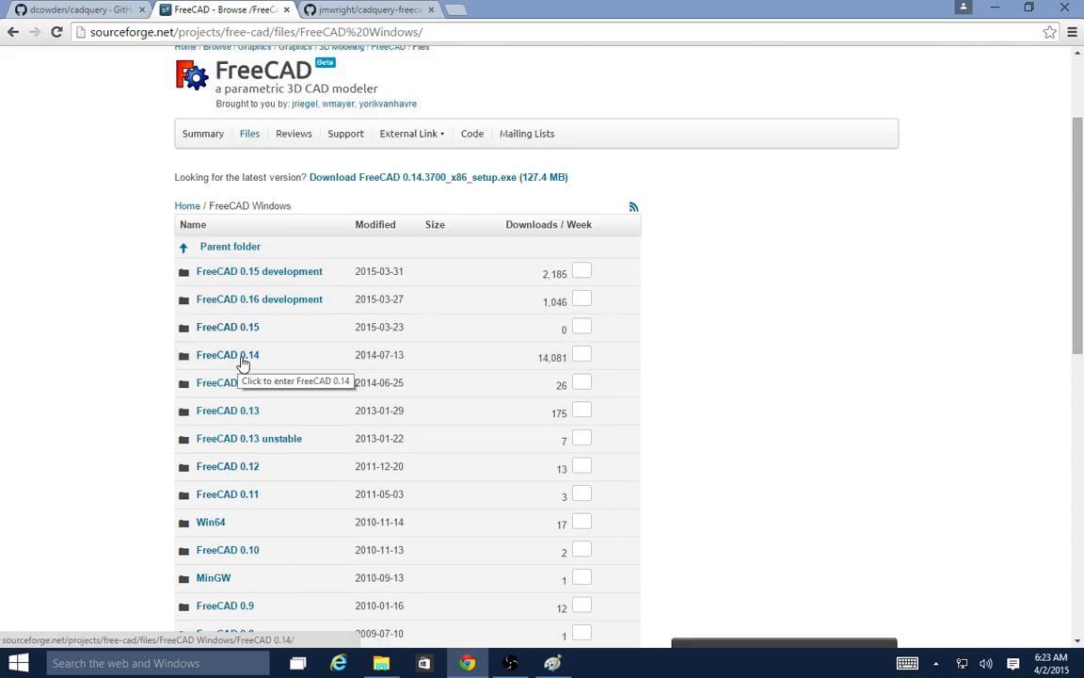
{"action": "left_click", "coordinate": [226, 358]}
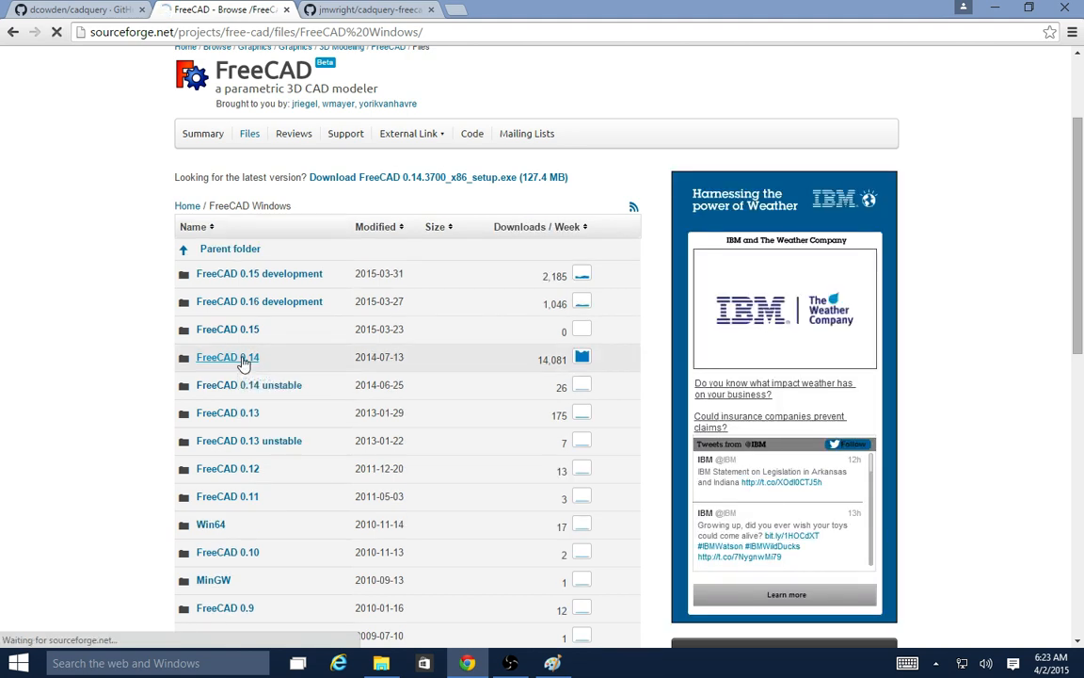
{"action": "left_click", "coordinate": [226, 358]}
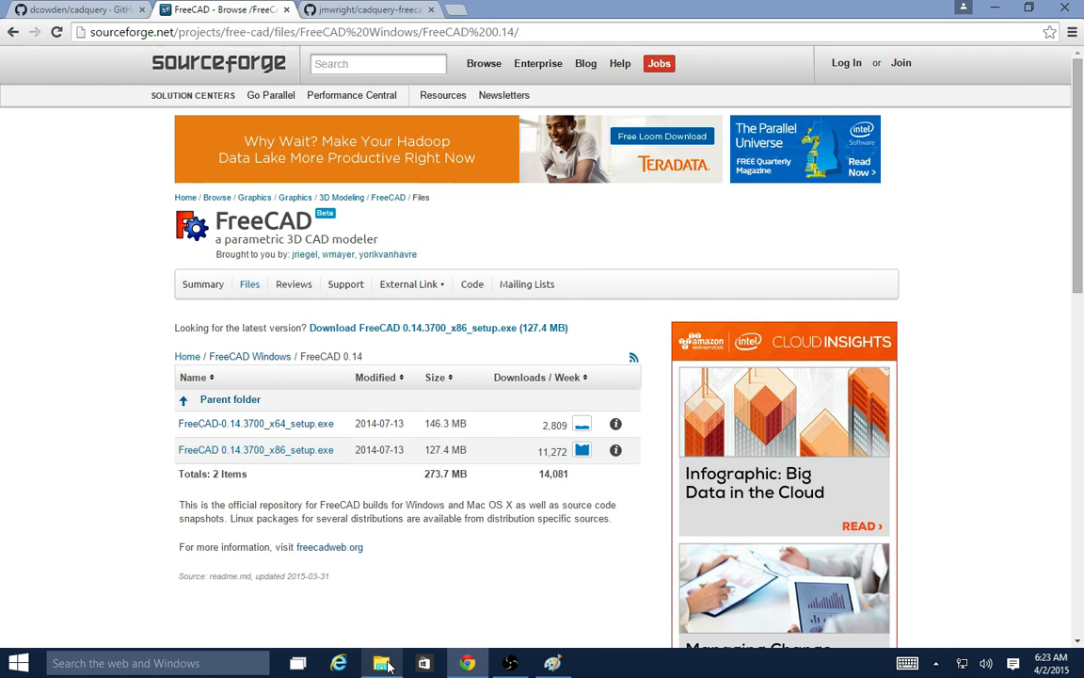
Show the Downloads folder holding the FreeCAD 0.14 x64 setup application.
{"action": "left_click", "coordinate": [380, 663]}
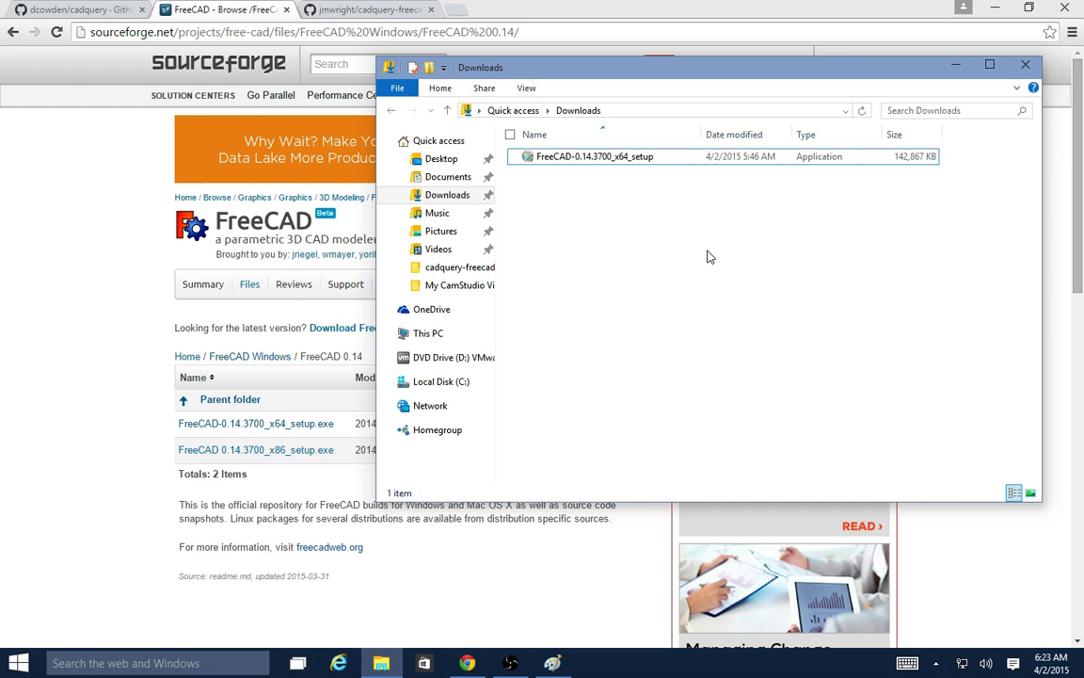
{"action": "mouse_move", "coordinate": [883, 171]}
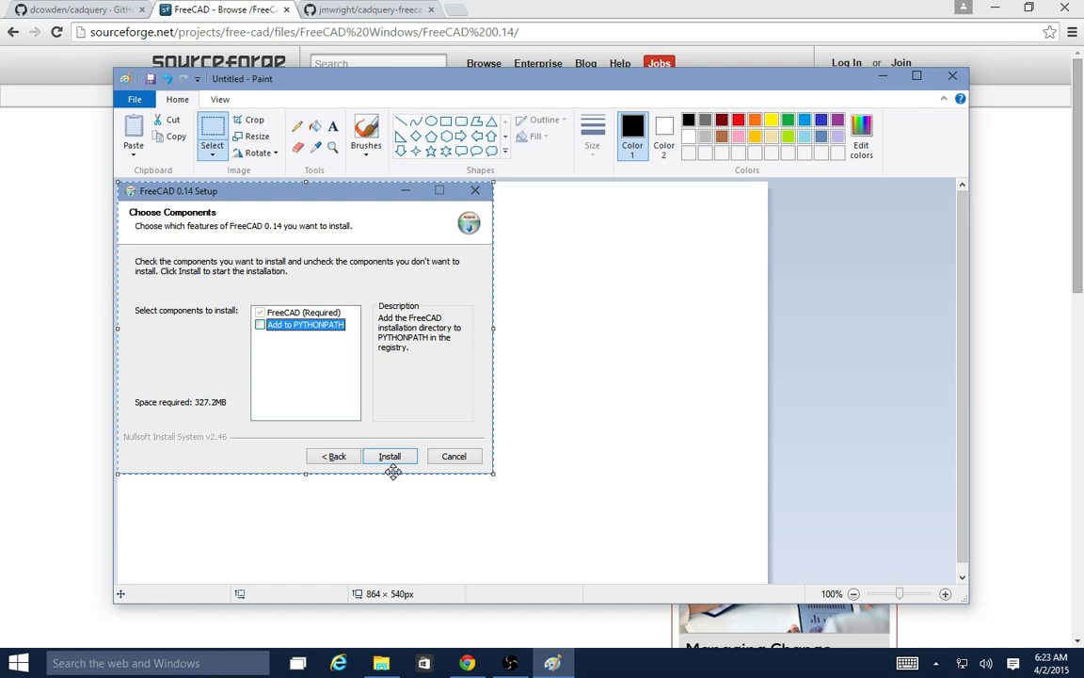
{"action": "mouse_move", "coordinate": [425, 370]}
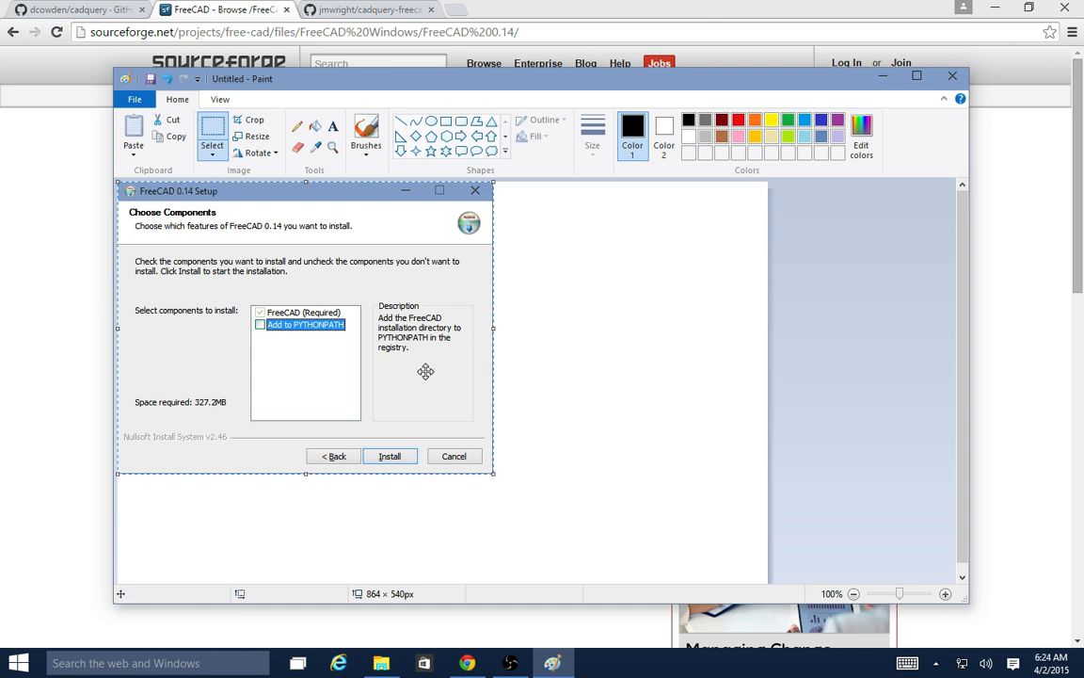
{"action": "mouse_move", "coordinate": [434, 358]}
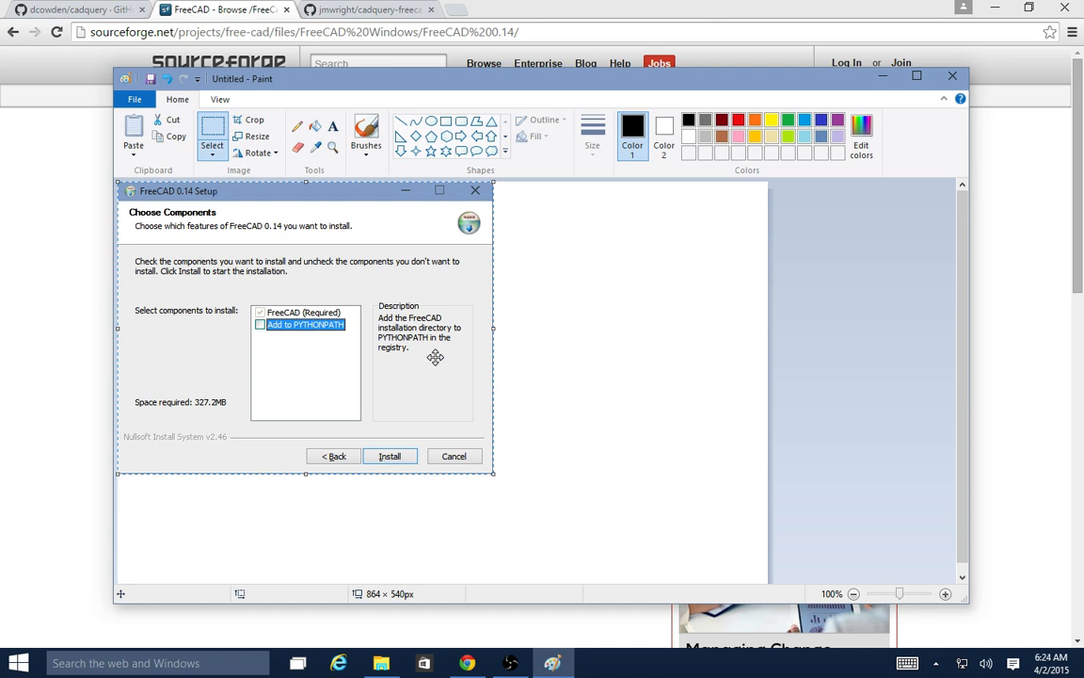
{"action": "mouse_move", "coordinate": [403, 346]}
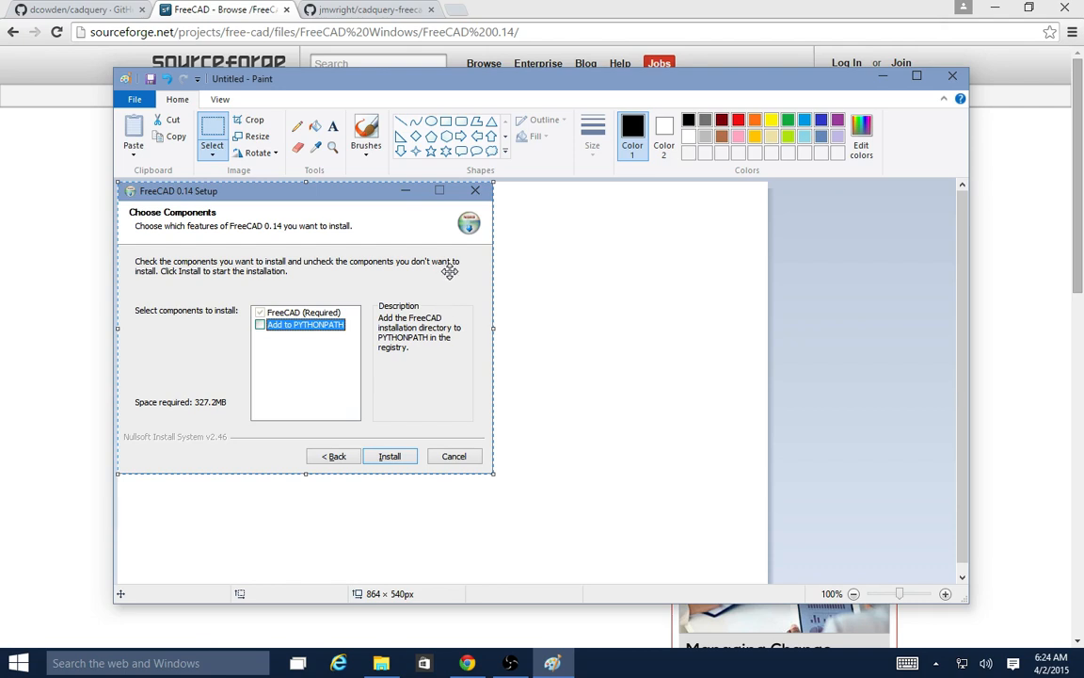
{"action": "mouse_move", "coordinate": [425, 189]}
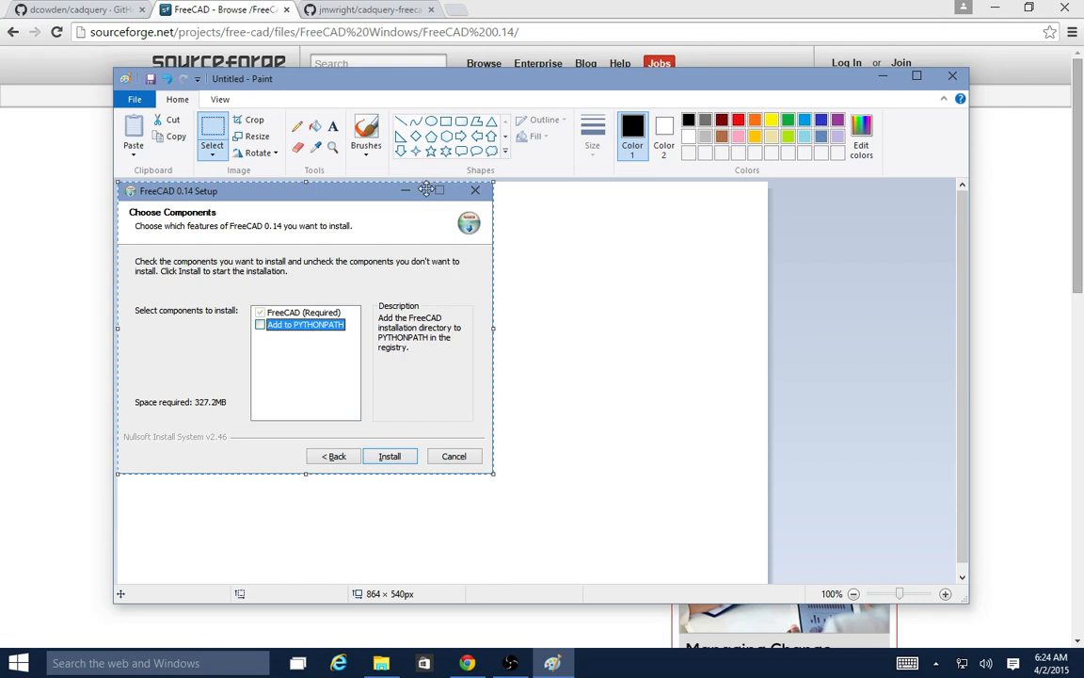
{"action": "mouse_move", "coordinate": [373, 205]}
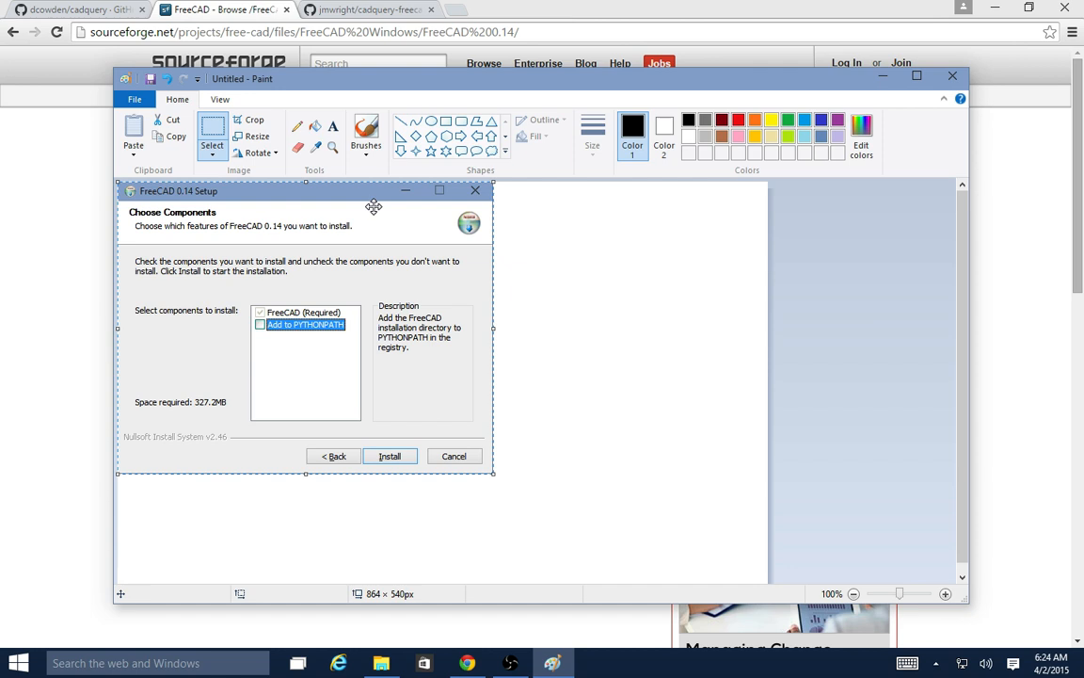
{"action": "mouse_move", "coordinate": [437, 222]}
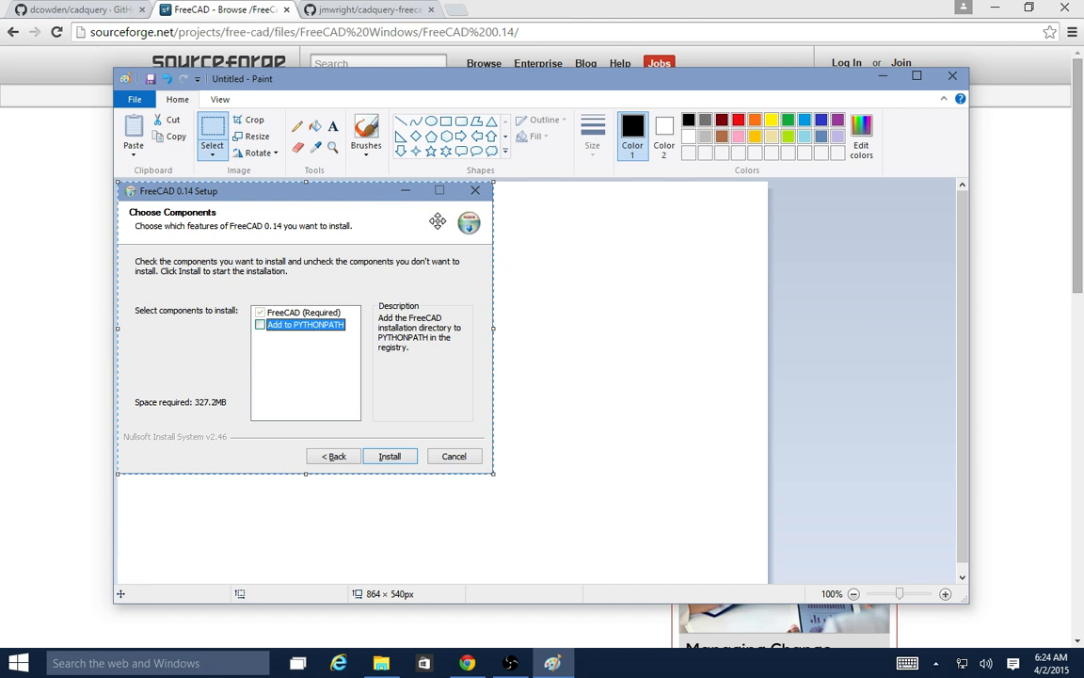
Step back from the SourceForge downloads to freecadweb.org, then return to the cadquery-freecad-module repository.
{"action": "left_click", "coordinate": [367, 10]}
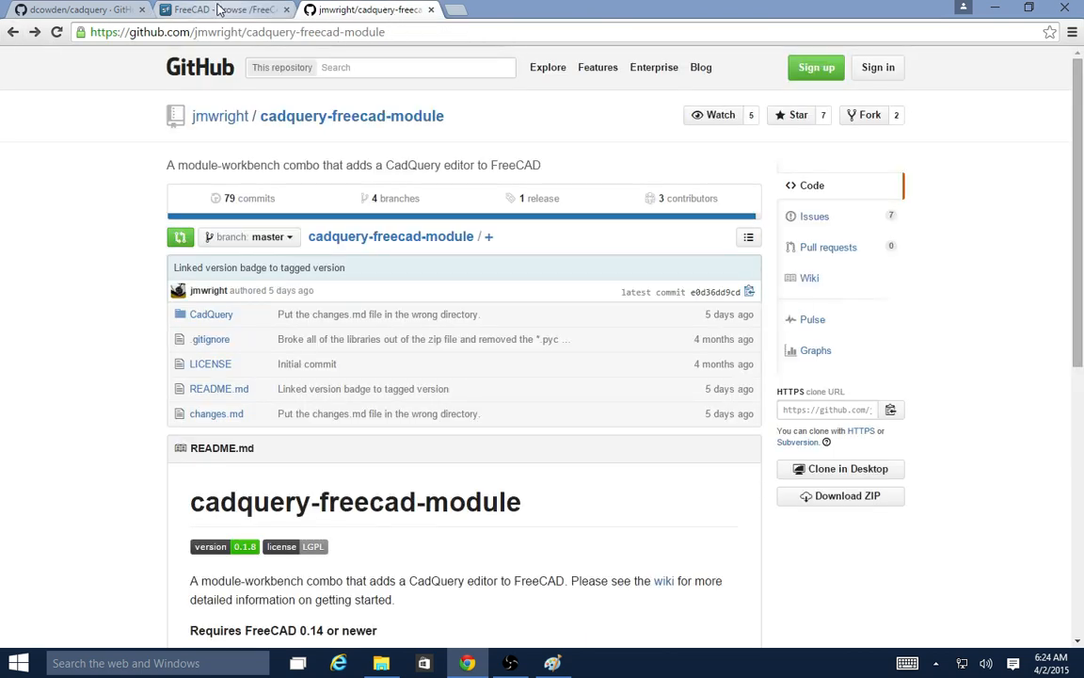
{"action": "left_click", "coordinate": [226, 9]}
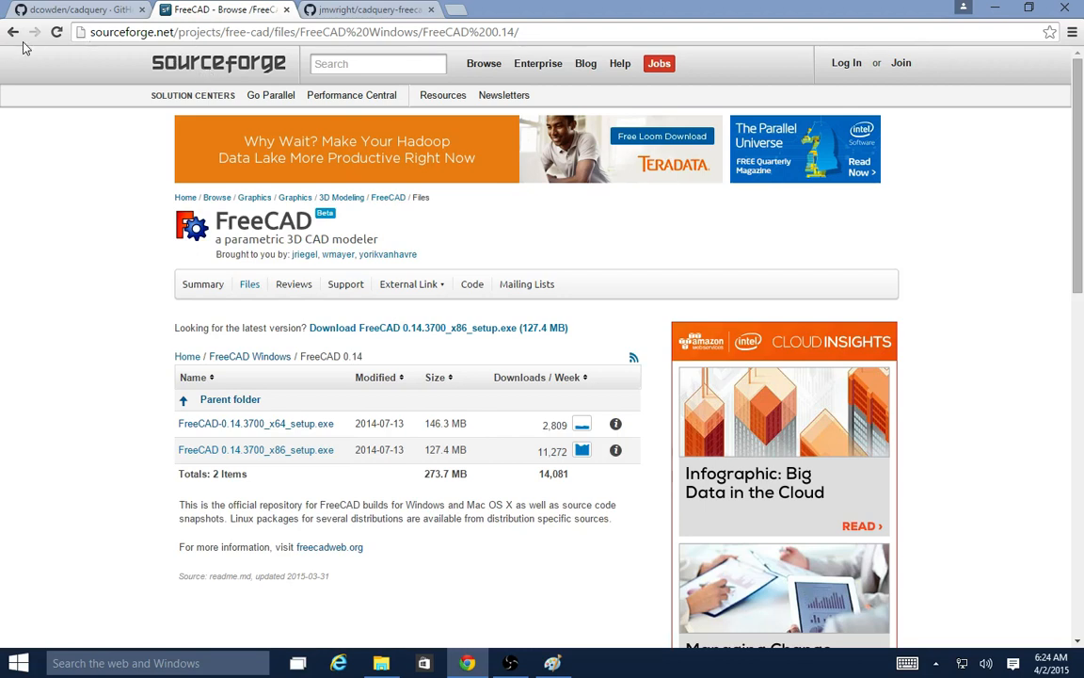
{"action": "left_click", "coordinate": [13, 32]}
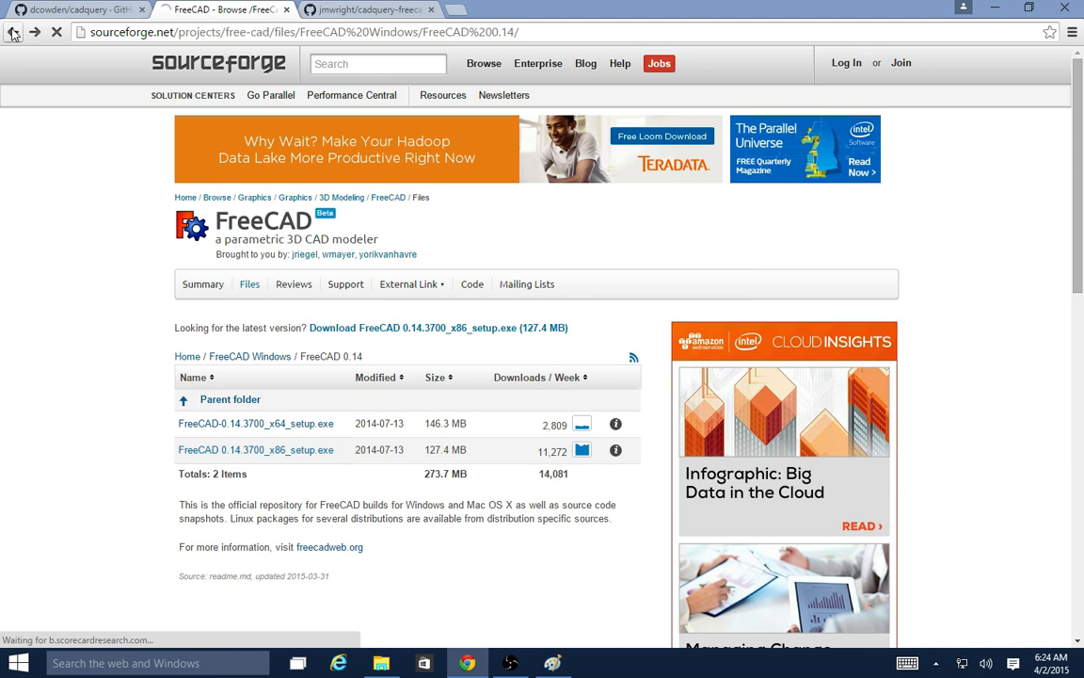
{"action": "left_click", "coordinate": [13, 32]}
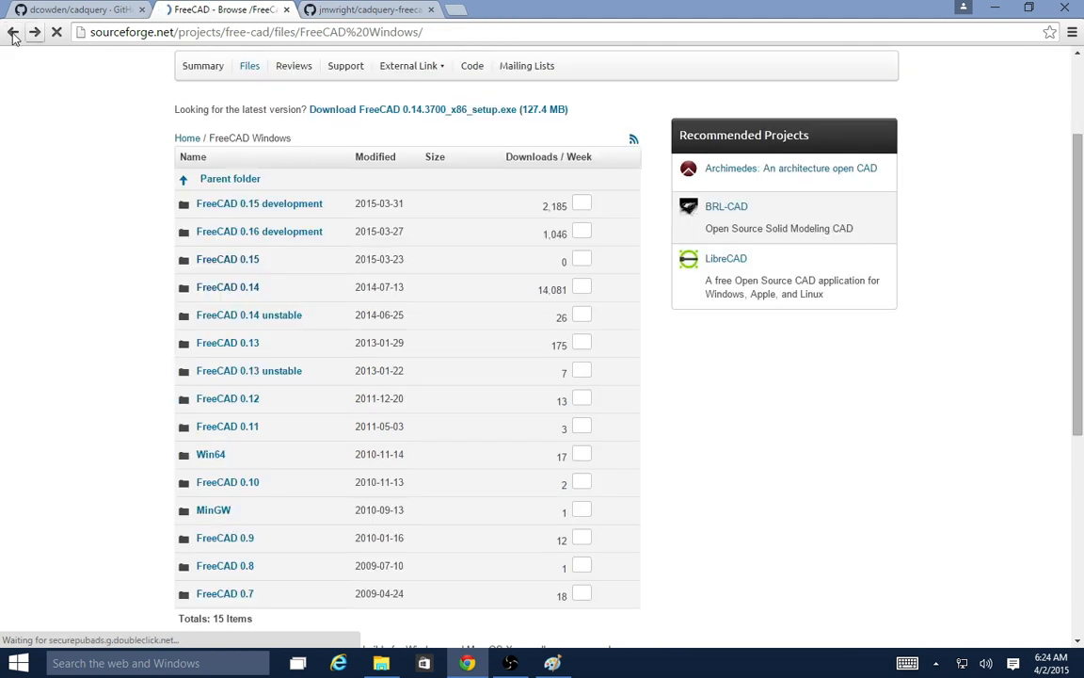
{"action": "left_click", "coordinate": [13, 32]}
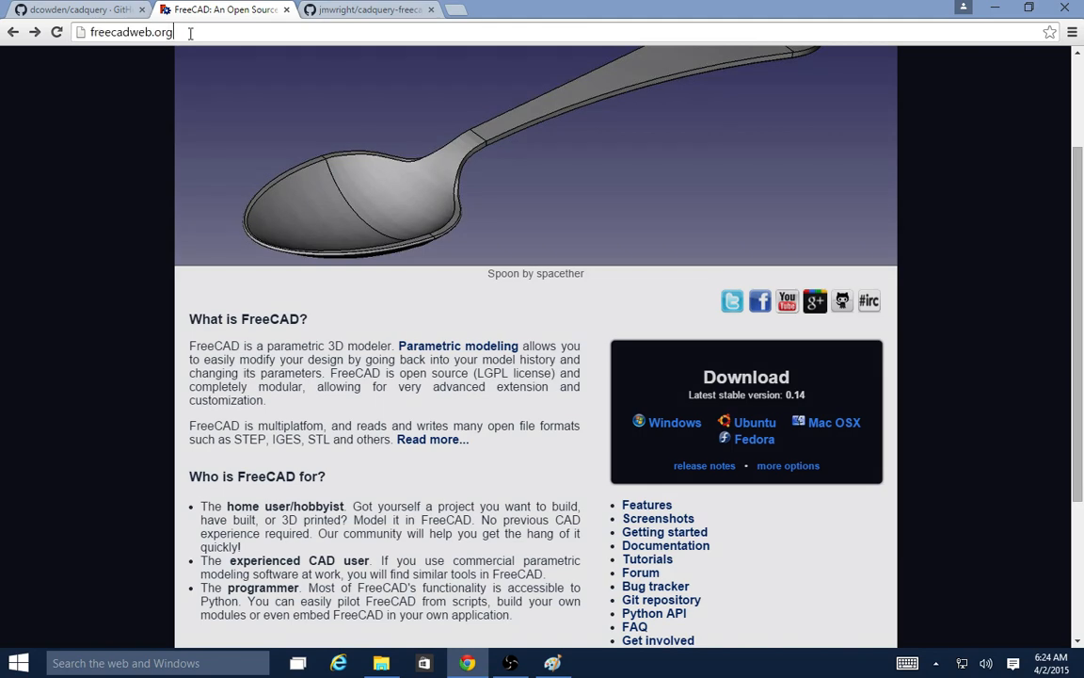
{"action": "left_click", "coordinate": [367, 9]}
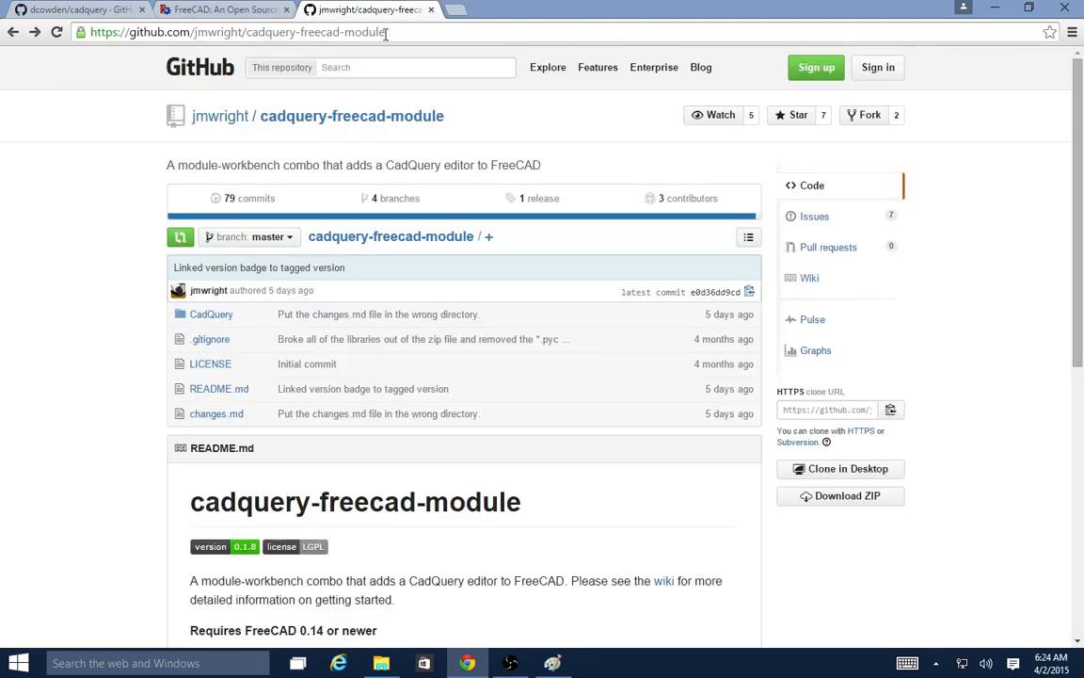
Download the v0.1.8 release zip from the Releases page and view its CadQuery folder contents.
{"action": "double_click", "coordinate": [318, 32]}
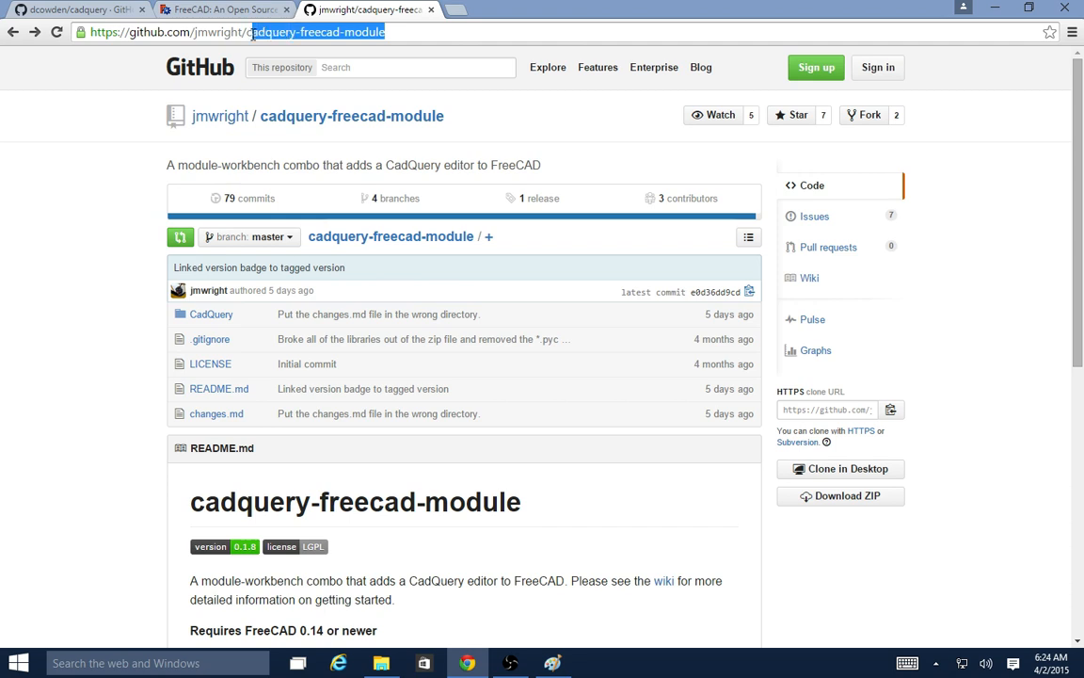
{"action": "mouse_move", "coordinate": [548, 68]}
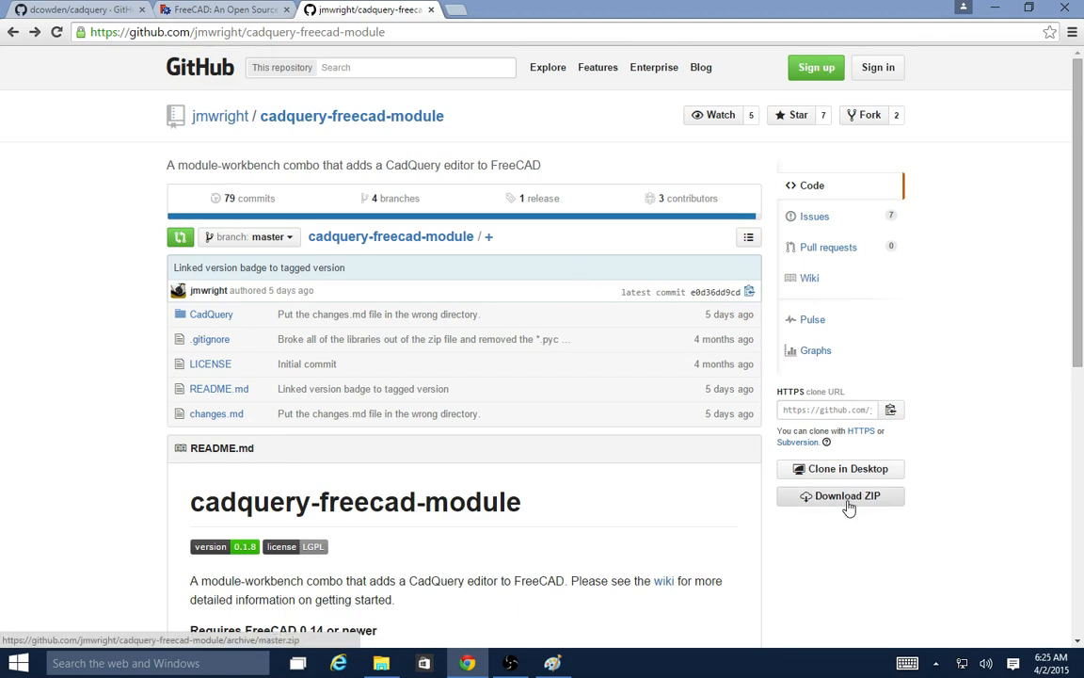
{"action": "mouse_move", "coordinate": [847, 497]}
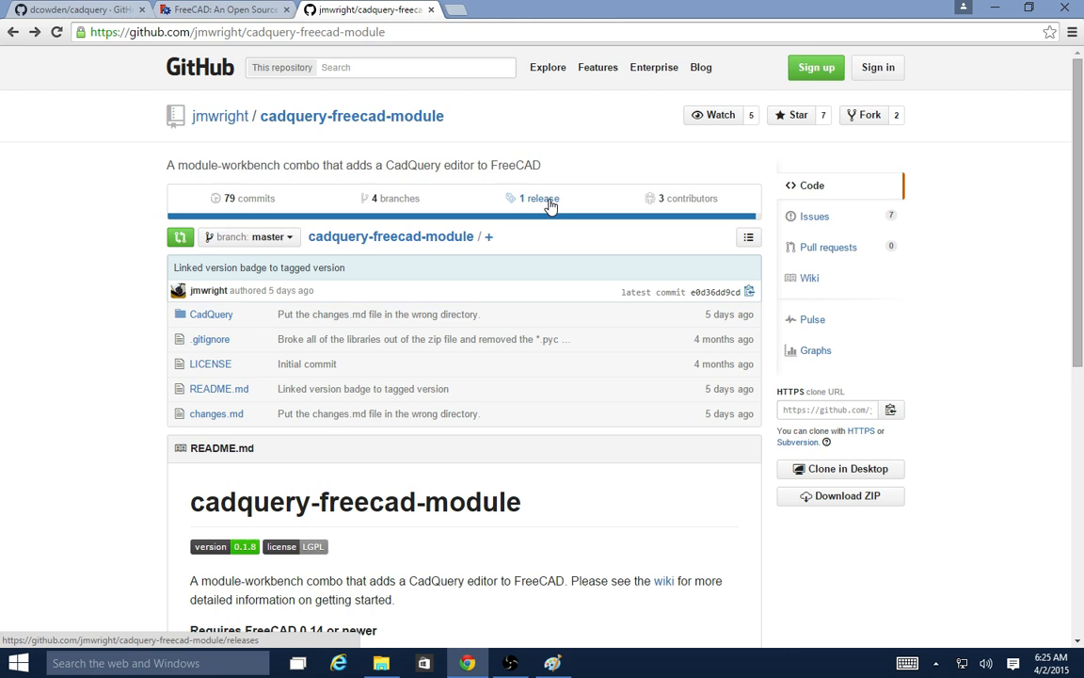
{"action": "left_click", "coordinate": [540, 198]}
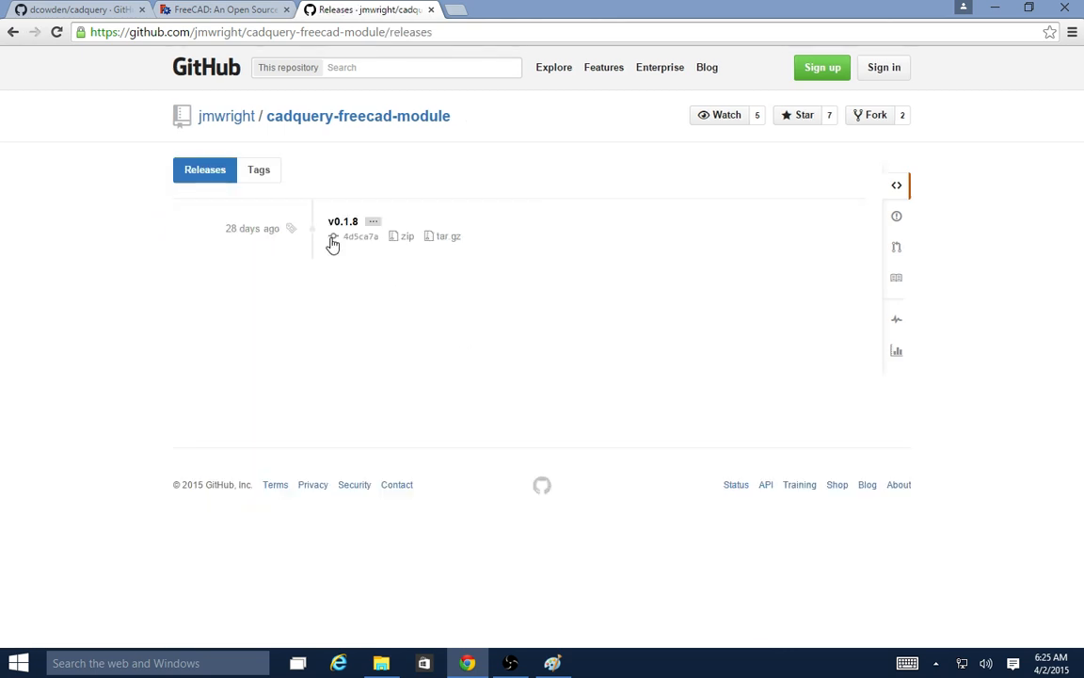
{"action": "mouse_move", "coordinate": [343, 222]}
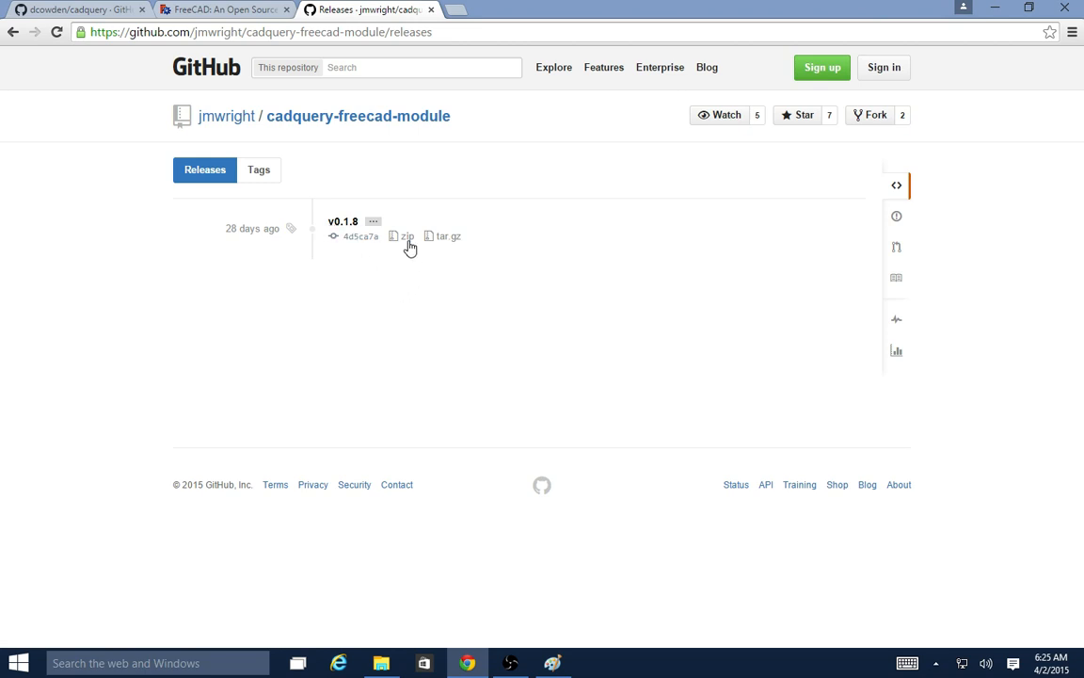
{"action": "left_click", "coordinate": [407, 235]}
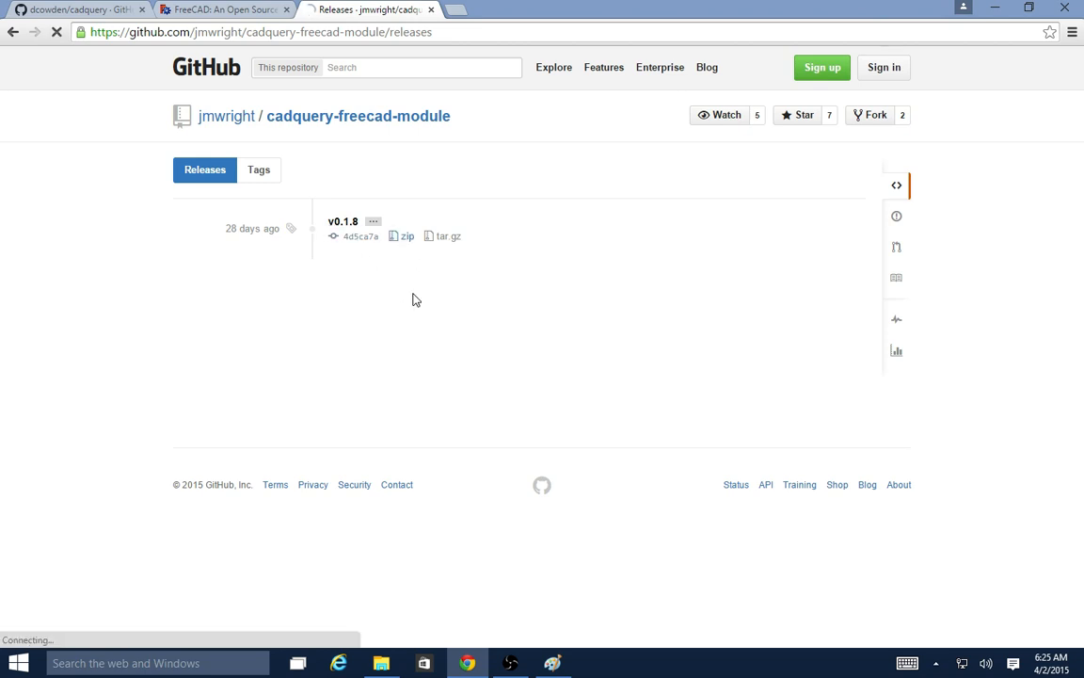
{"action": "left_click", "coordinate": [406, 237]}
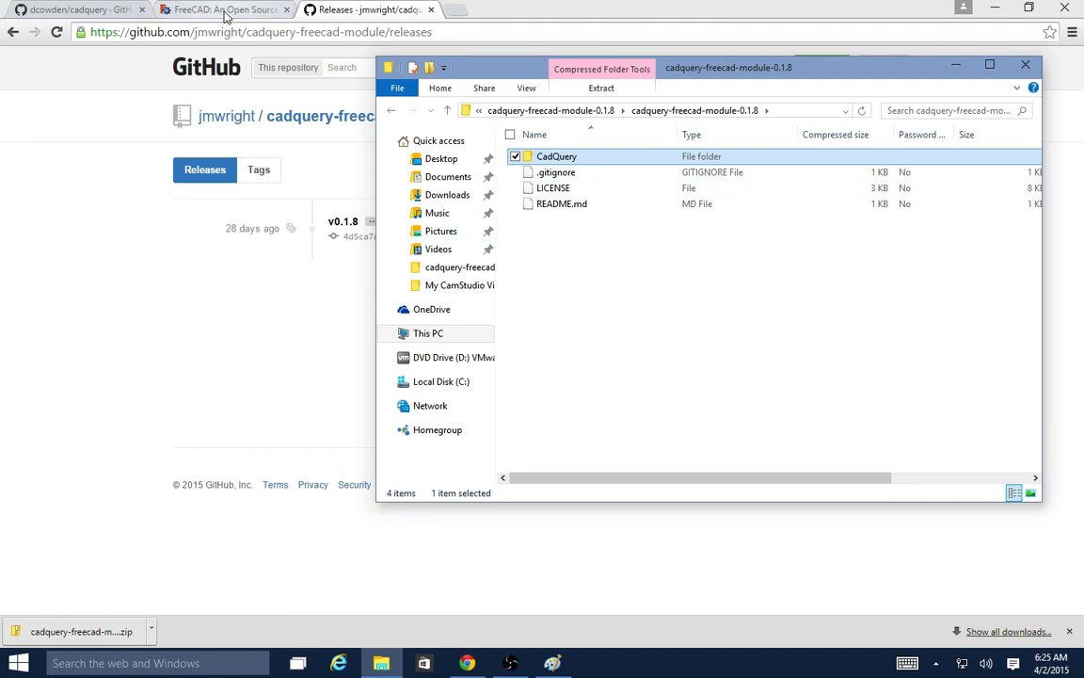
Locate the README's Windows install paths for FreeCAD 0.14's Mod directory.
{"action": "left_click", "coordinate": [367, 10]}
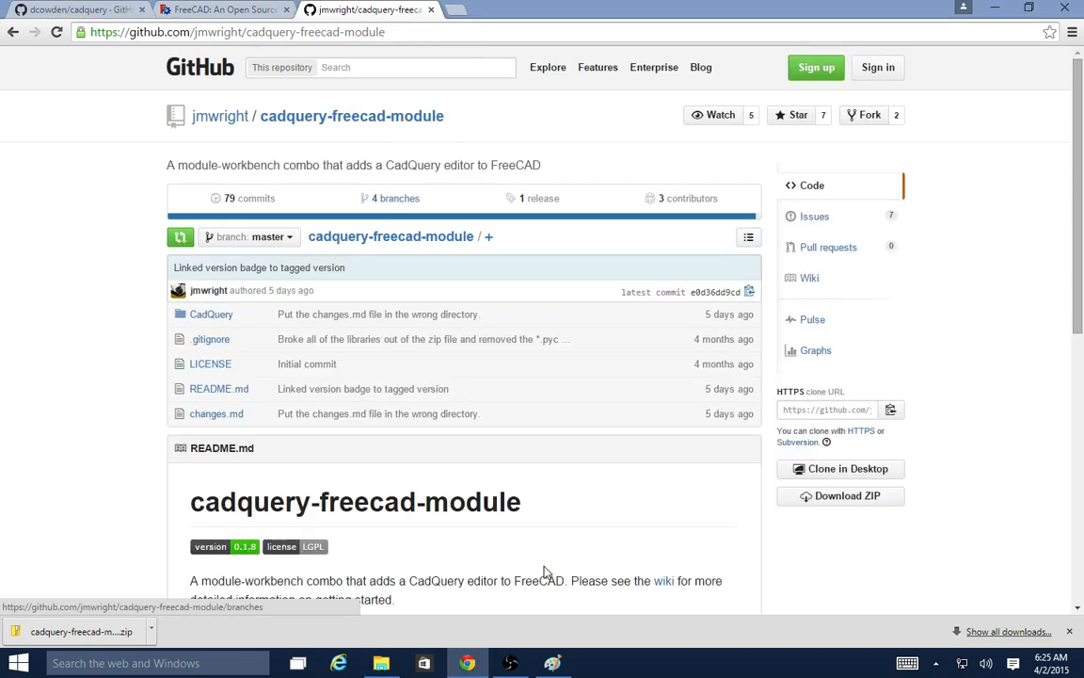
{"action": "scroll", "scroll_direction": "down", "scroll_amount": 3}
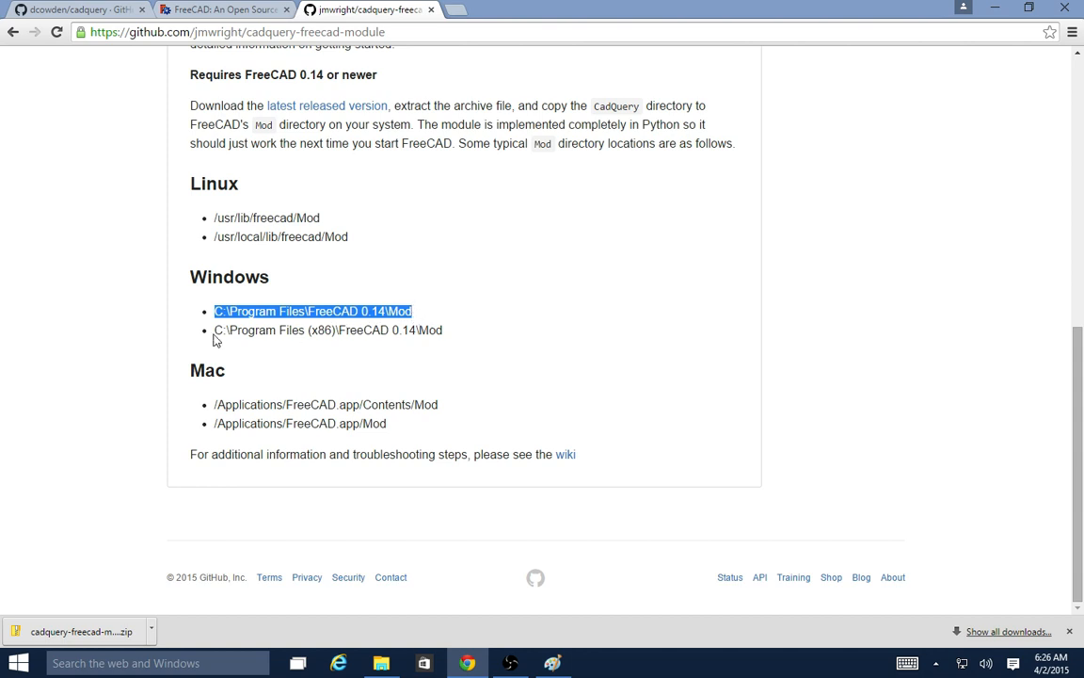
{"action": "left_click", "coordinate": [335, 332]}
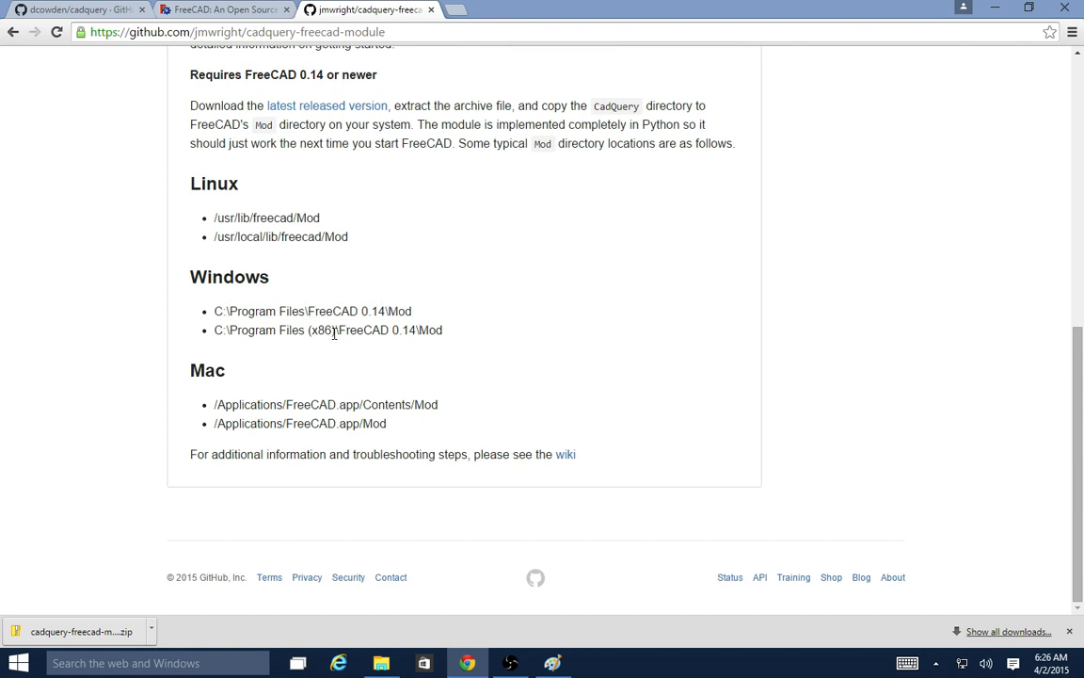
{"action": "double_click", "coordinate": [320, 329]}
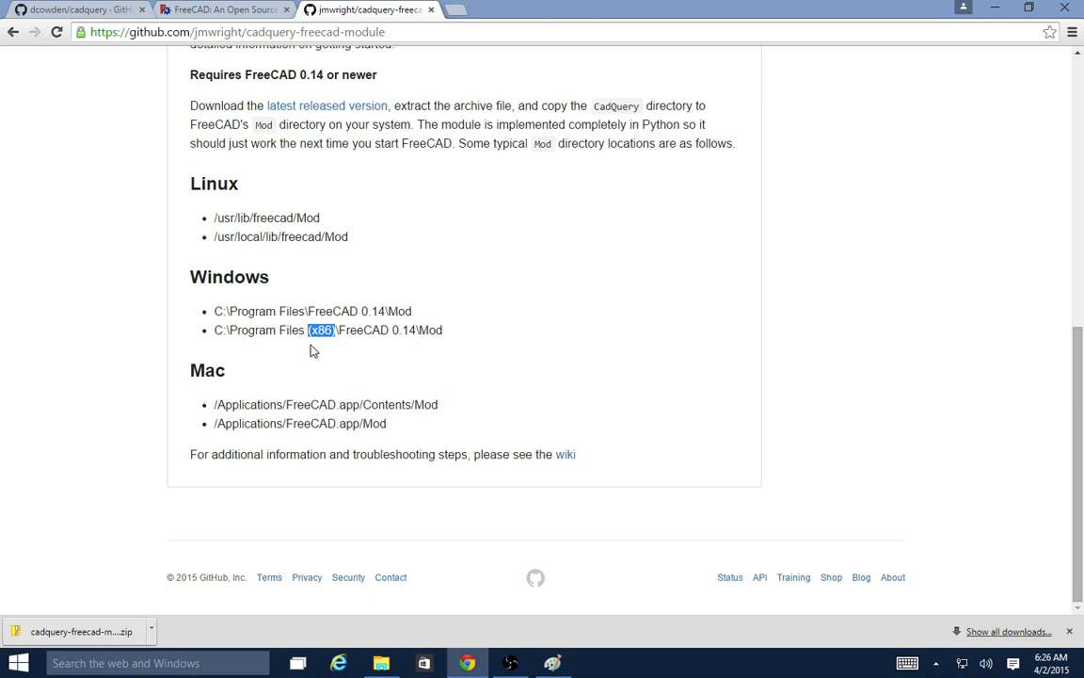
{"action": "mouse_move", "coordinate": [395, 446]}
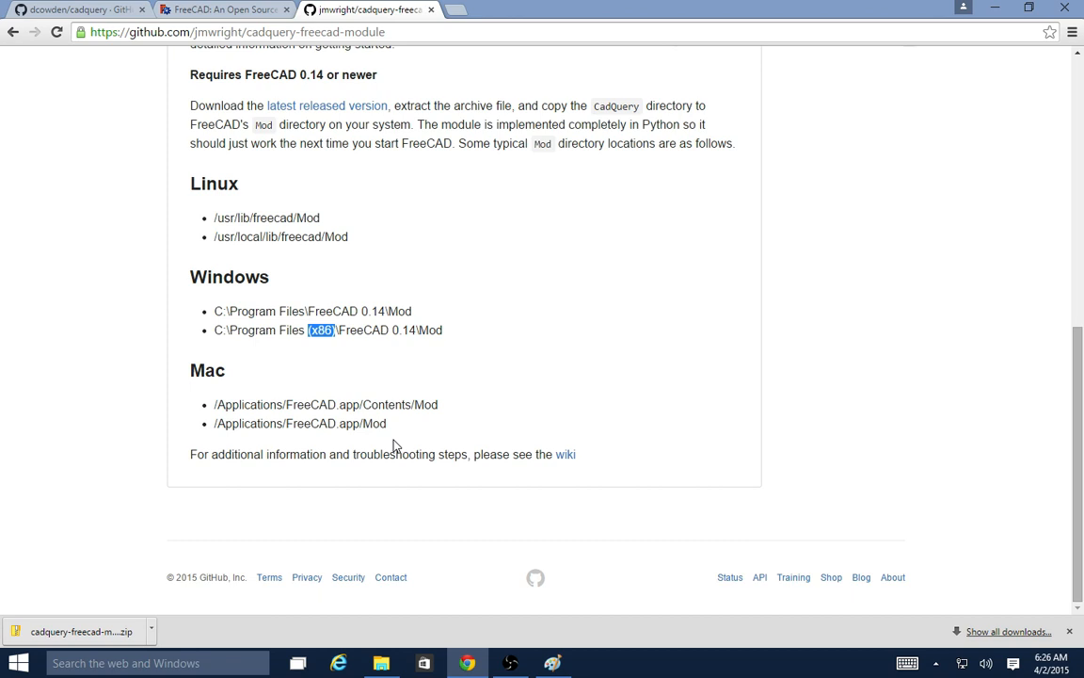
{"action": "mouse_move", "coordinate": [358, 354]}
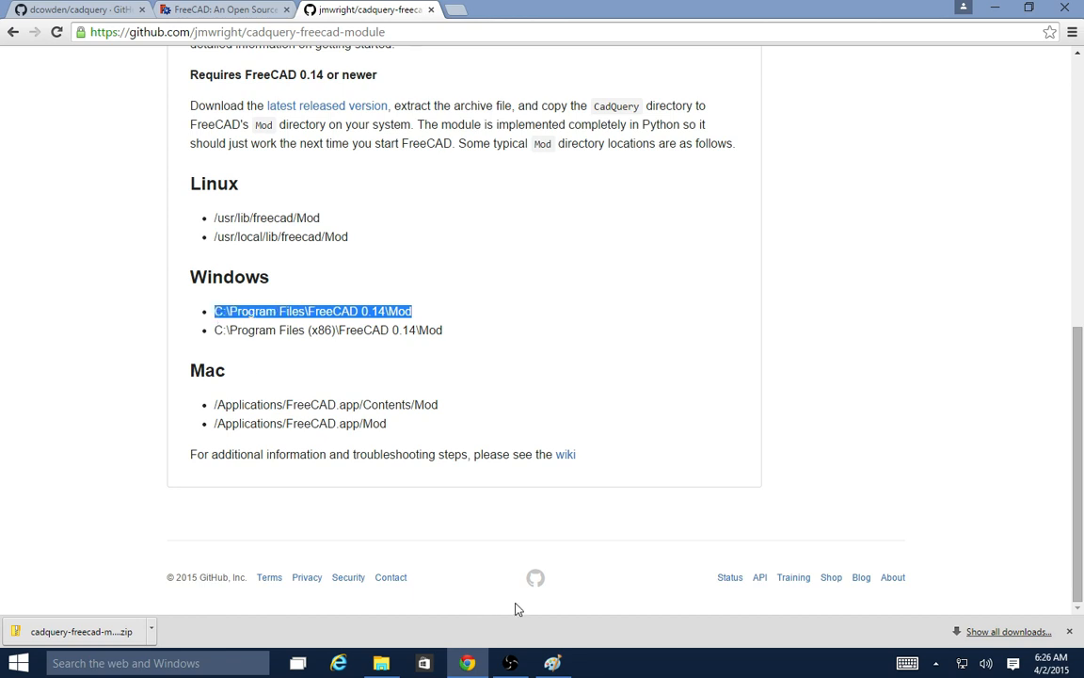
{"action": "right_click", "coordinate": [380, 663]}
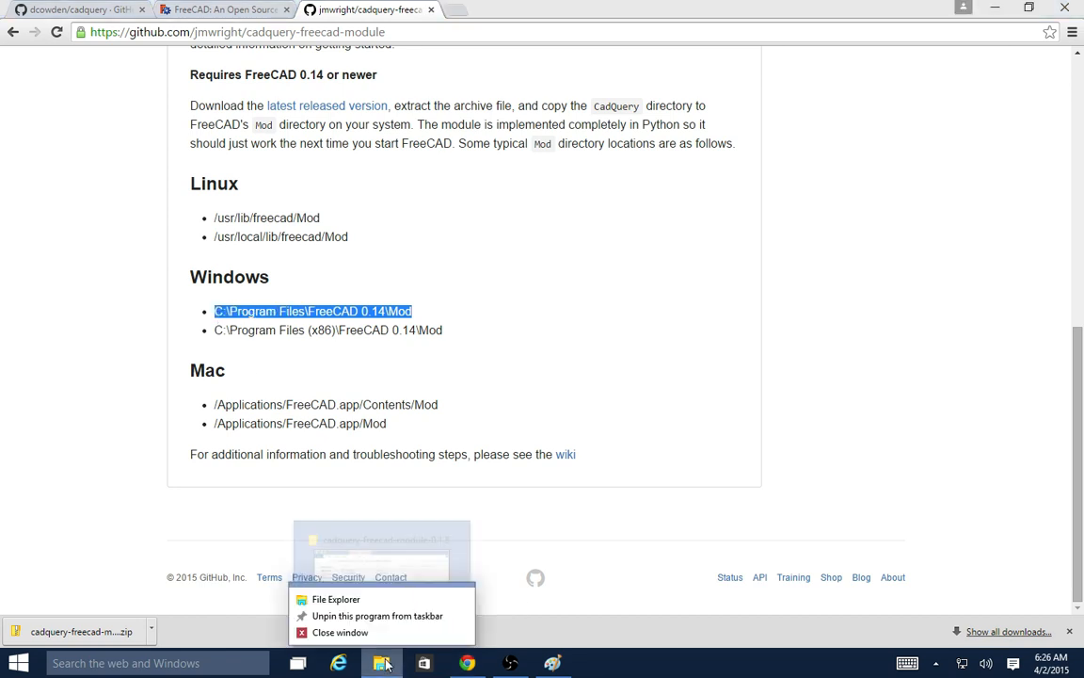
Browse File Explorer to C:\Program Files\FreeCAD 0.14\Mod.
{"action": "left_click", "coordinate": [335, 599]}
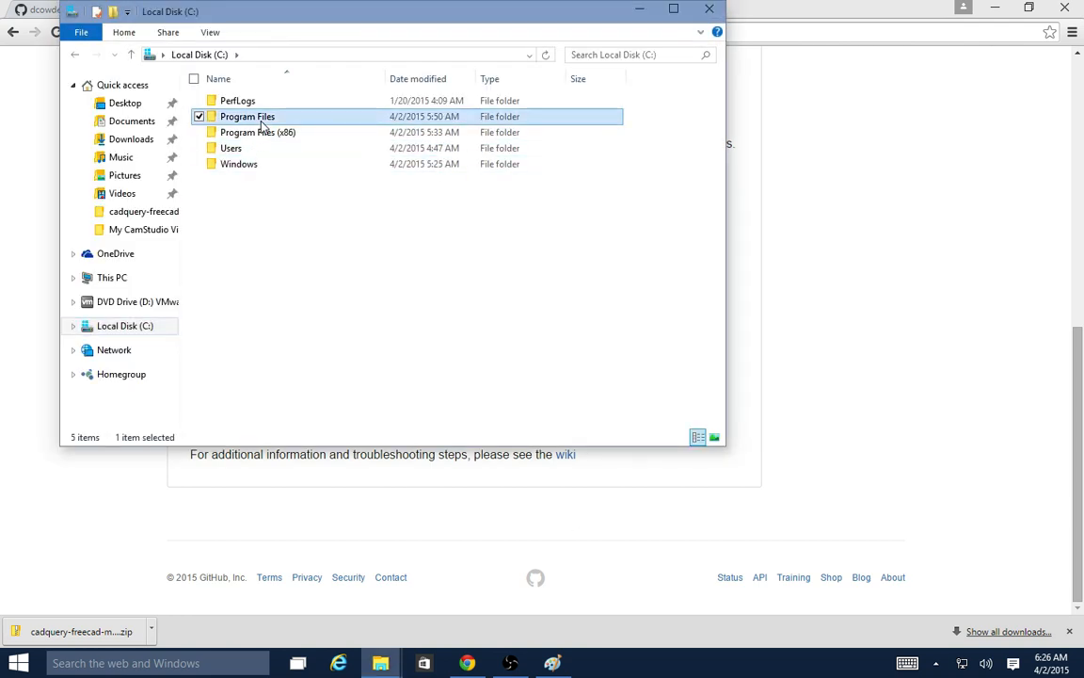
{"action": "double_click", "coordinate": [247, 117]}
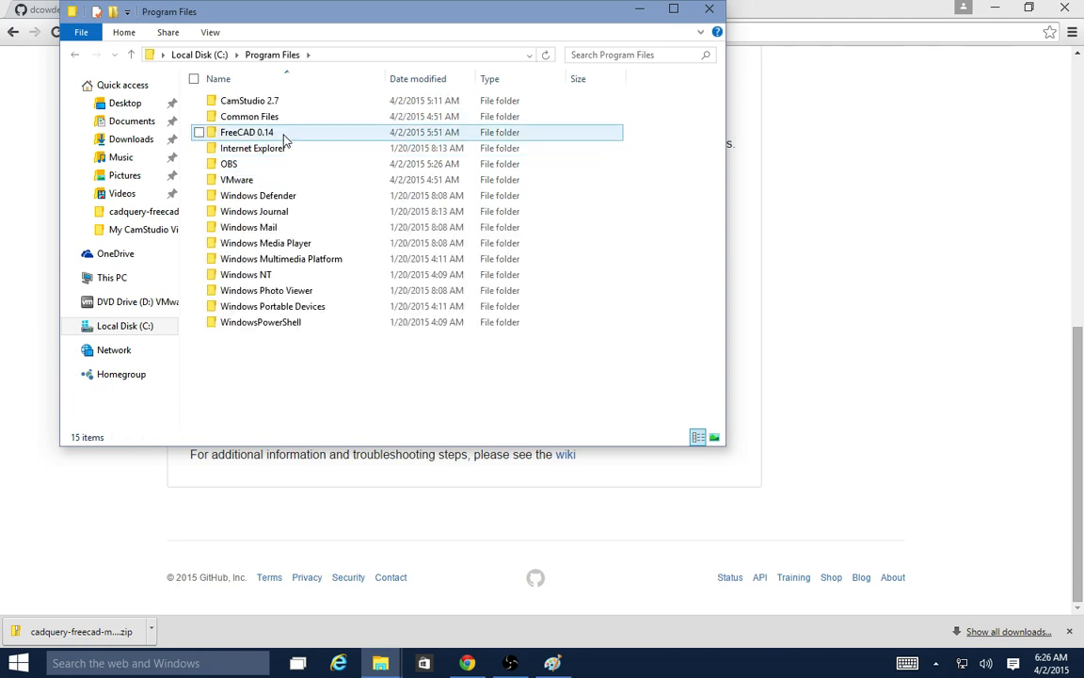
{"action": "double_click", "coordinate": [246, 132]}
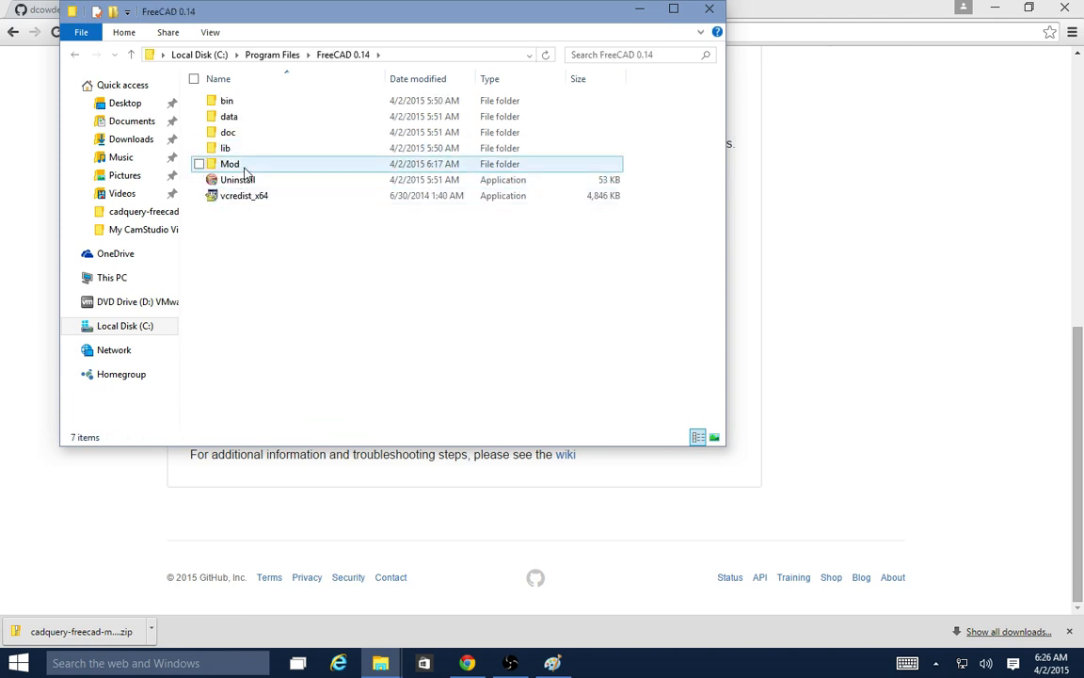
{"action": "mouse_move", "coordinate": [229, 164]}
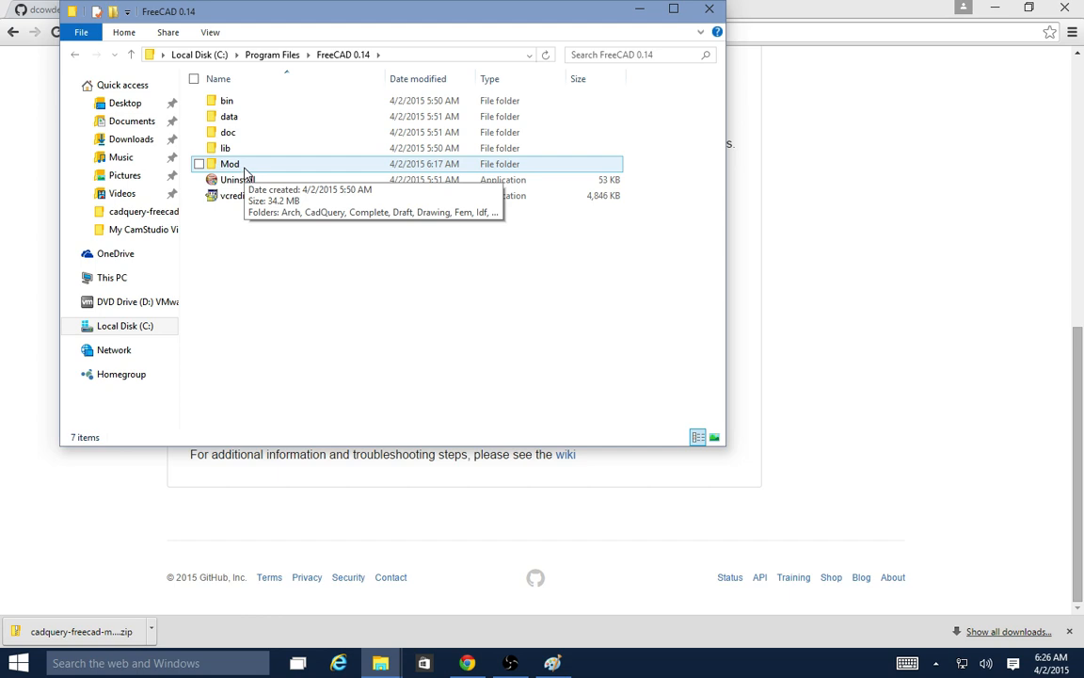
{"action": "double_click", "coordinate": [230, 163]}
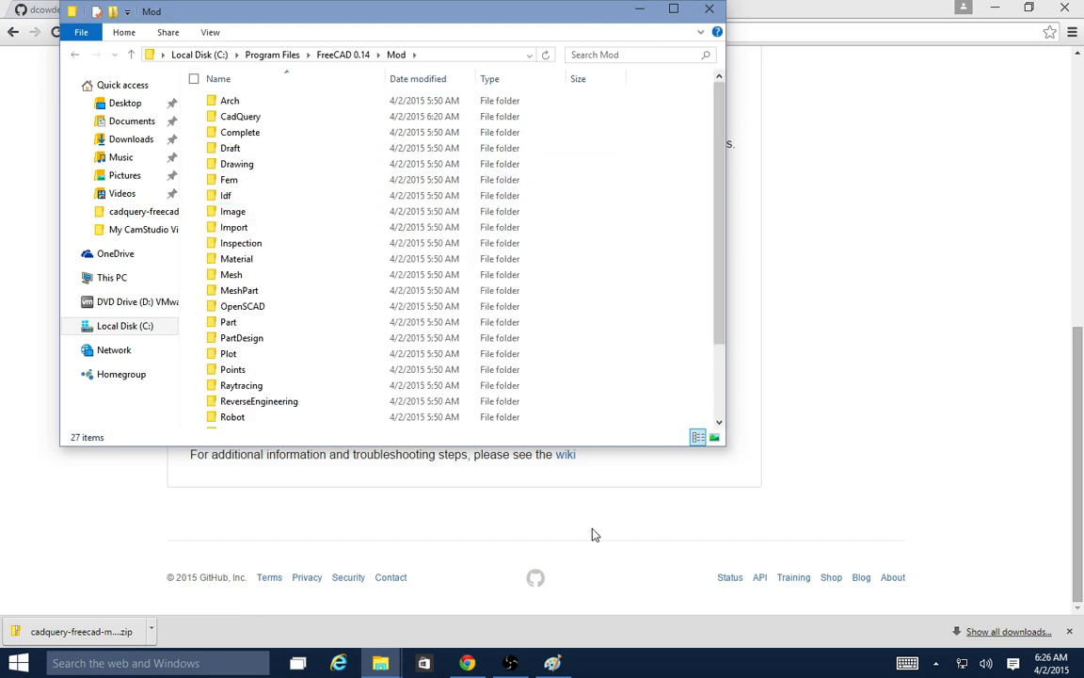
{"action": "mouse_move", "coordinate": [380, 663]}
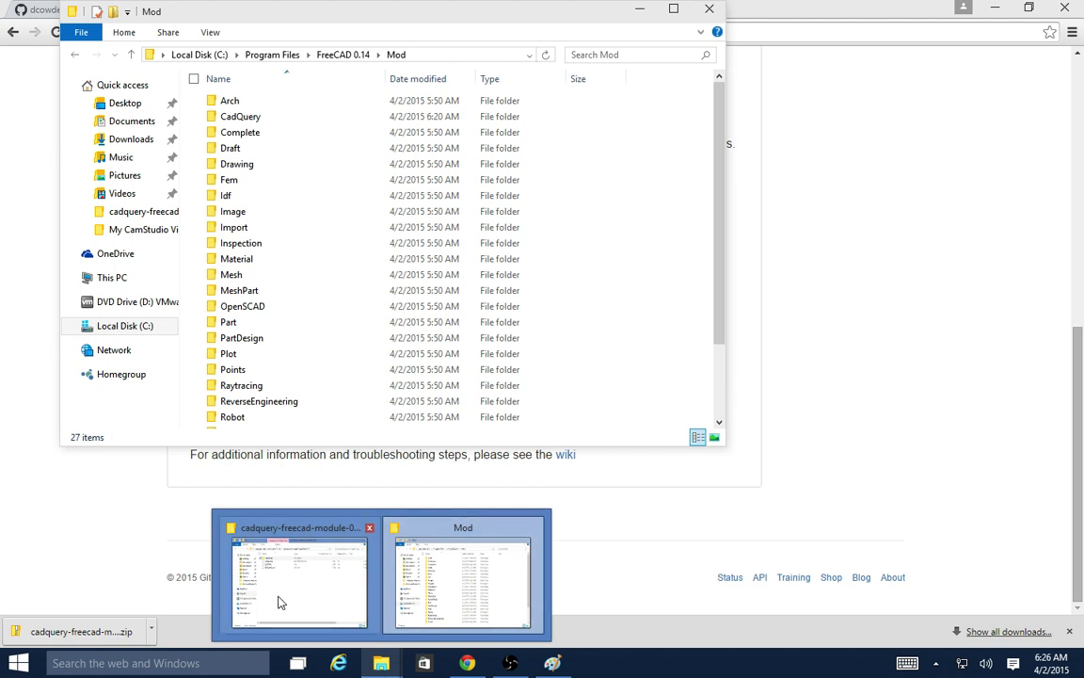
Copy the CadQuery folder from the release zip into the Mod folder.
{"action": "left_click", "coordinate": [299, 580]}
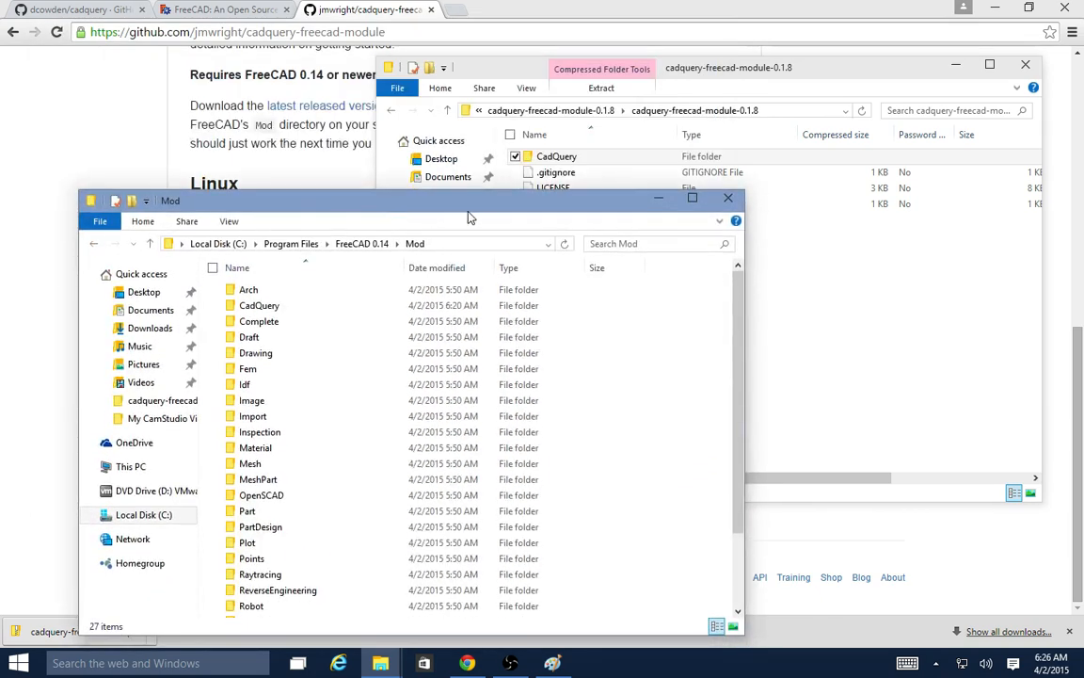
{"action": "left_click", "coordinate": [557, 156]}
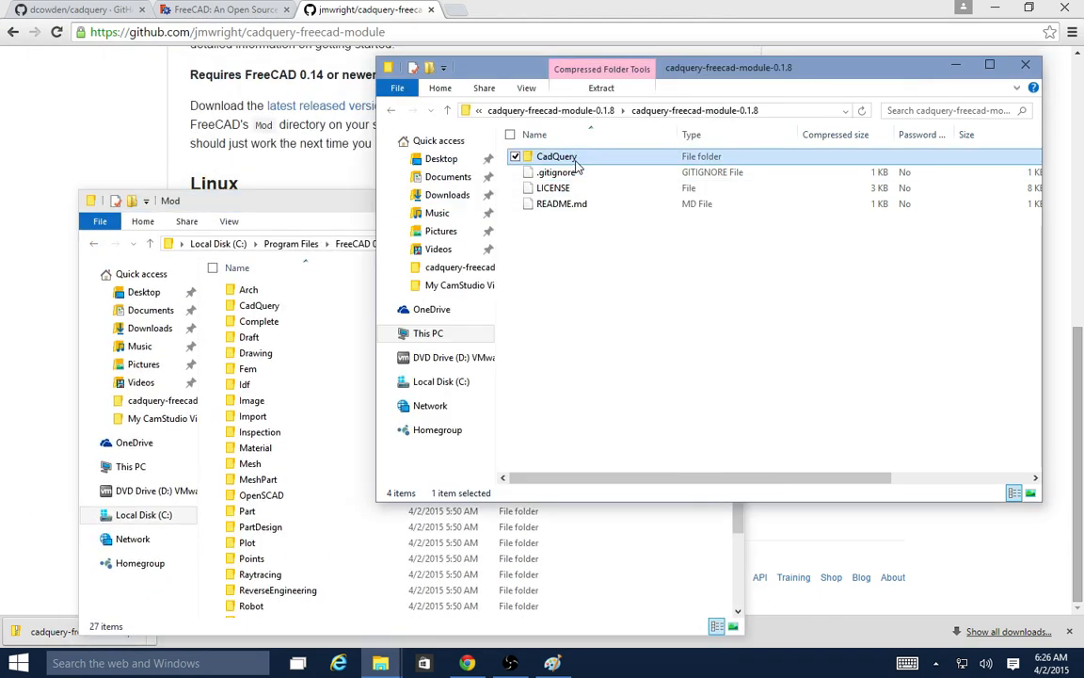
{"action": "right_click", "coordinate": [555, 156]}
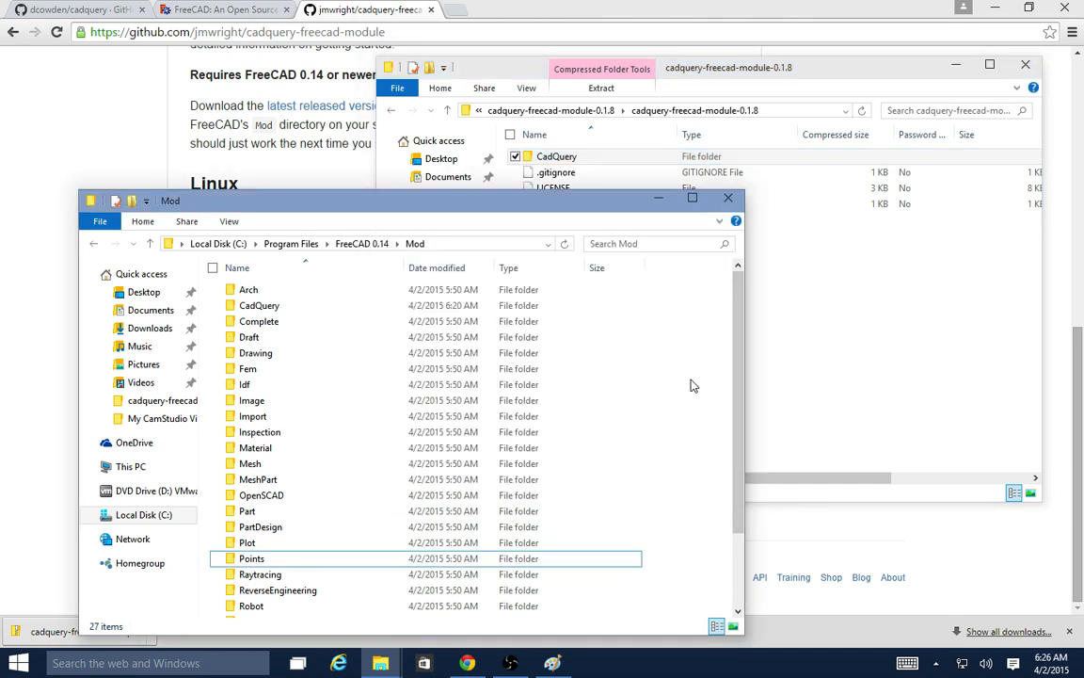
{"action": "right_click", "coordinate": [674, 386]}
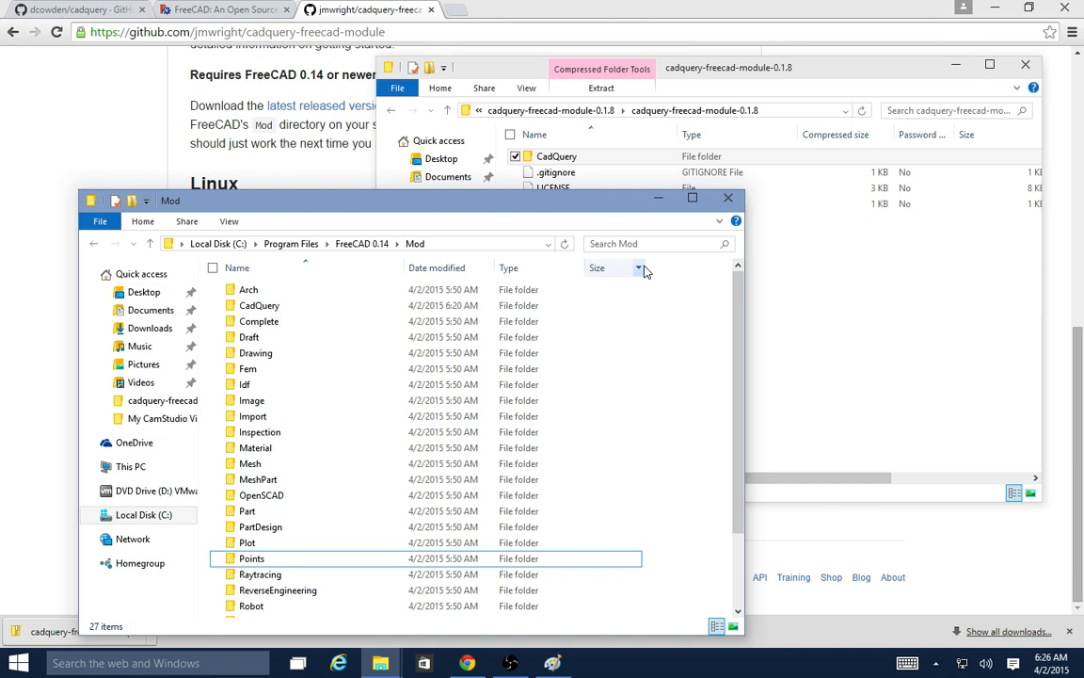
{"action": "left_click", "coordinate": [260, 305]}
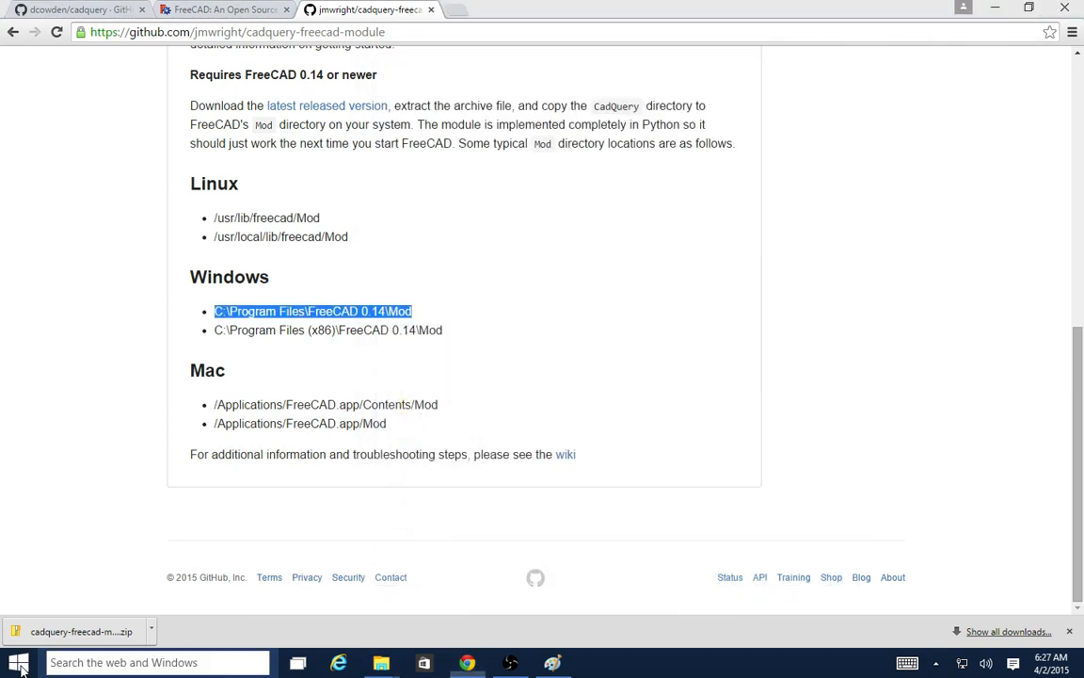
Launch FreeCAD 0.14 from the Windows Start menu.
{"action": "left_click", "coordinate": [19, 663]}
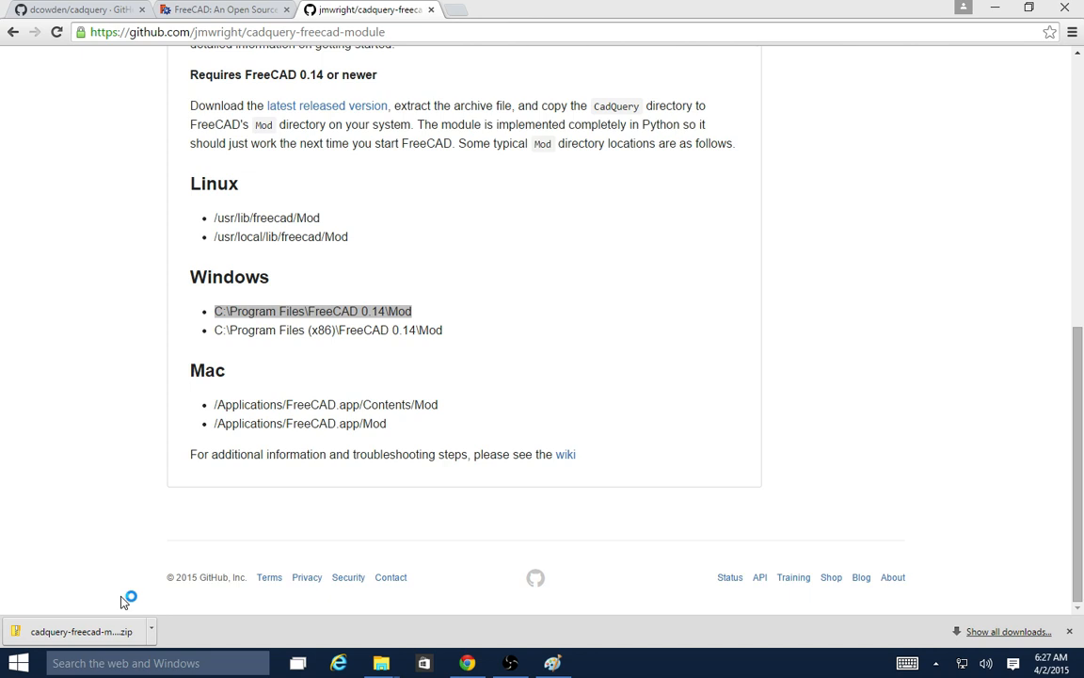
{"action": "mouse_move", "coordinate": [687, 335]}
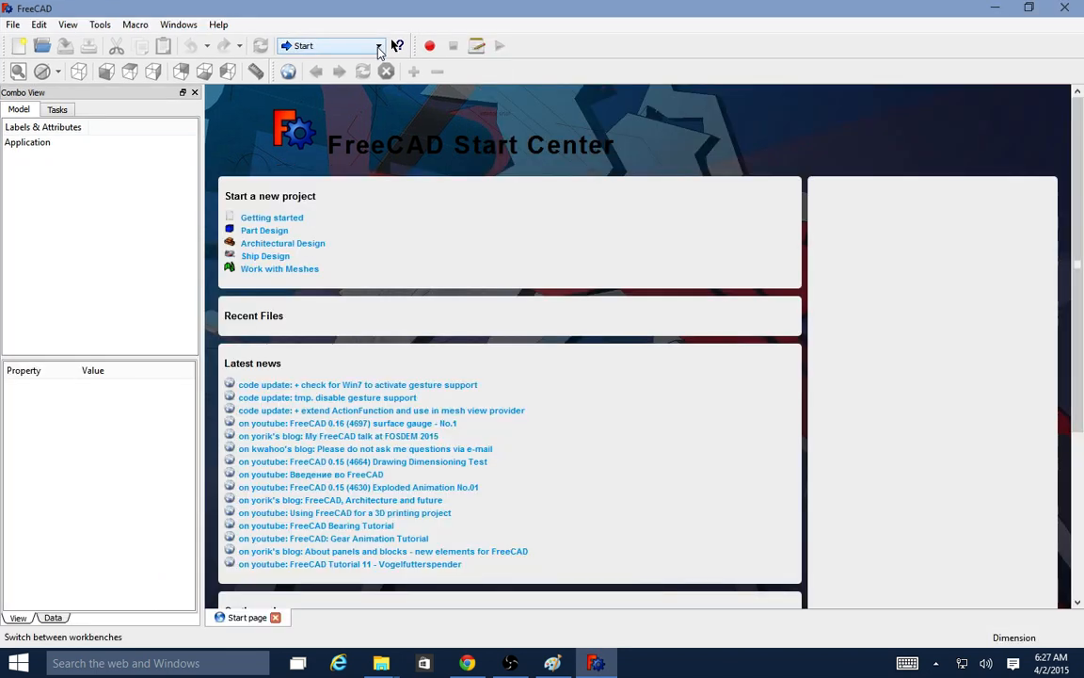
Show the workbench list with its new CadQuery entry.
{"action": "left_click", "coordinate": [379, 45]}
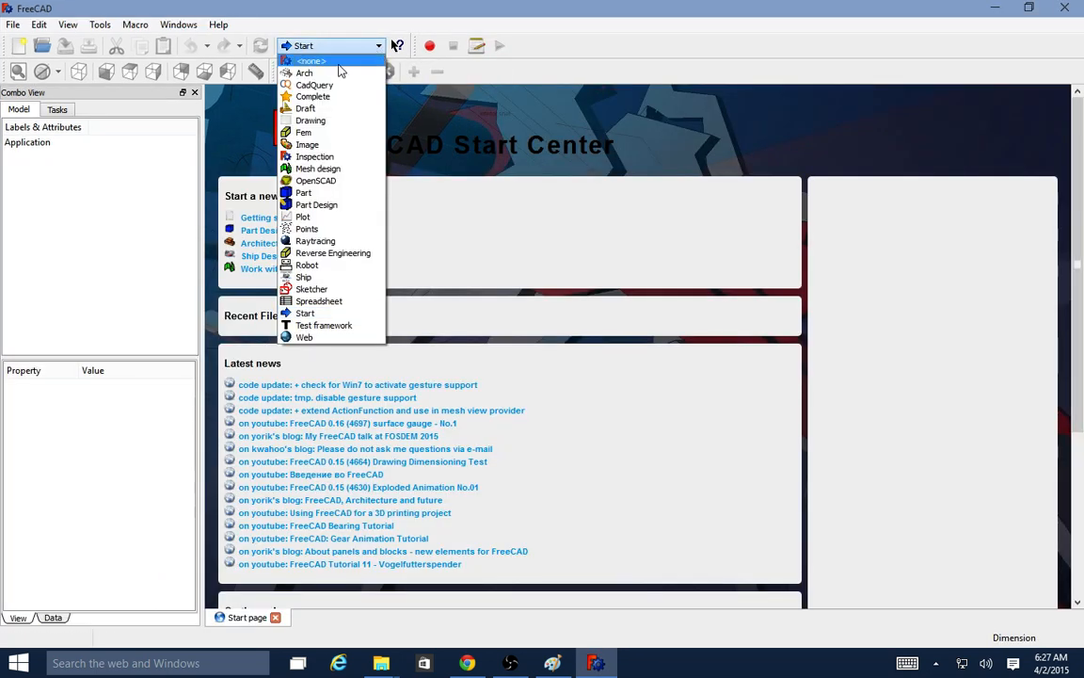
{"action": "mouse_move", "coordinate": [312, 84]}
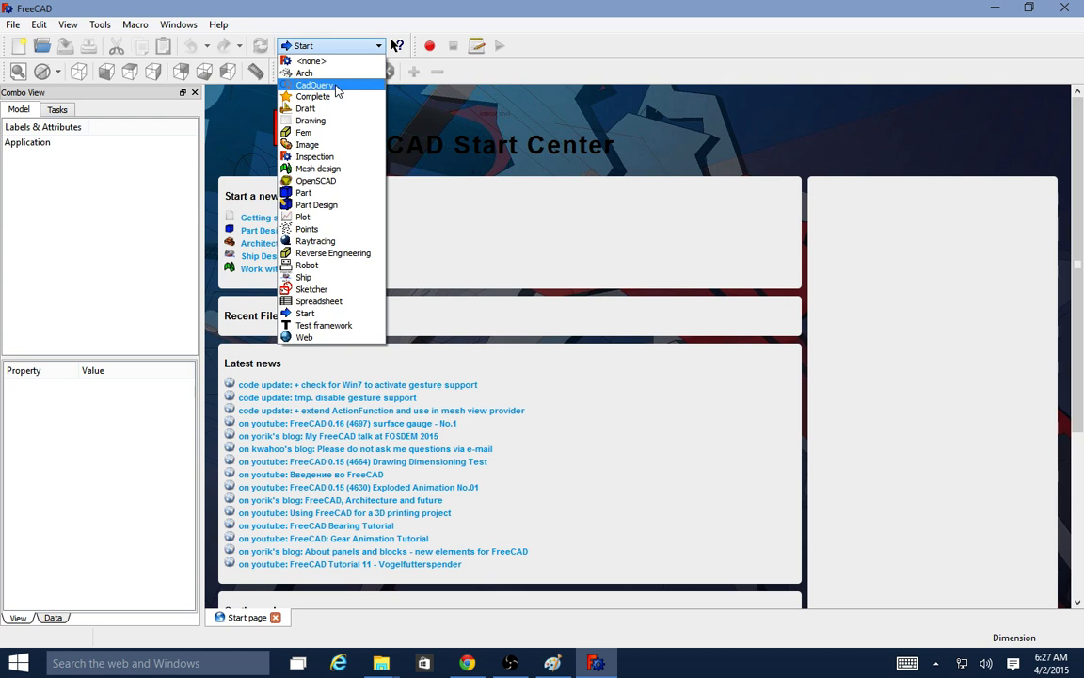
{"action": "mouse_move", "coordinate": [371, 48]}
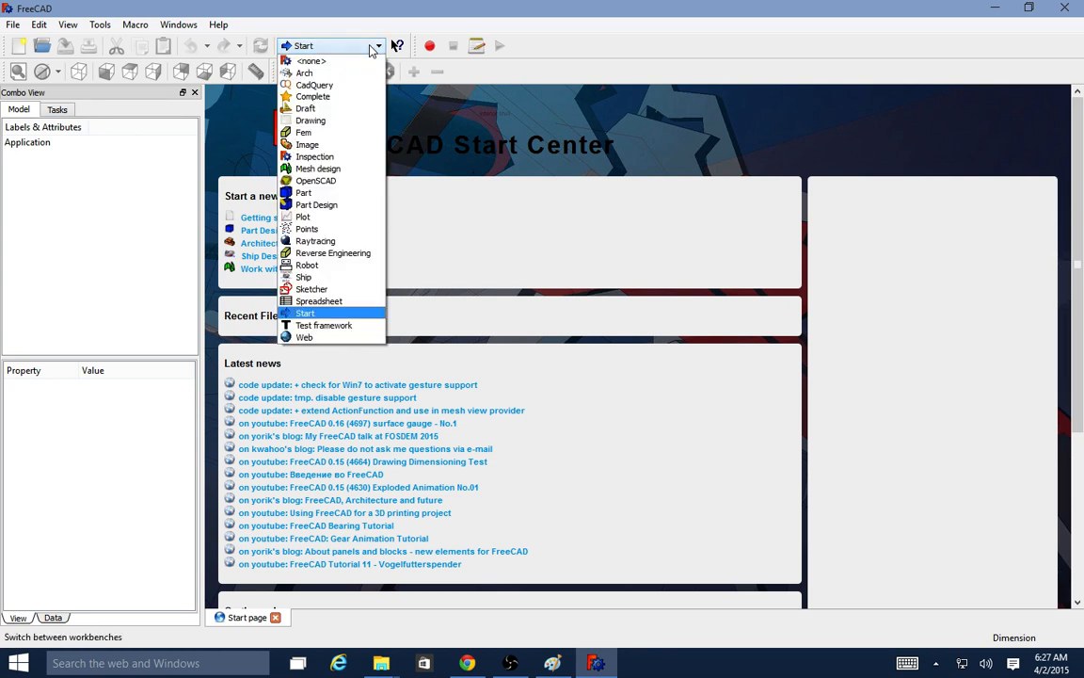
{"action": "mouse_move", "coordinate": [314, 87]}
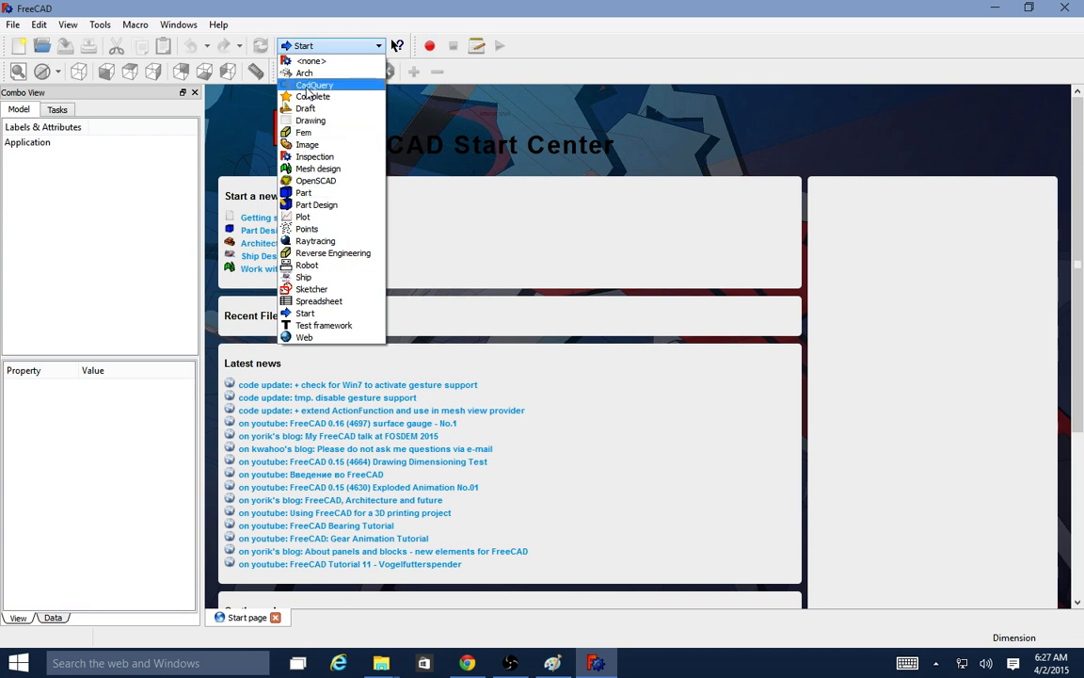
{"action": "mouse_move", "coordinate": [311, 120]}
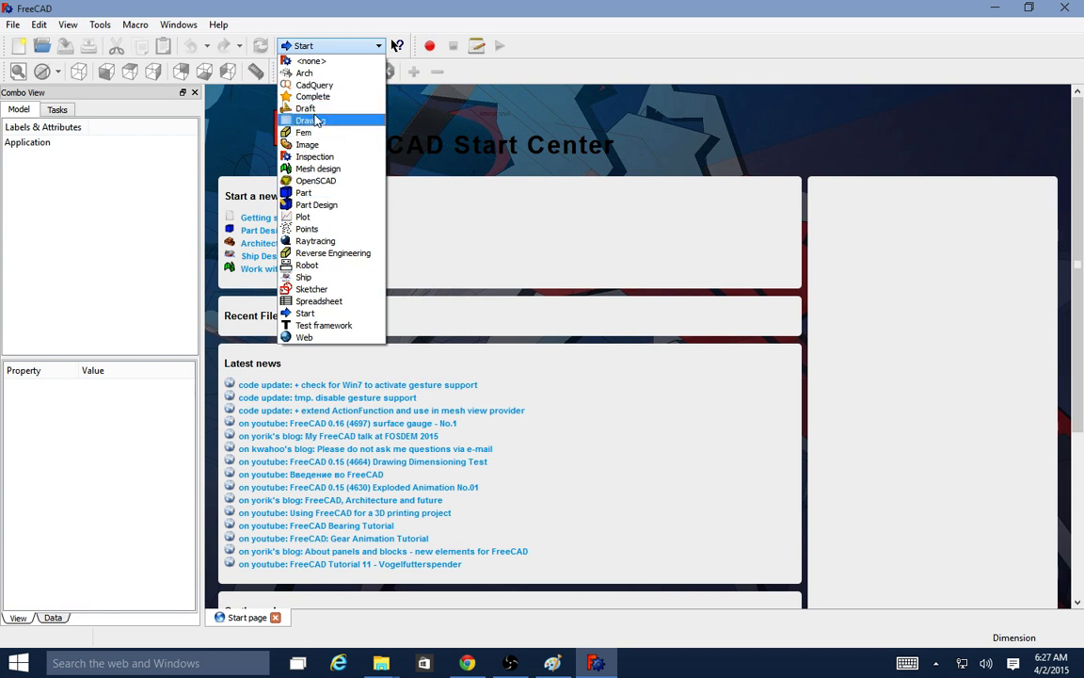
{"action": "mouse_move", "coordinate": [303, 192]}
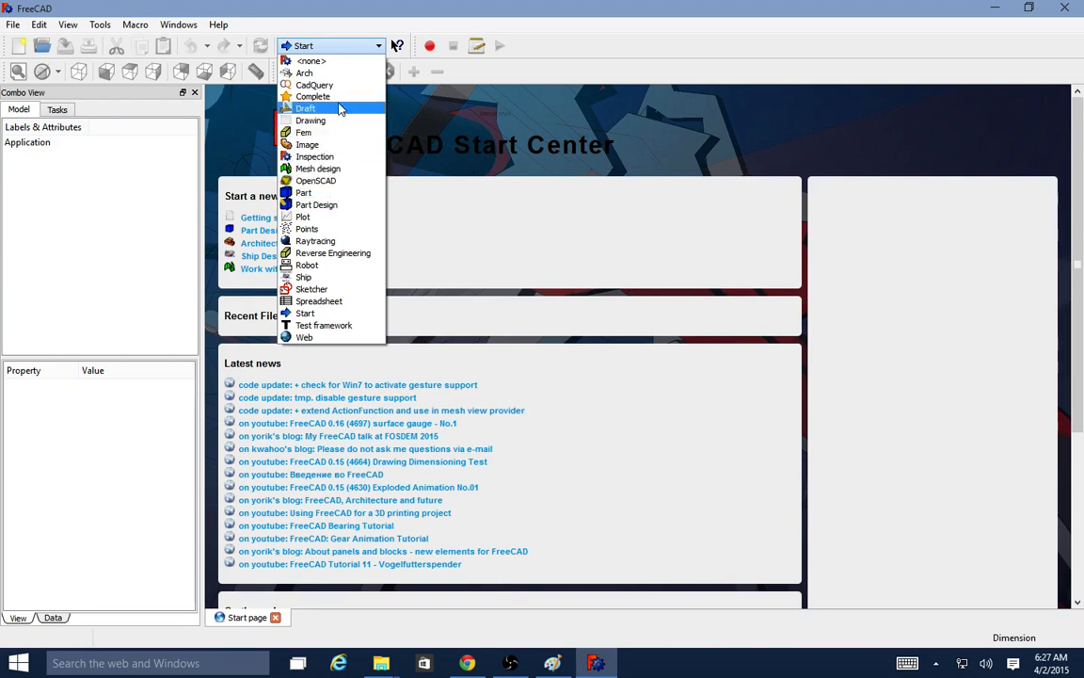
{"action": "mouse_move", "coordinate": [331, 84]}
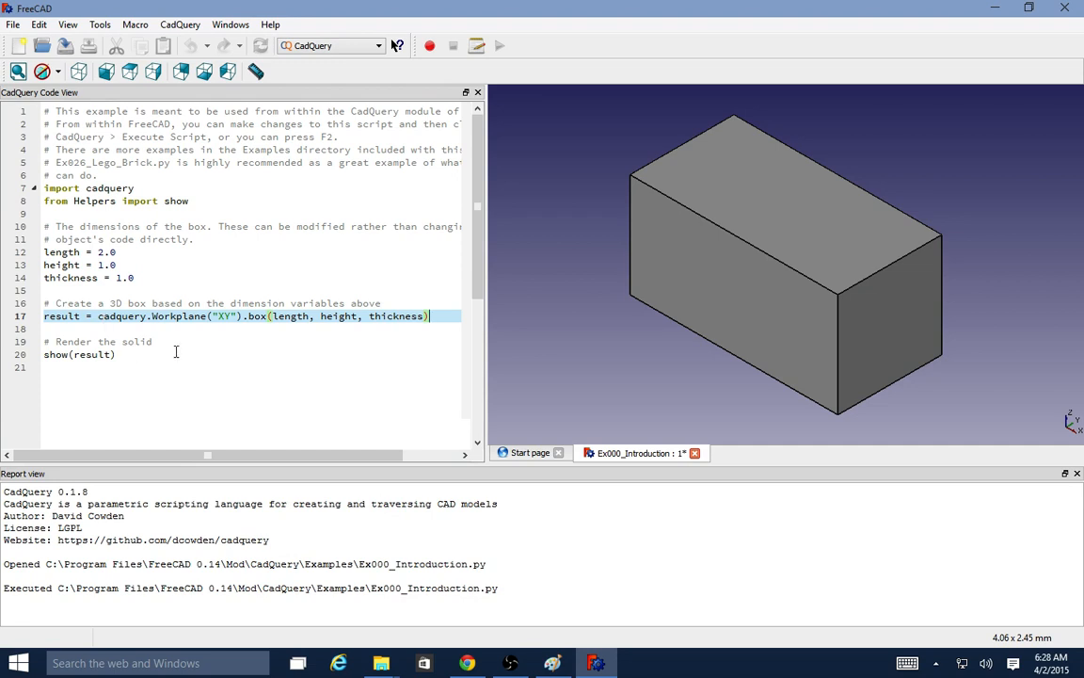
{"action": "mouse_move", "coordinate": [181, 24]}
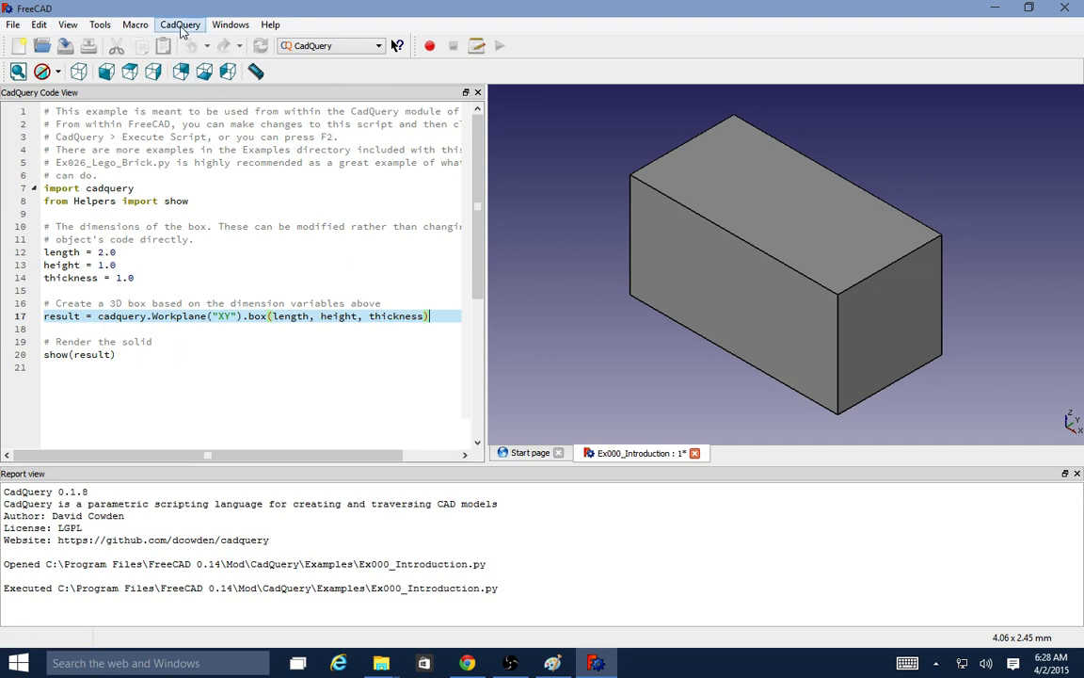
{"action": "left_click", "coordinate": [180, 24]}
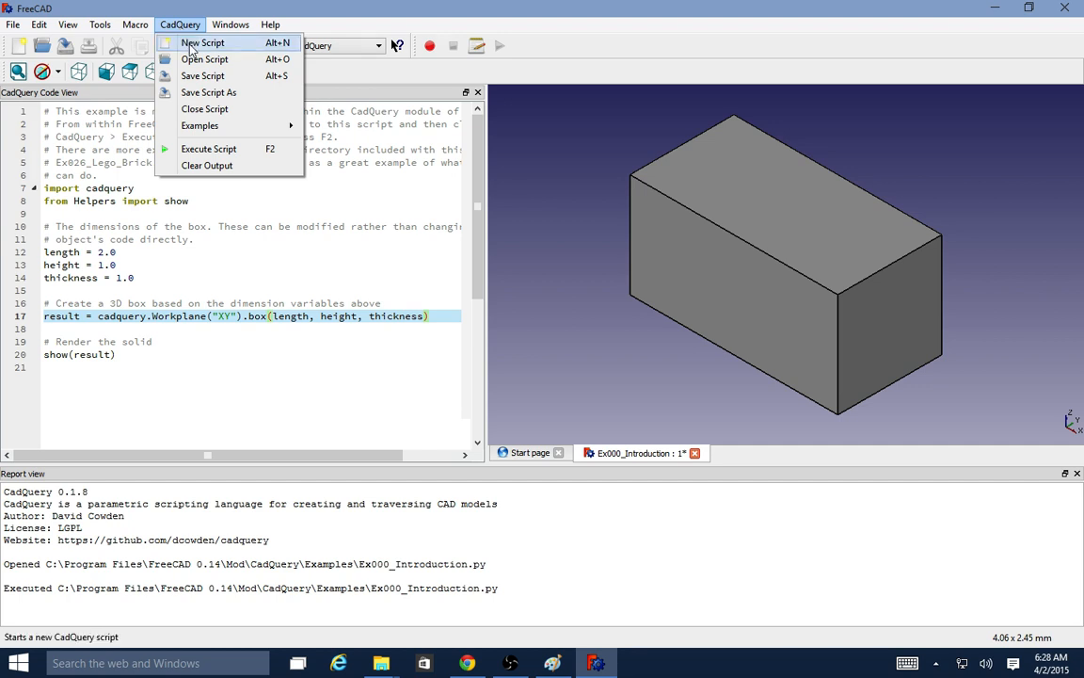
{"action": "left_click", "coordinate": [204, 41]}
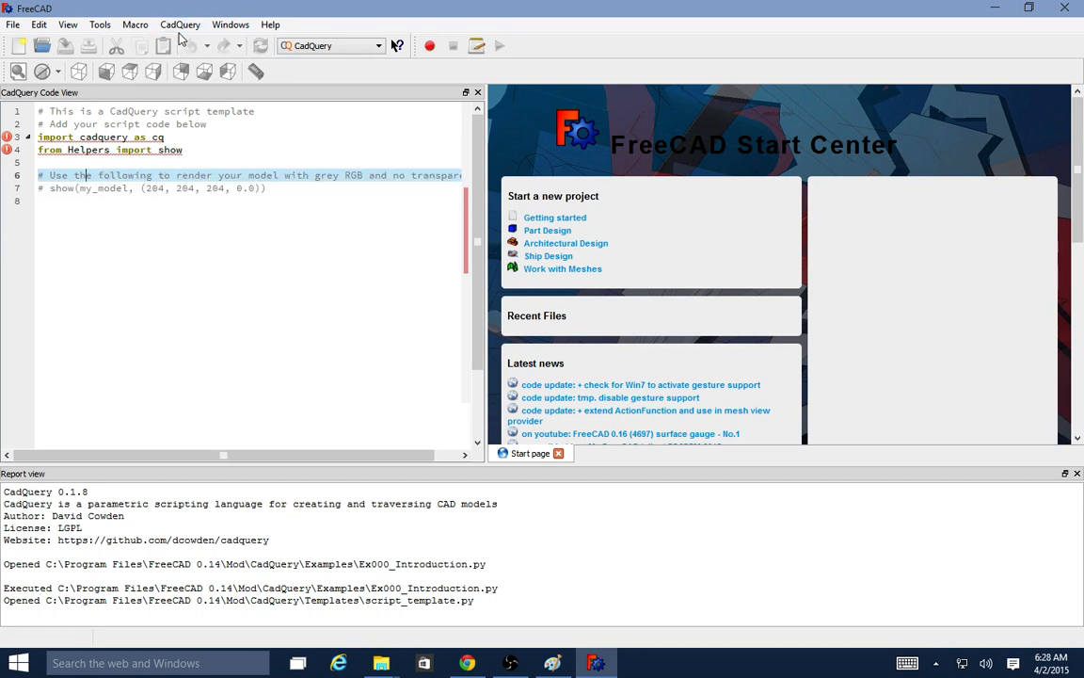
{"action": "left_click", "coordinate": [181, 24]}
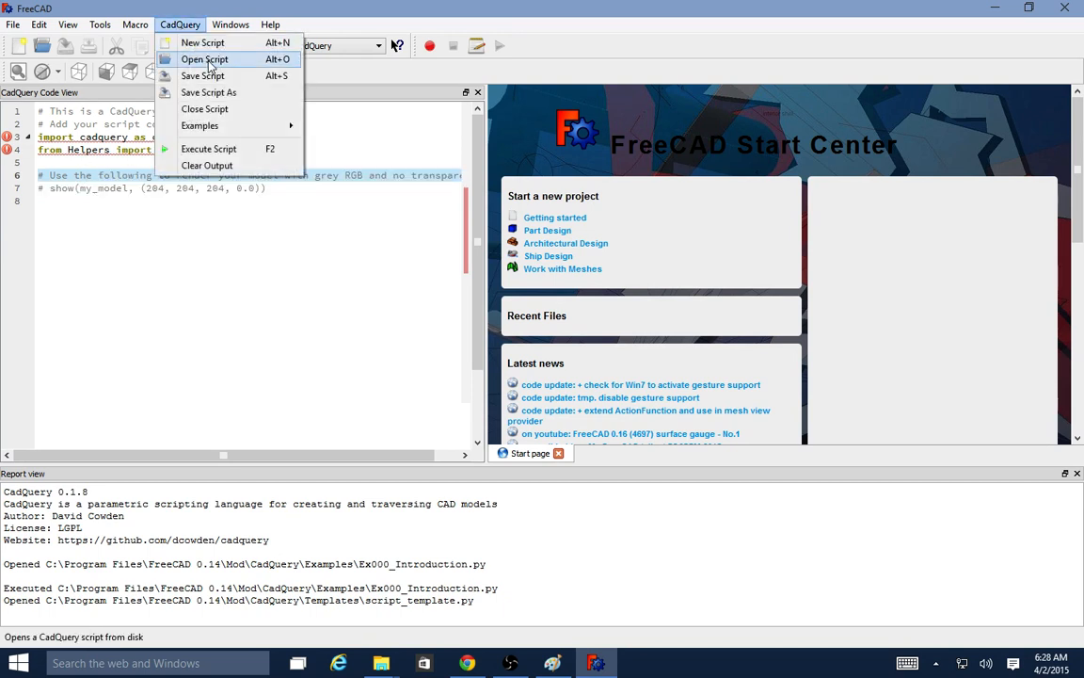
{"action": "mouse_move", "coordinate": [207, 92]}
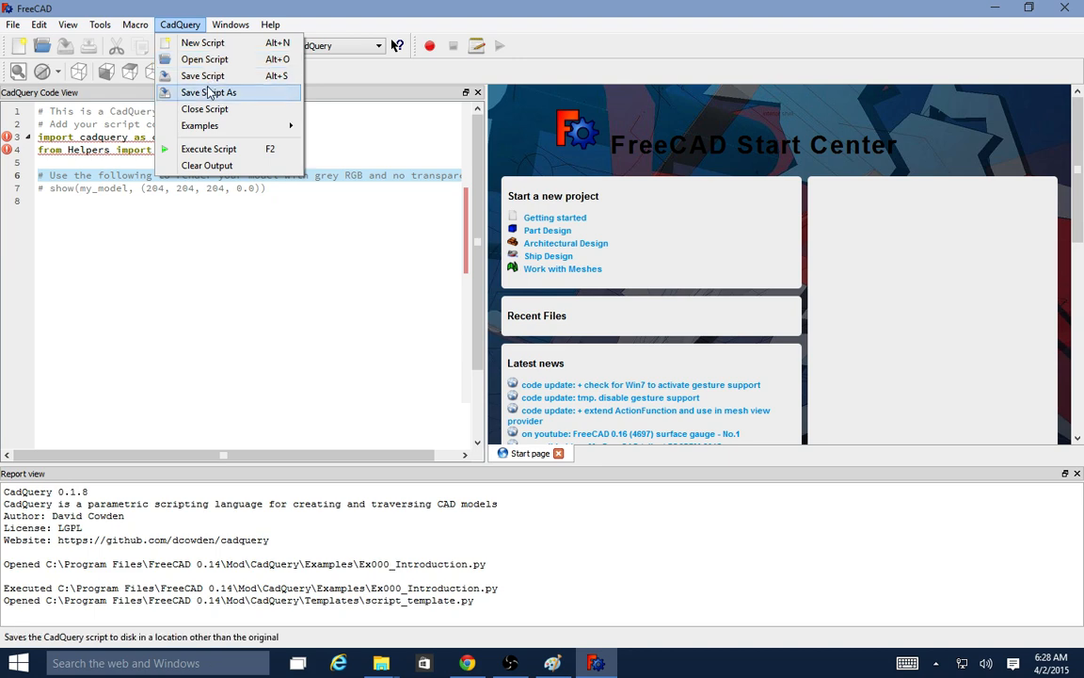
{"action": "mouse_move", "coordinate": [203, 108]}
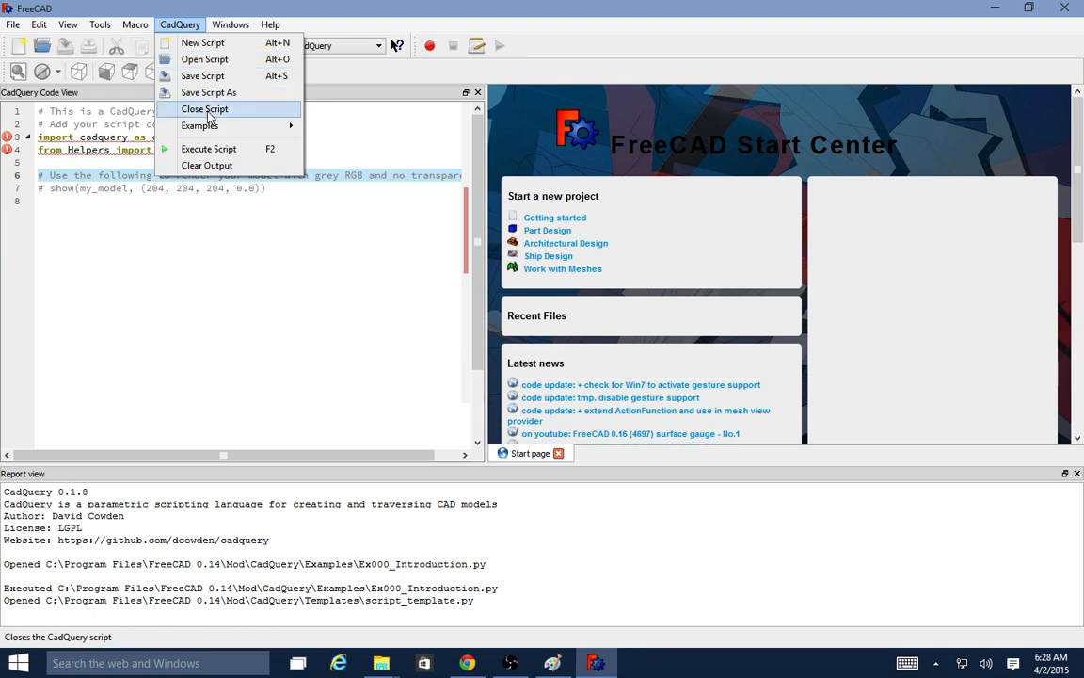
{"action": "left_click", "coordinate": [200, 125]}
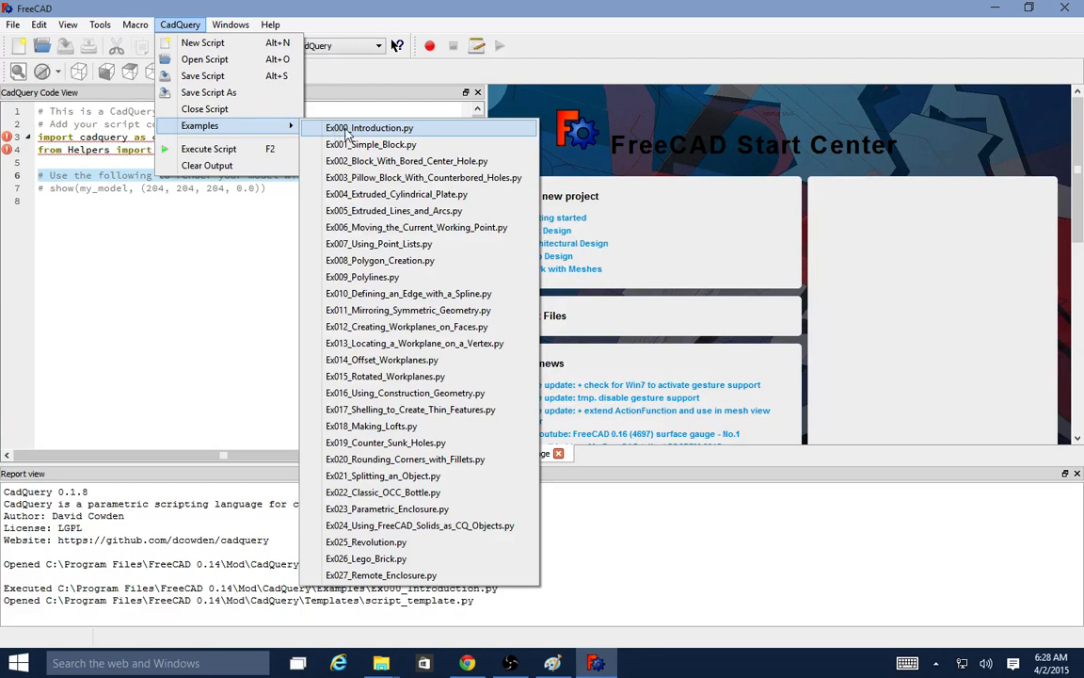
{"action": "mouse_move", "coordinate": [373, 128]}
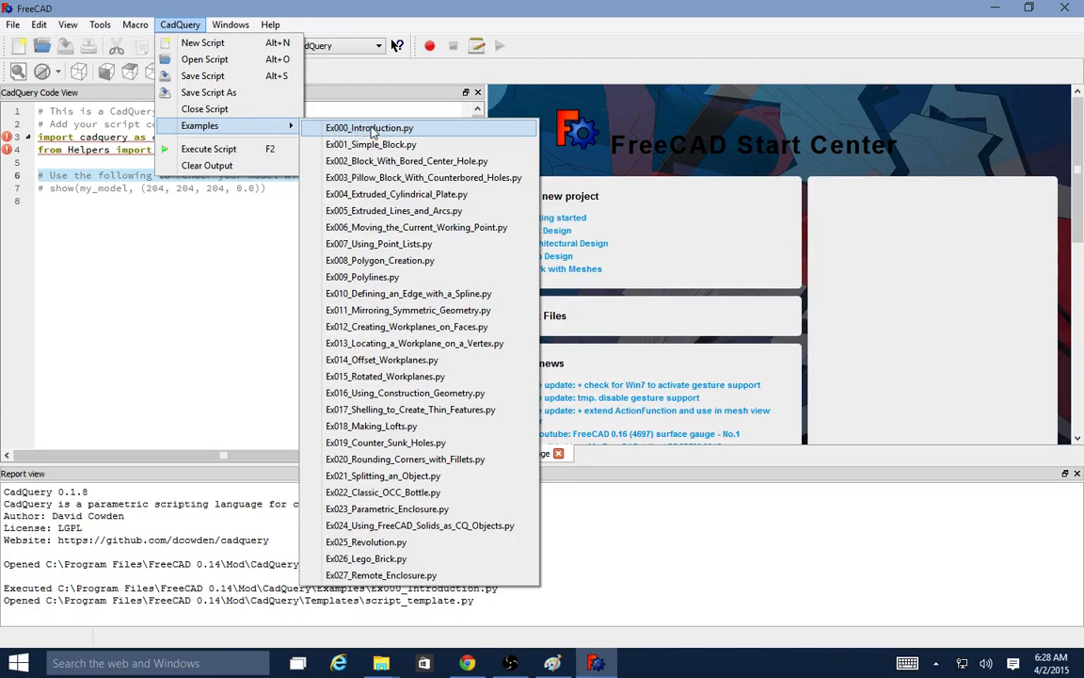
{"action": "mouse_move", "coordinate": [369, 128]}
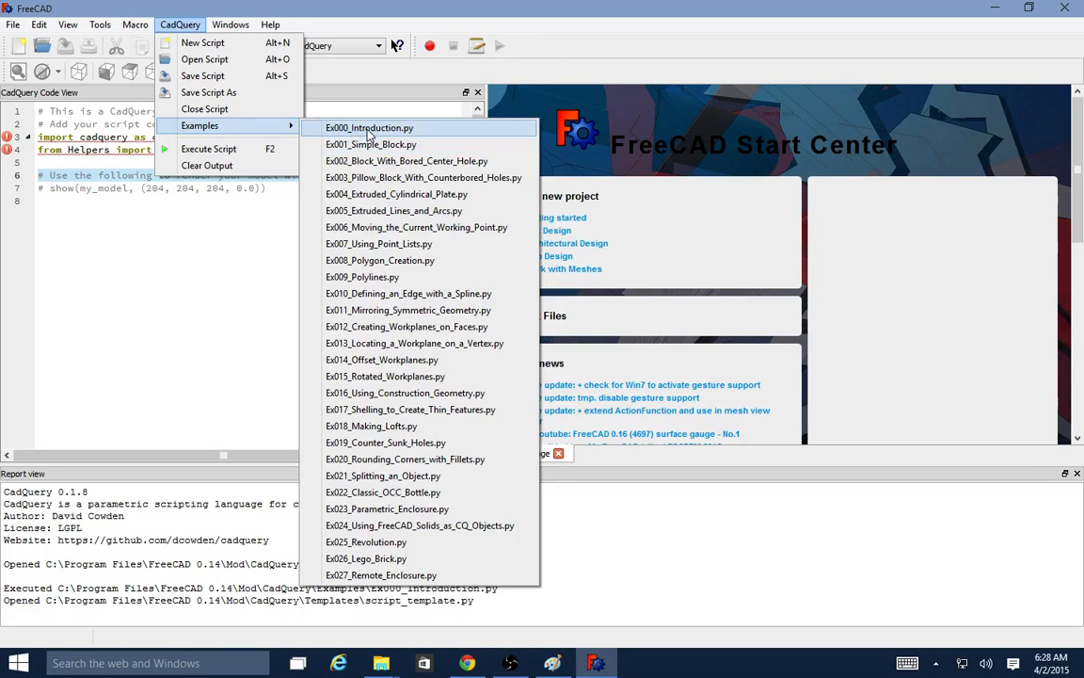
{"action": "mouse_move", "coordinate": [387, 508]}
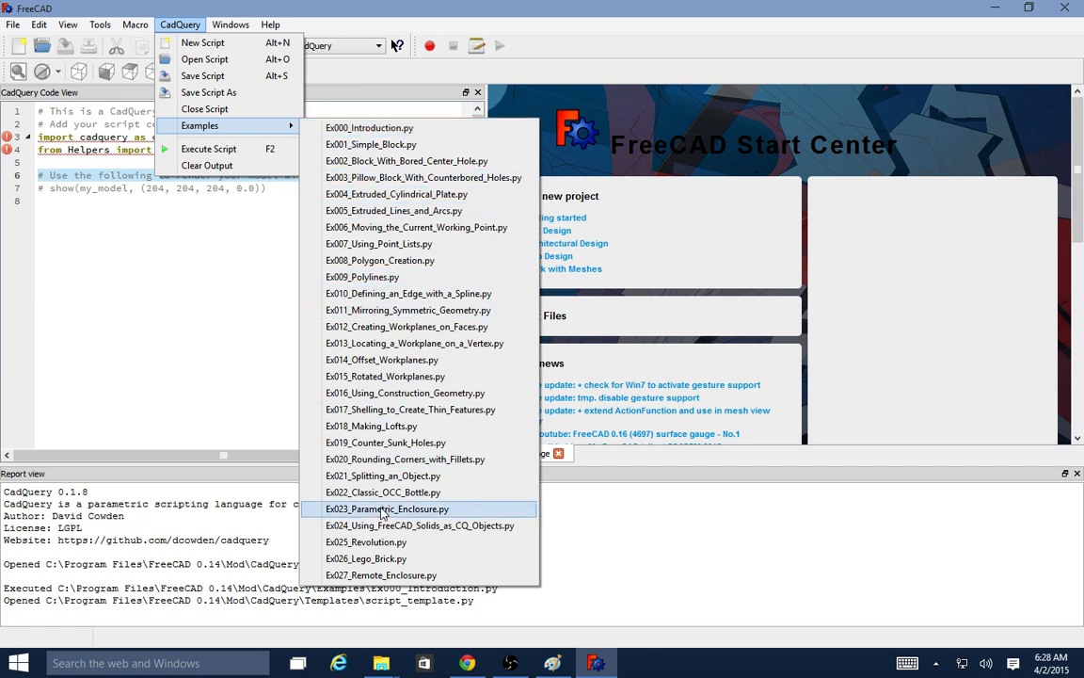
{"action": "mouse_move", "coordinate": [431, 161]}
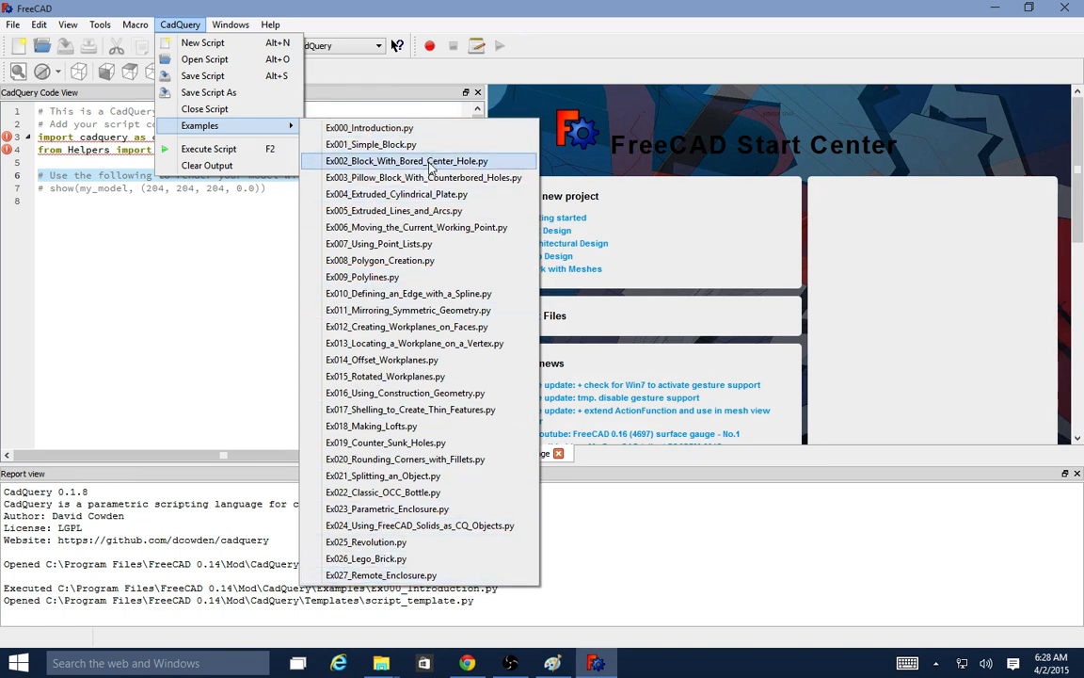
{"action": "mouse_move", "coordinate": [425, 342]}
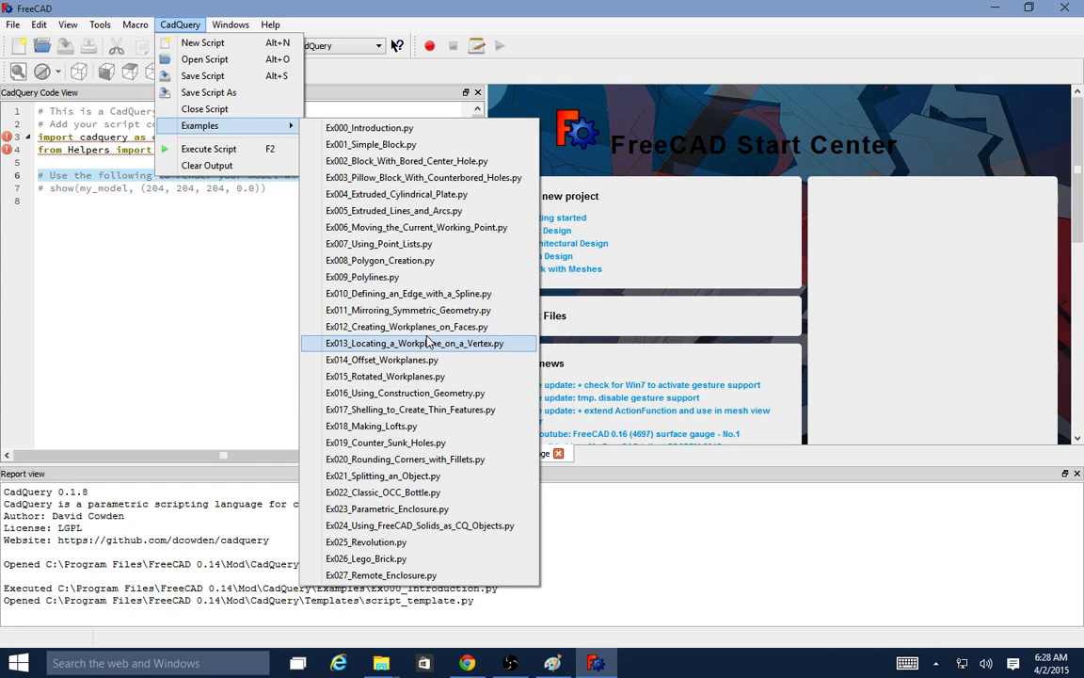
{"action": "mouse_move", "coordinate": [429, 294]}
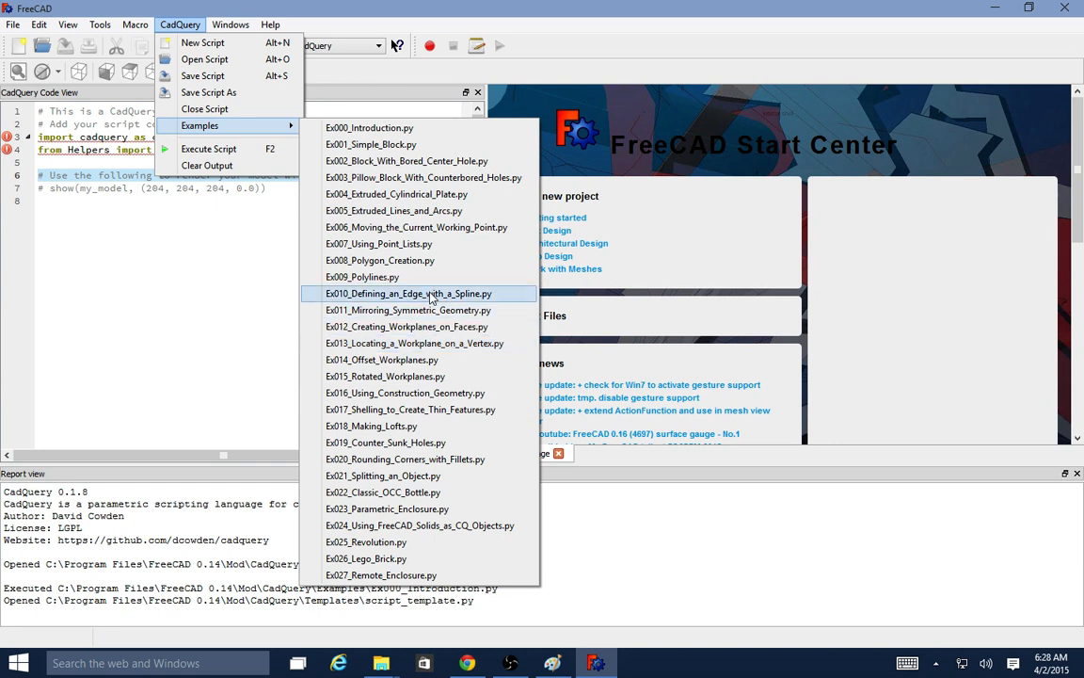
{"action": "mouse_move", "coordinate": [407, 273]}
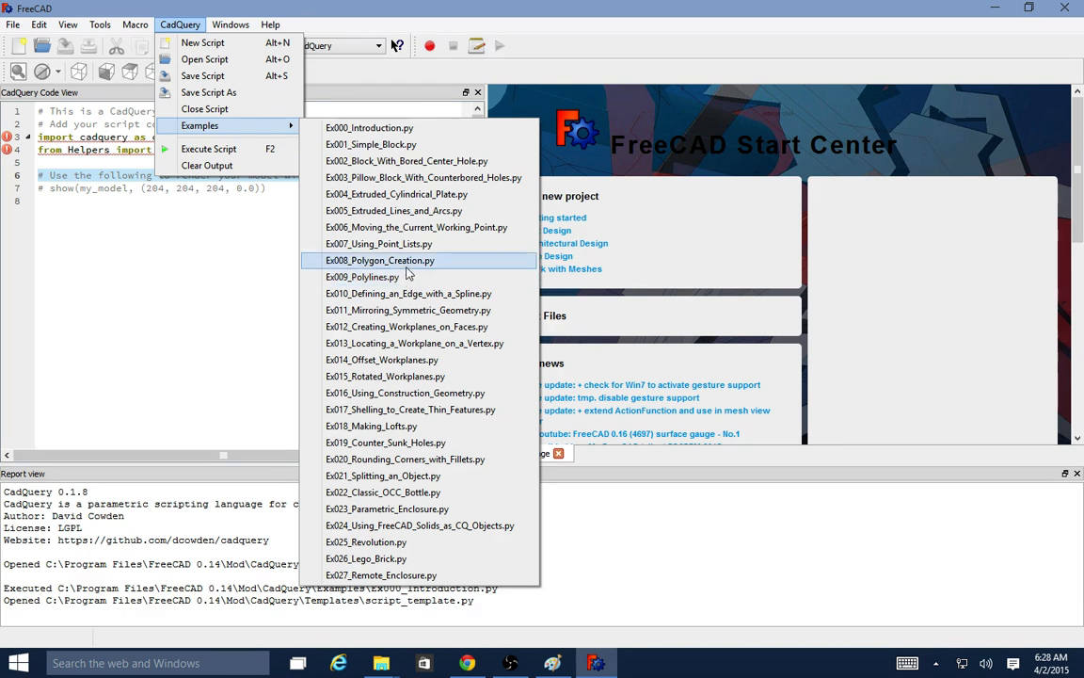
{"action": "mouse_move", "coordinate": [393, 263]}
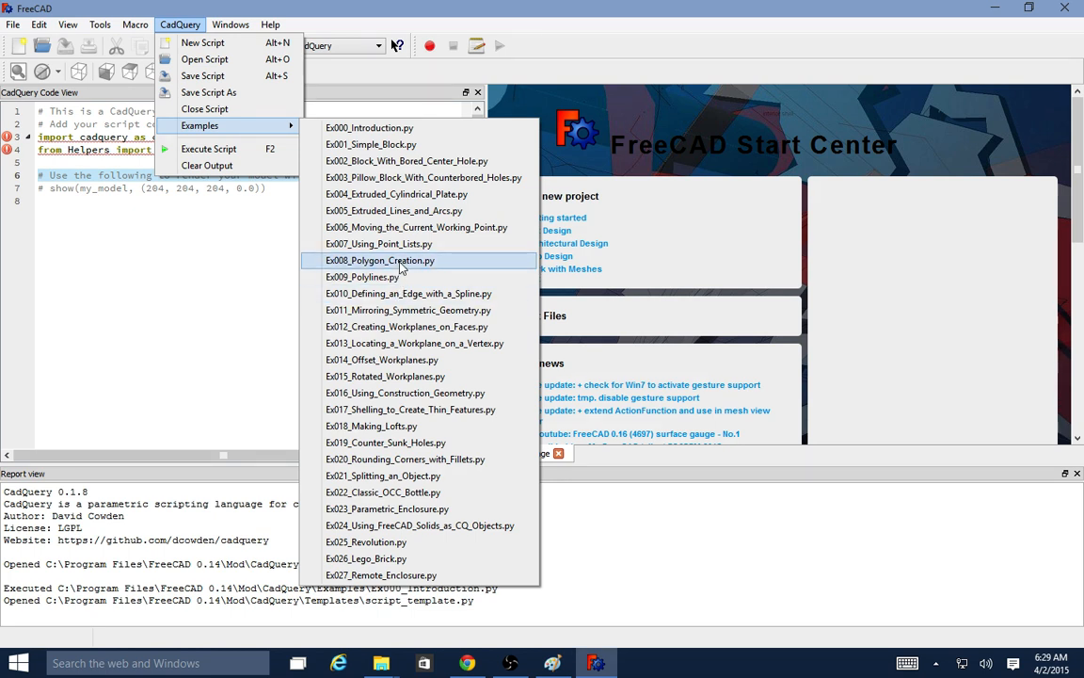
{"action": "mouse_move", "coordinate": [277, 128]}
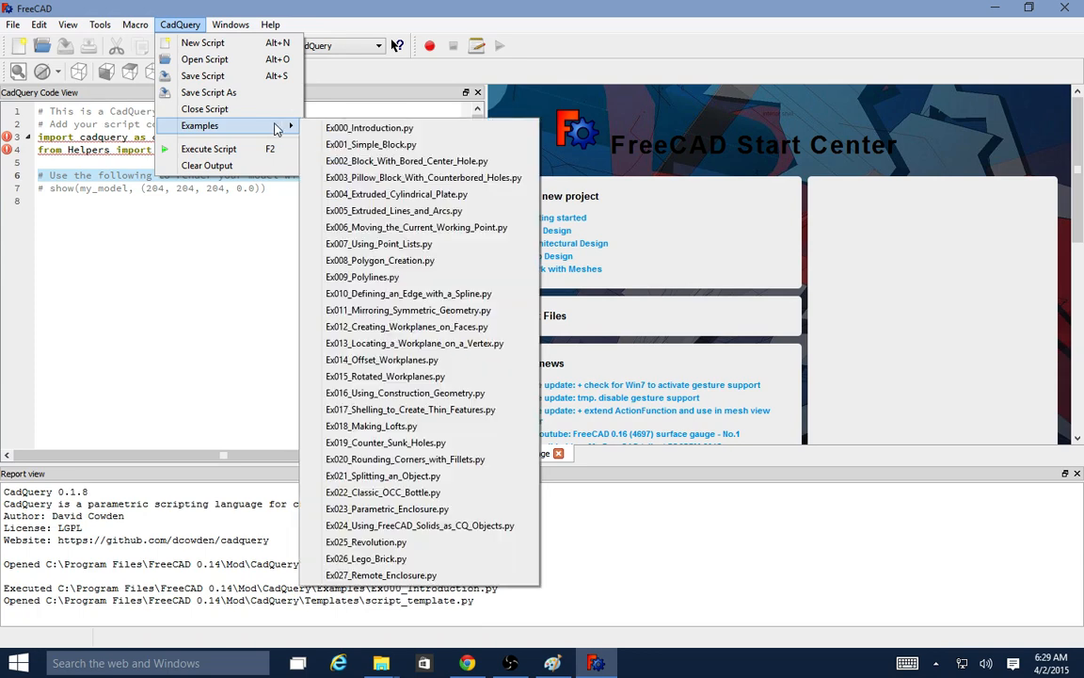
Load Ex001_Simple_Block.py, rendering its 80×60×10 box.
{"action": "left_click", "coordinate": [369, 128]}
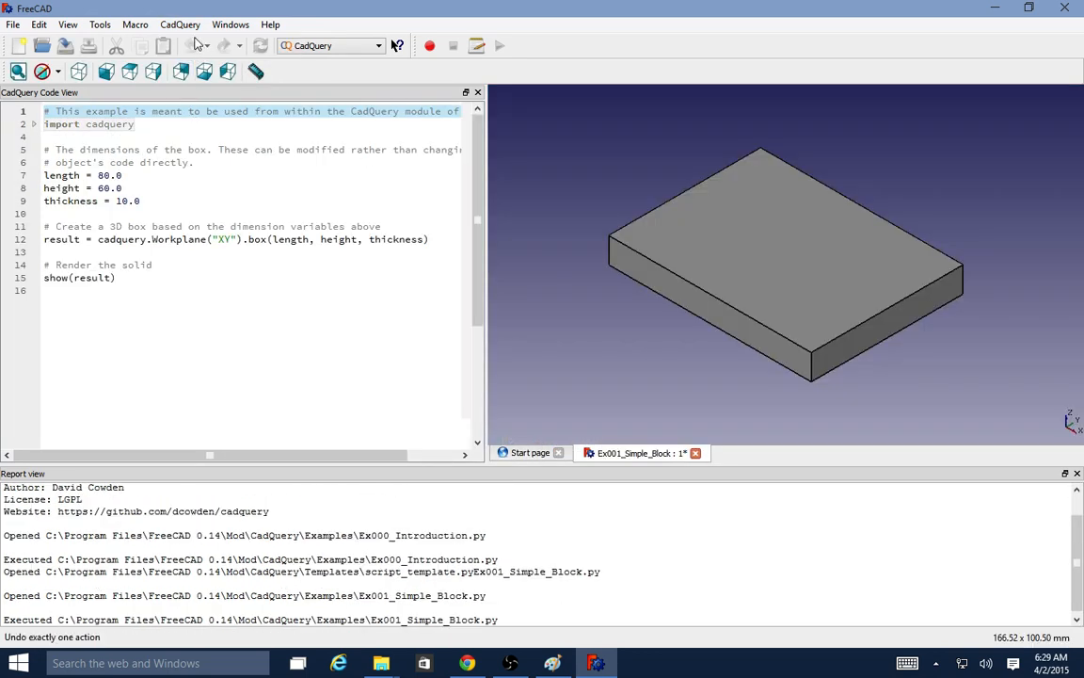
Edit length from 80.0 to 100.0 and re-execute the script via CadQuery > Execute Script.
{"action": "left_click", "coordinate": [180, 25]}
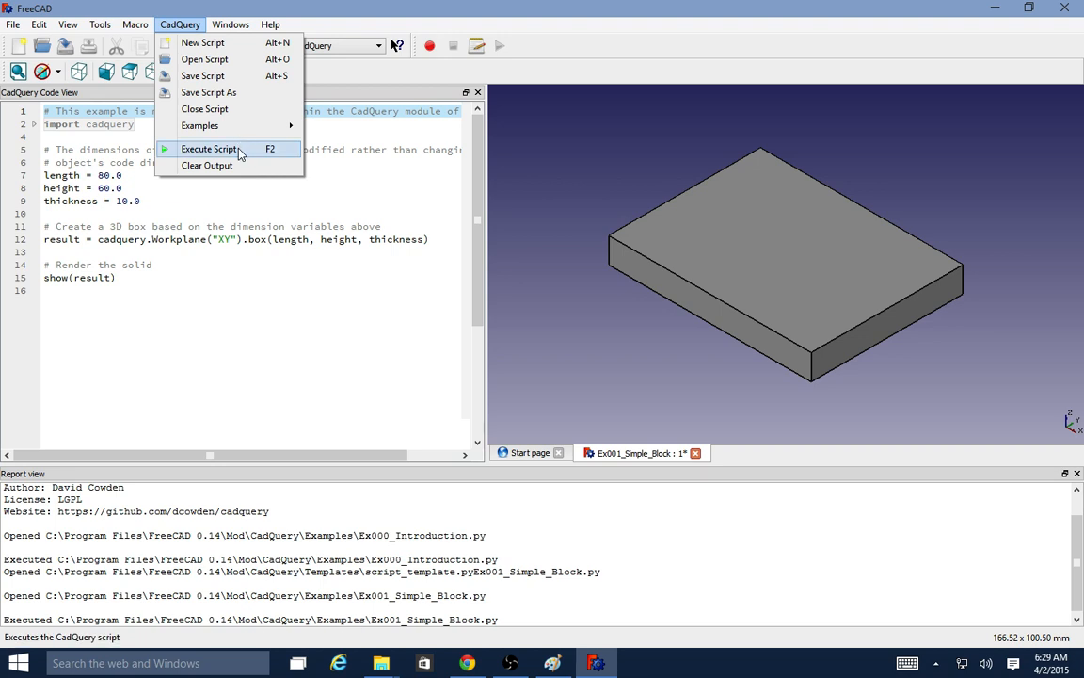
{"action": "mouse_move", "coordinate": [275, 154]}
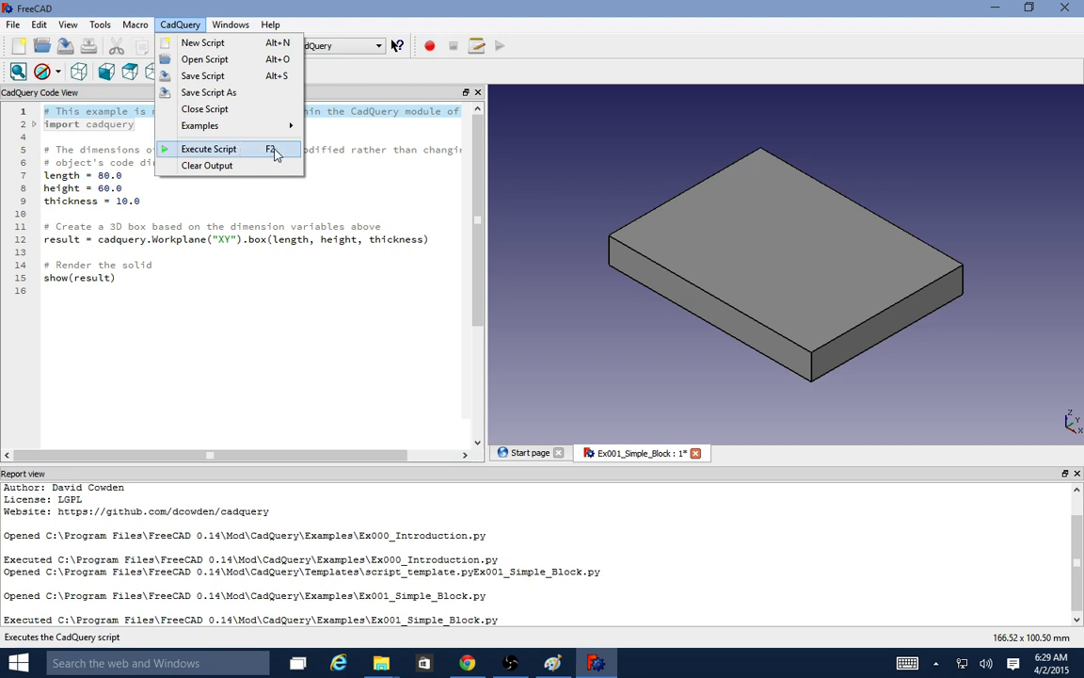
{"action": "mouse_move", "coordinate": [284, 153]}
{"action": "type", "text": "1"}
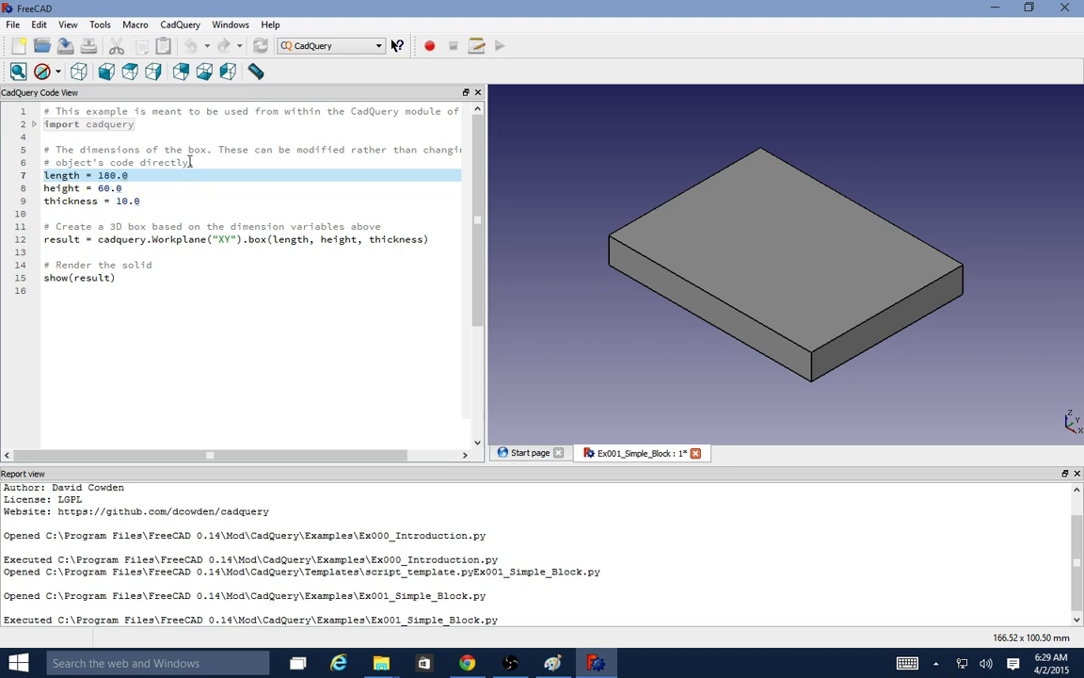
{"action": "left_click", "coordinate": [181, 25]}
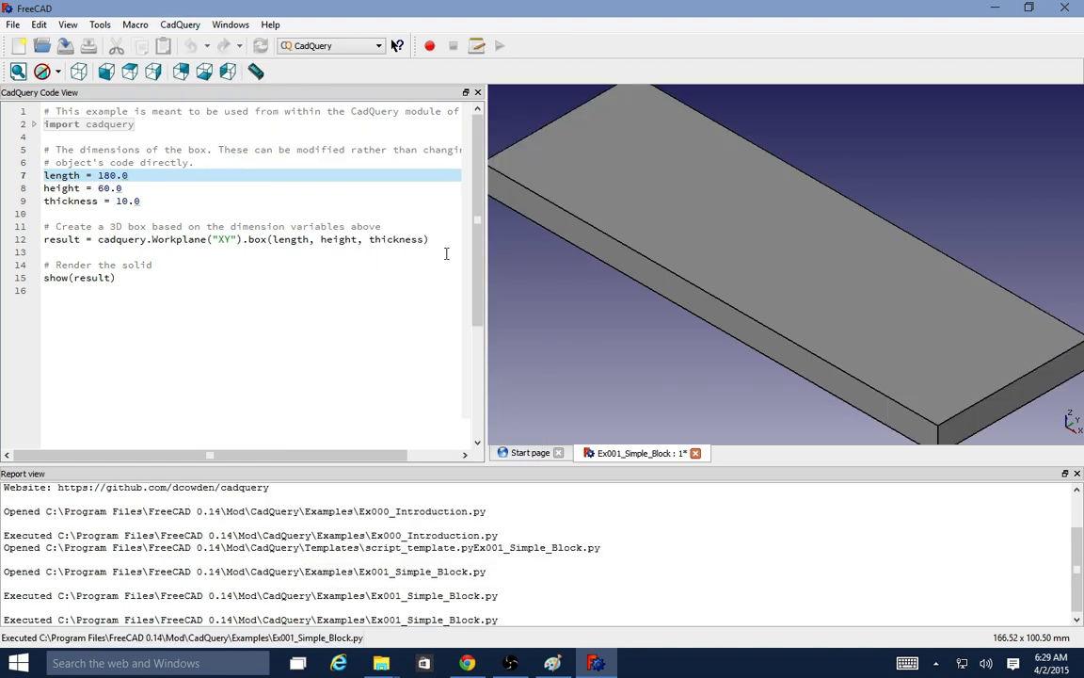
{"action": "mouse_move", "coordinate": [693, 356]}
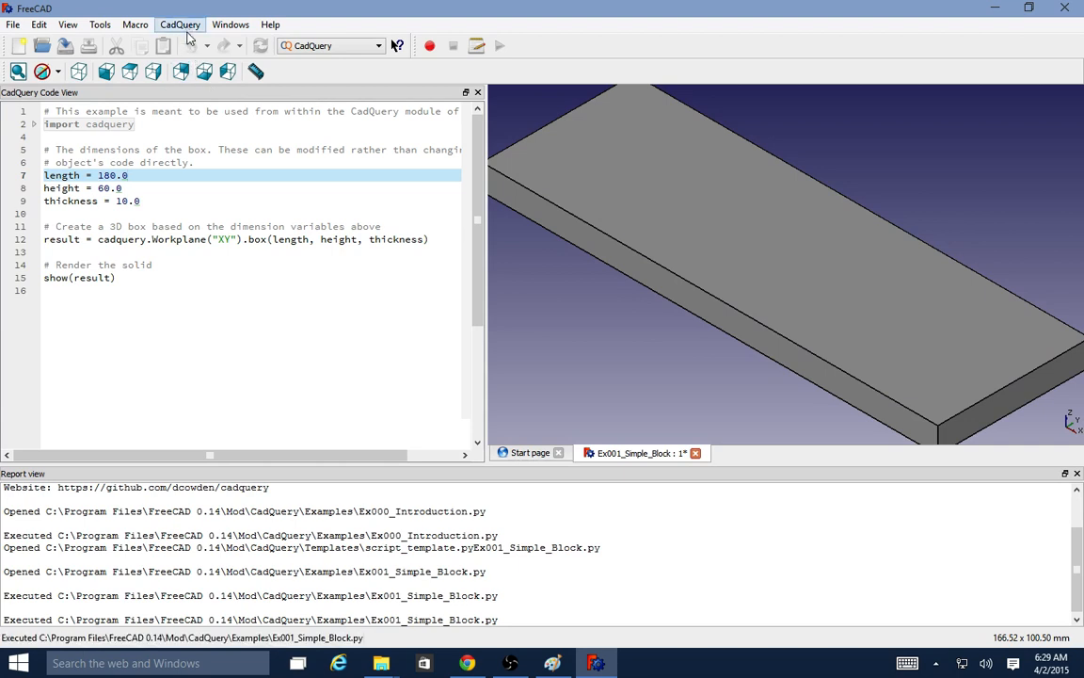
Clear the report output via CadQuery, then execute the Simple Block script once more.
{"action": "left_click", "coordinate": [181, 25]}
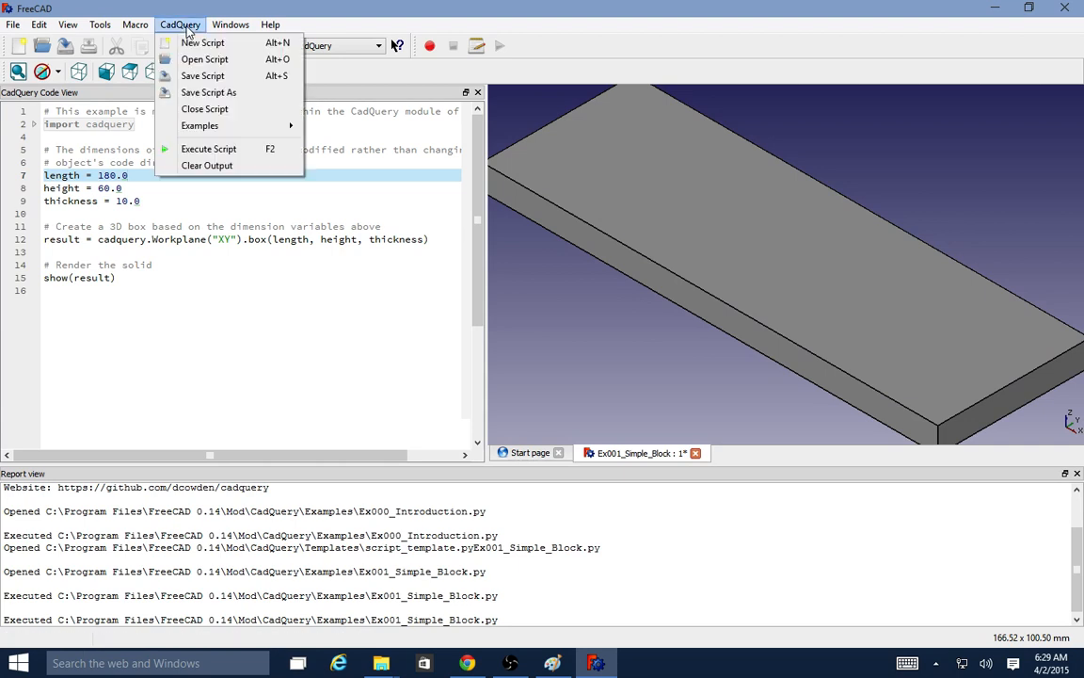
{"action": "mouse_move", "coordinate": [207, 166]}
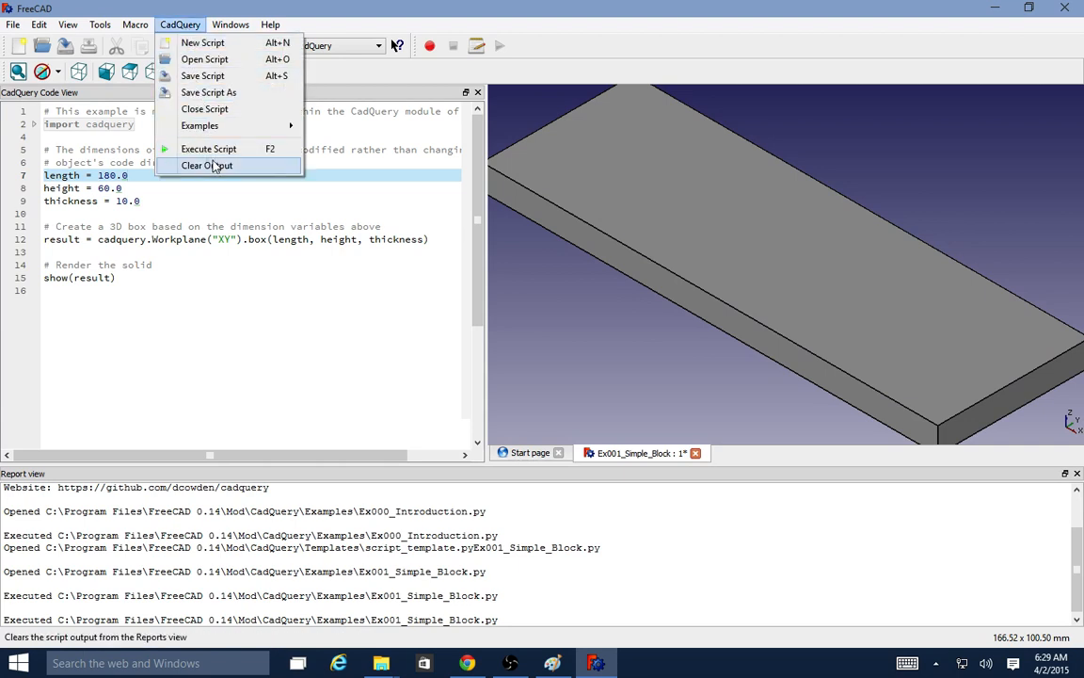
{"action": "left_click", "coordinate": [207, 165]}
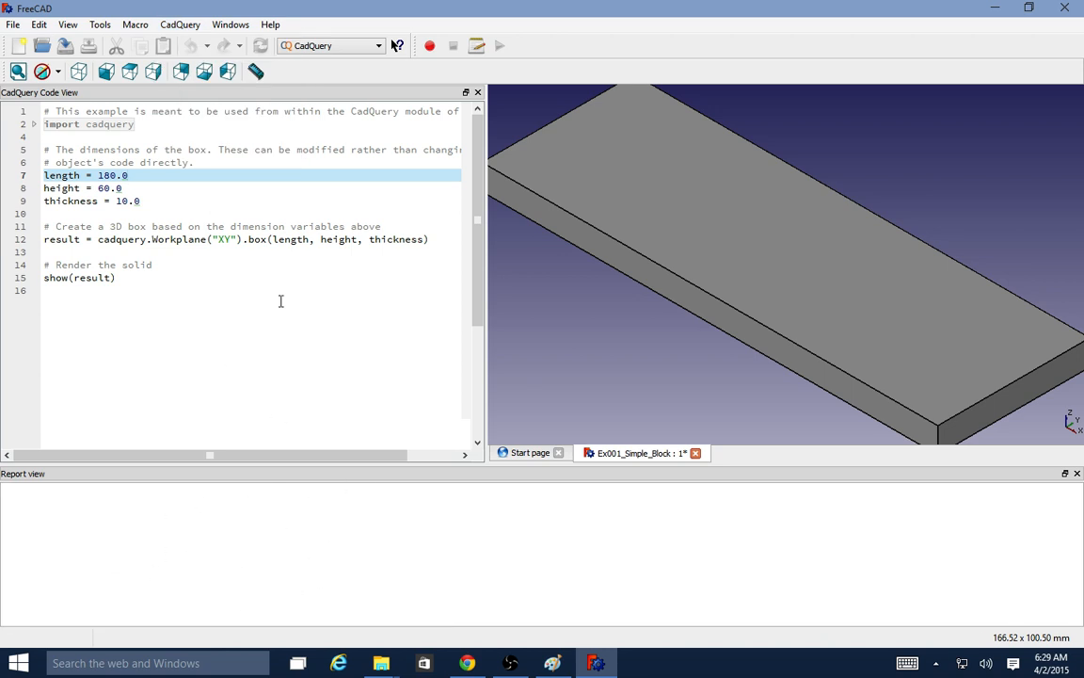
{"action": "left_click", "coordinate": [180, 24]}
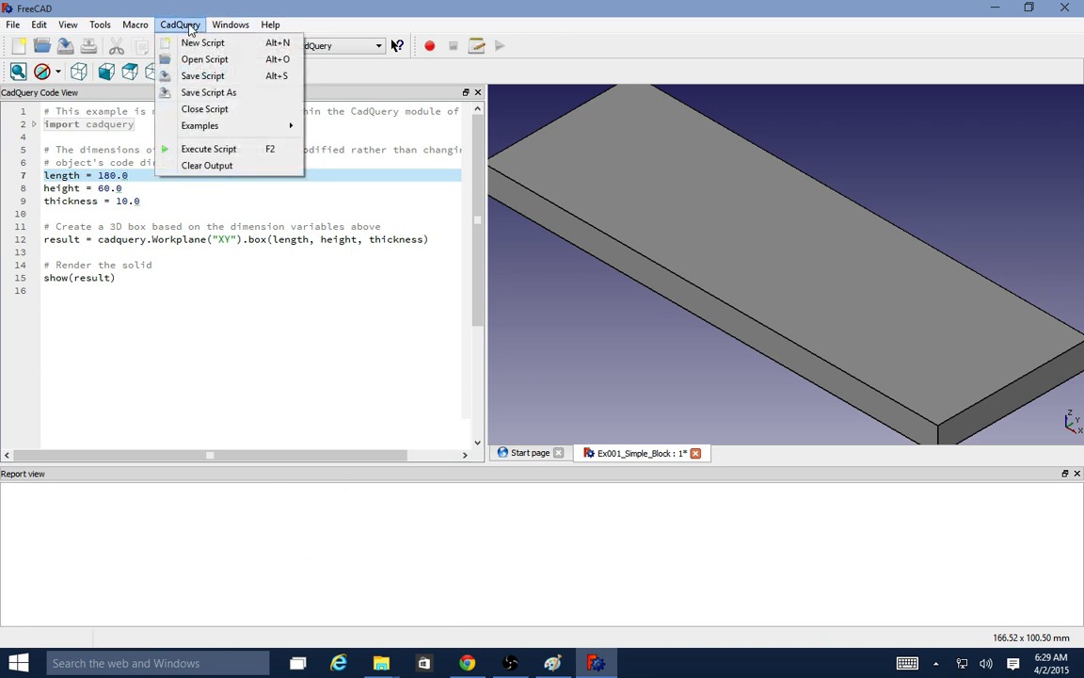
{"action": "mouse_move", "coordinate": [207, 149]}
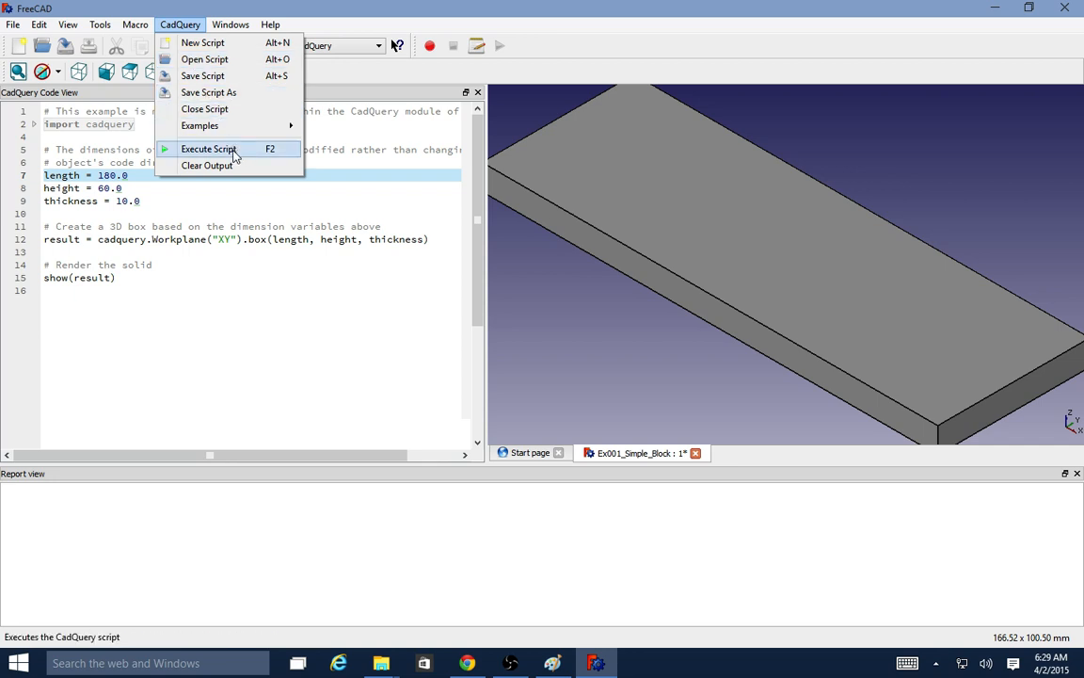
{"action": "left_click", "coordinate": [207, 149]}
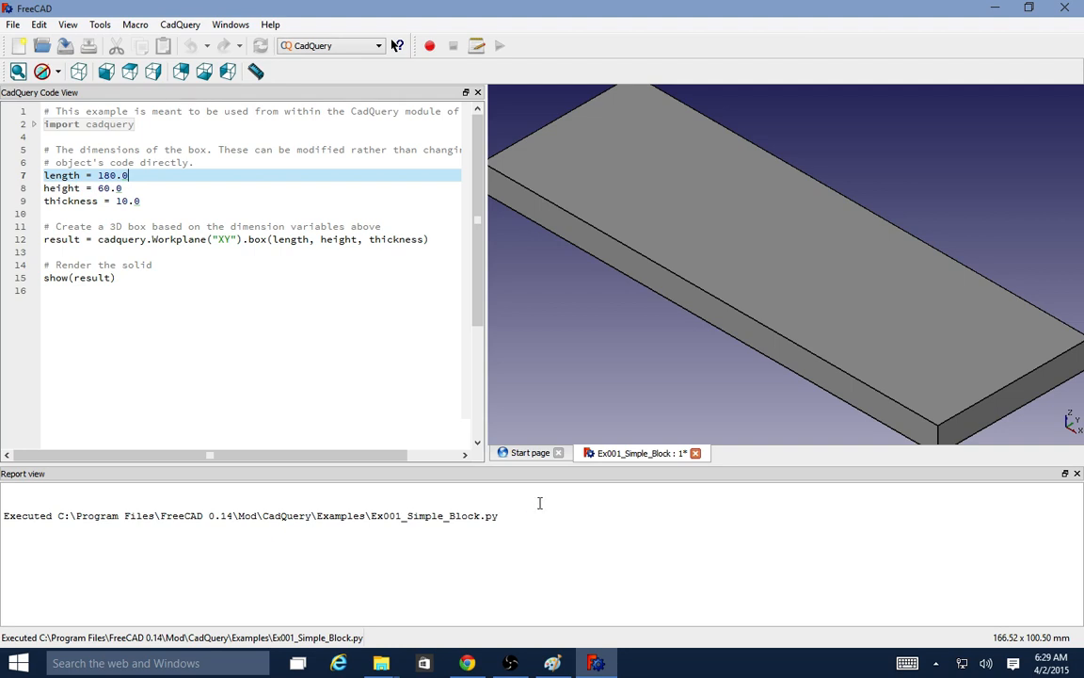
{"action": "mouse_move", "coordinate": [101, 220]}
{"action": "type", "text": "d"}
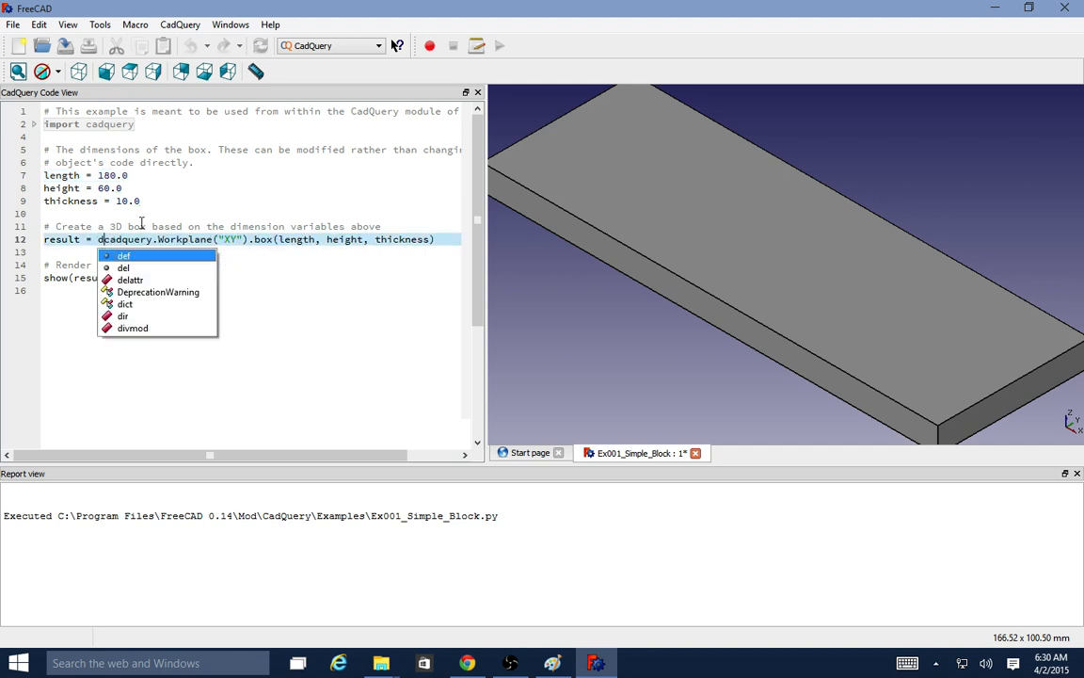
Run the script with 'dcadquery' to show the not-defined error, then run the corrected script.
{"action": "left_click", "coordinate": [178, 24]}
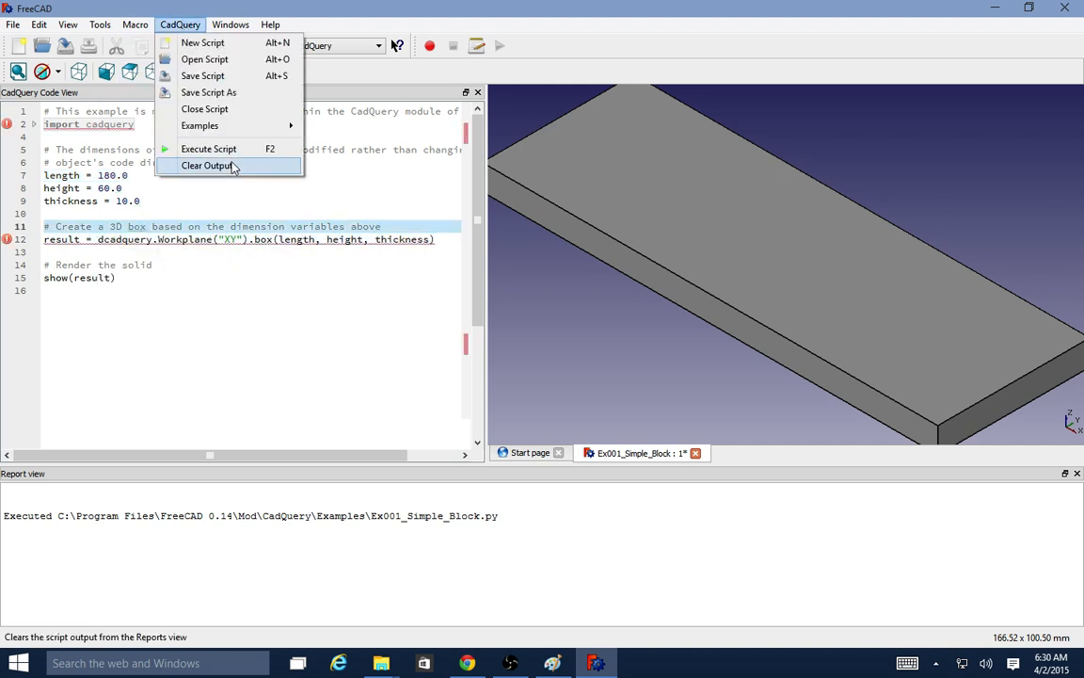
{"action": "left_click", "coordinate": [207, 148]}
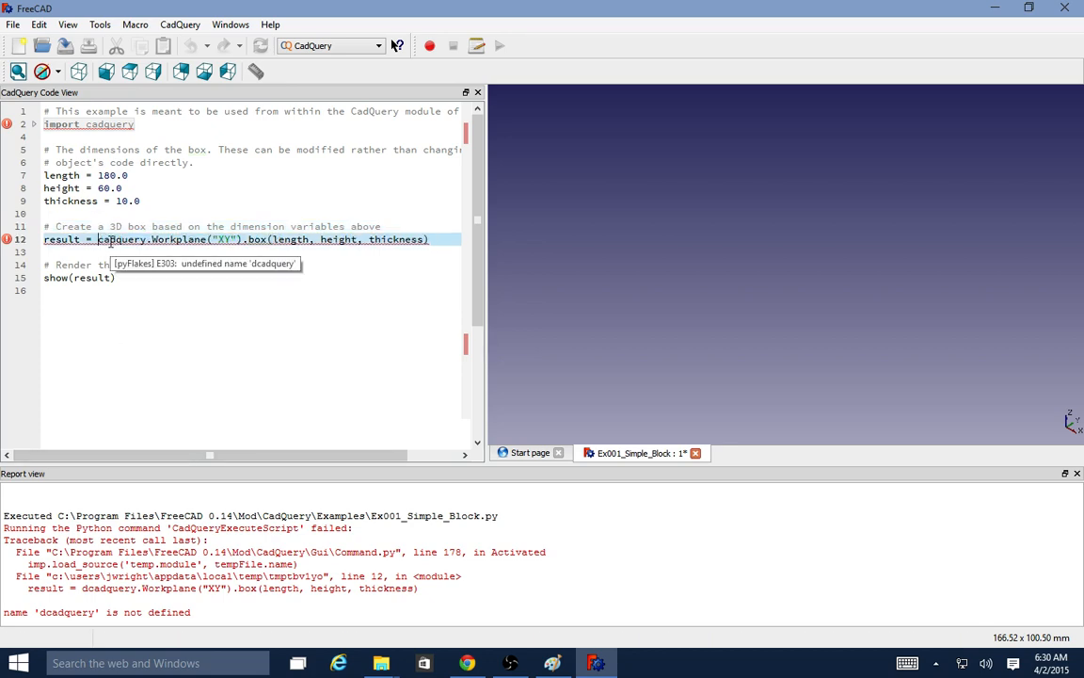
{"action": "left_click", "coordinate": [180, 24]}
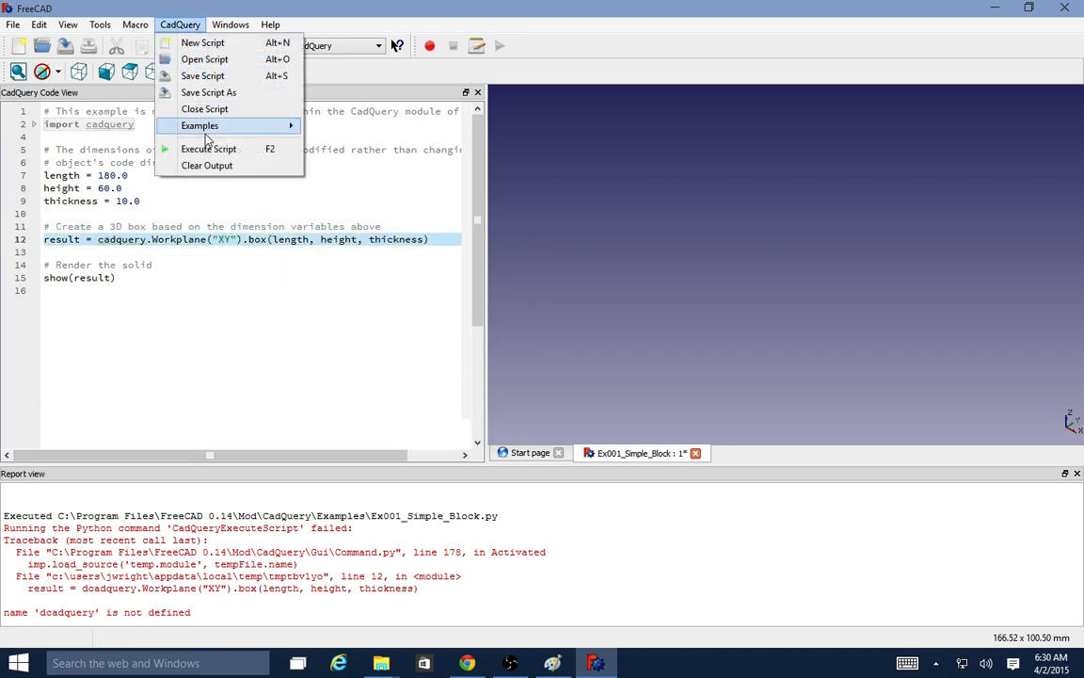
{"action": "left_click", "coordinate": [207, 147]}
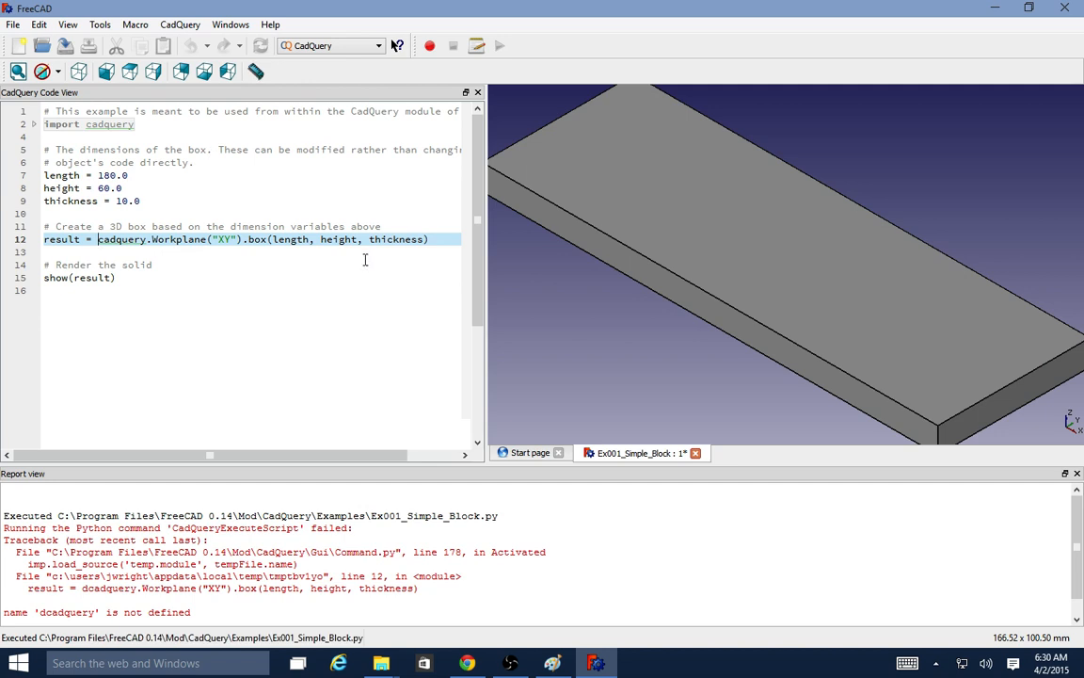